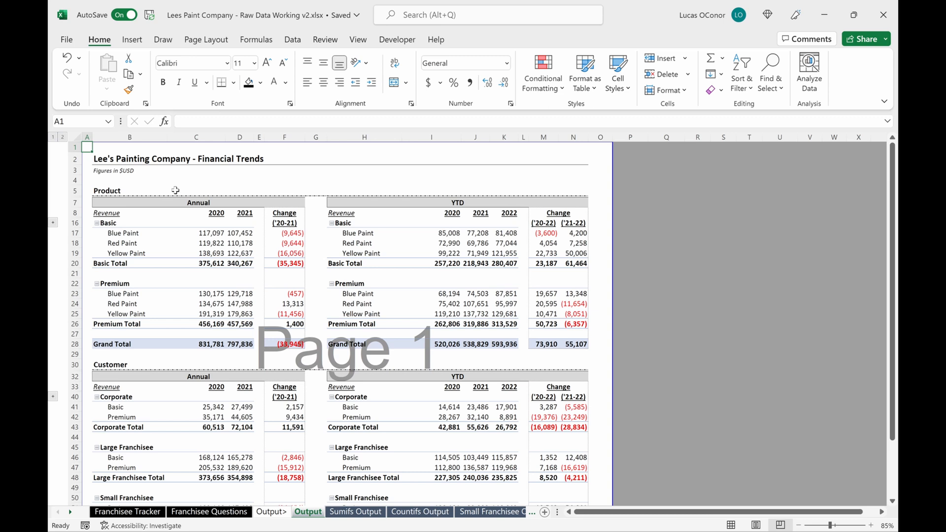
pyautogui.moveTo(145, 172)
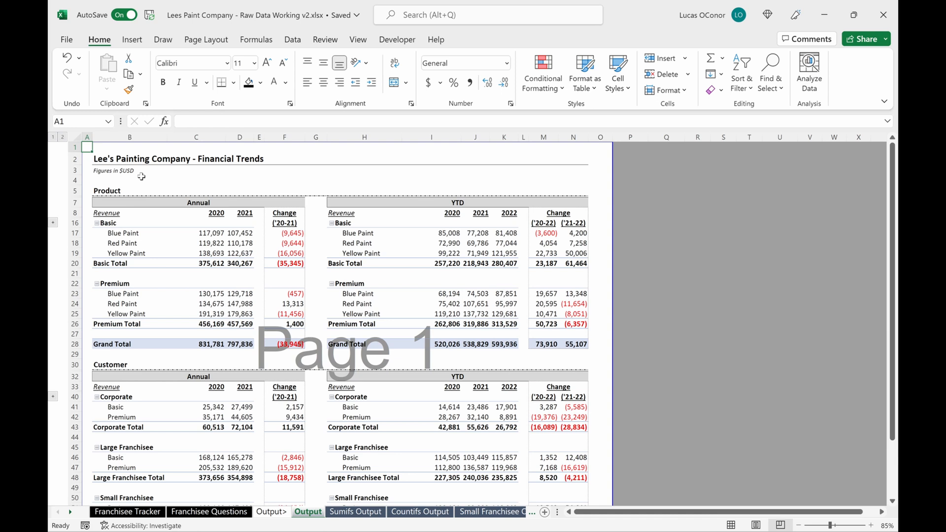
pyautogui.moveTo(60, 137)
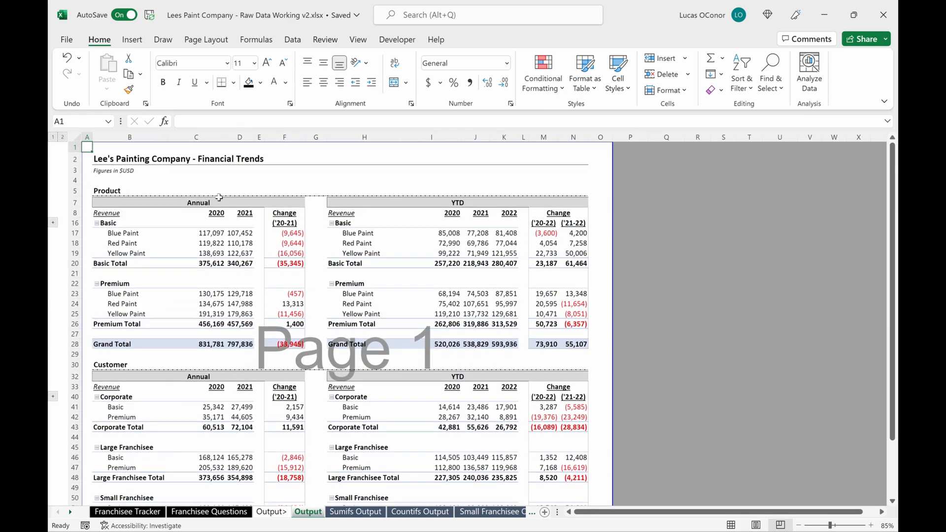
pyautogui.moveTo(346, 418)
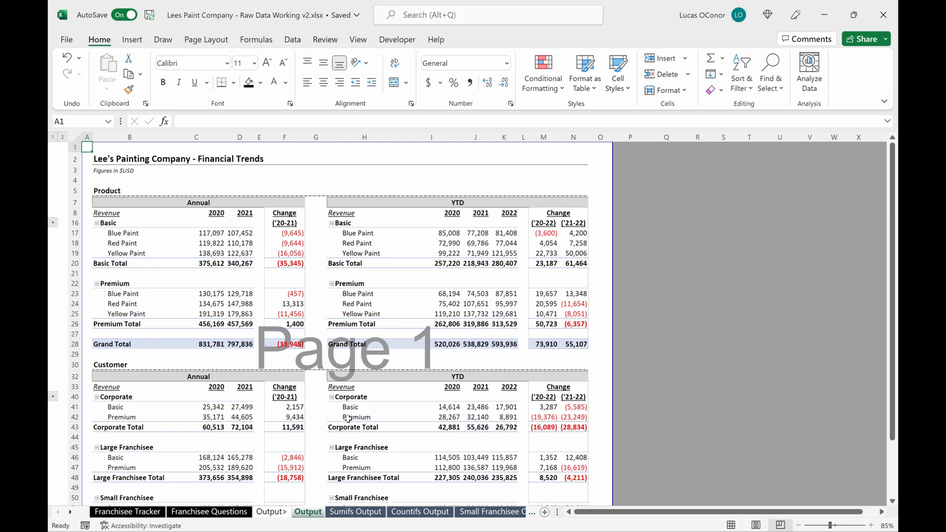
pyautogui.moveTo(359, 373)
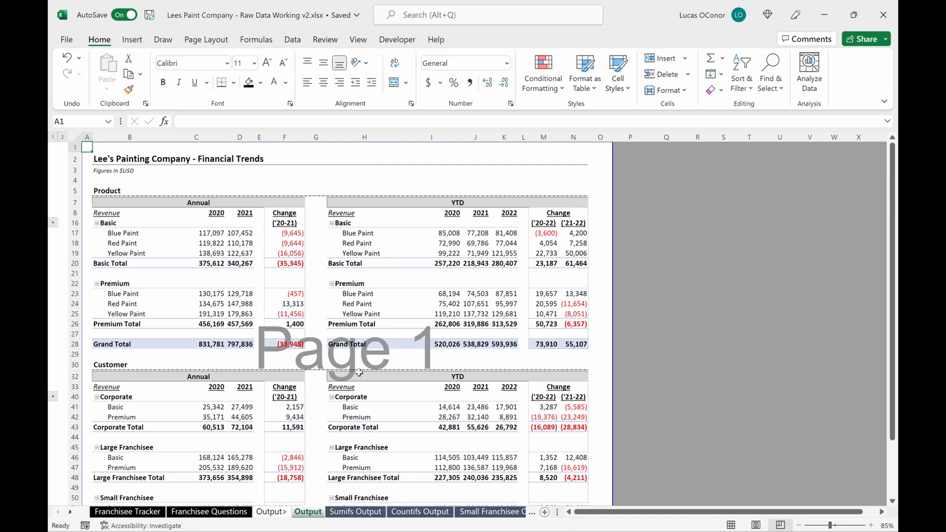
pyautogui.moveTo(387, 307)
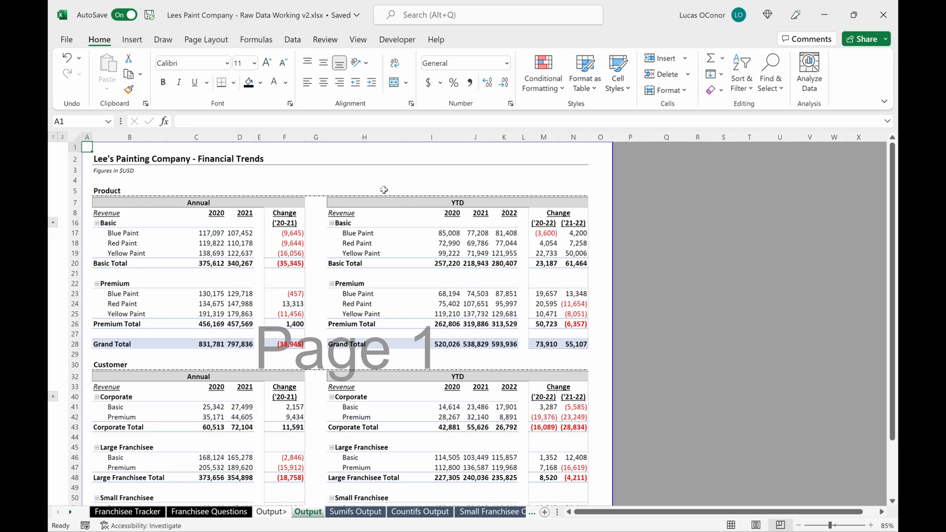
# Step: Preview the Output sheet's printout, keeping the PDF printer selected
pyautogui.click(66, 39)
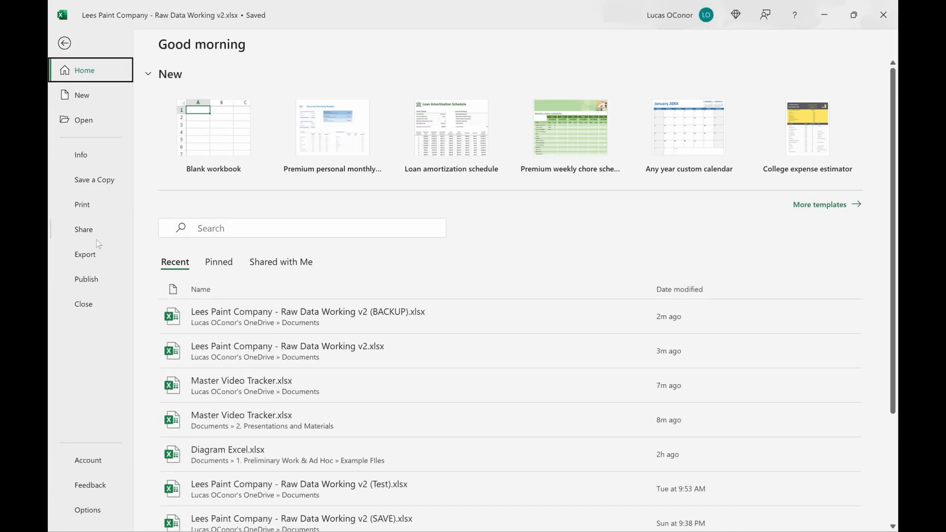
pyautogui.click(82, 204)
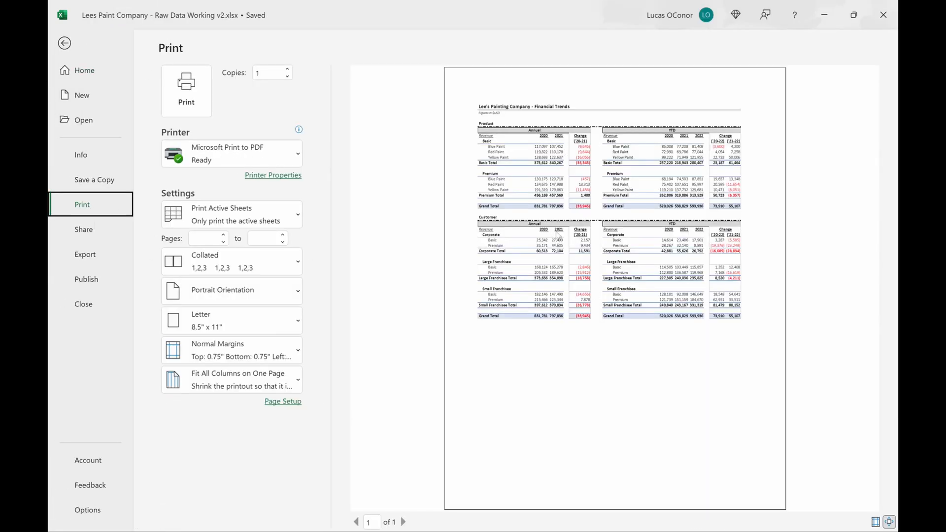
pyautogui.click(231, 153)
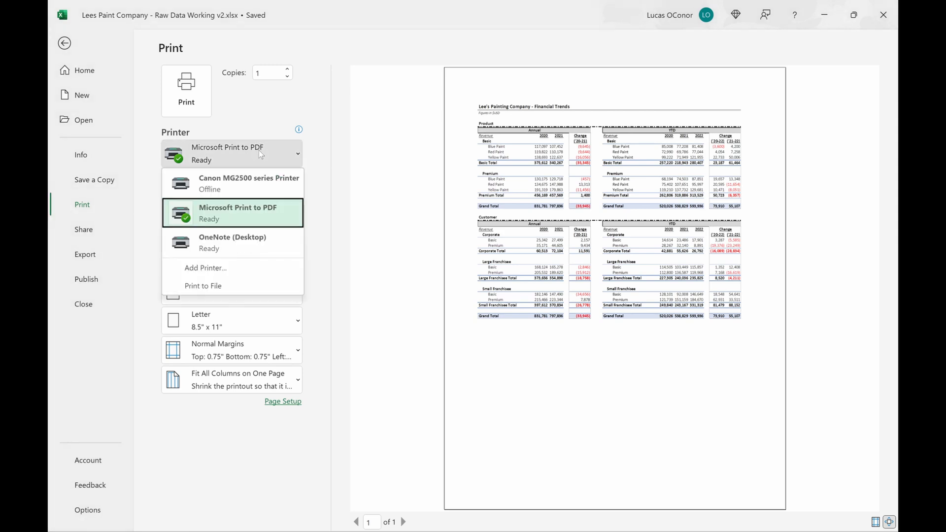
pyautogui.click(238, 213)
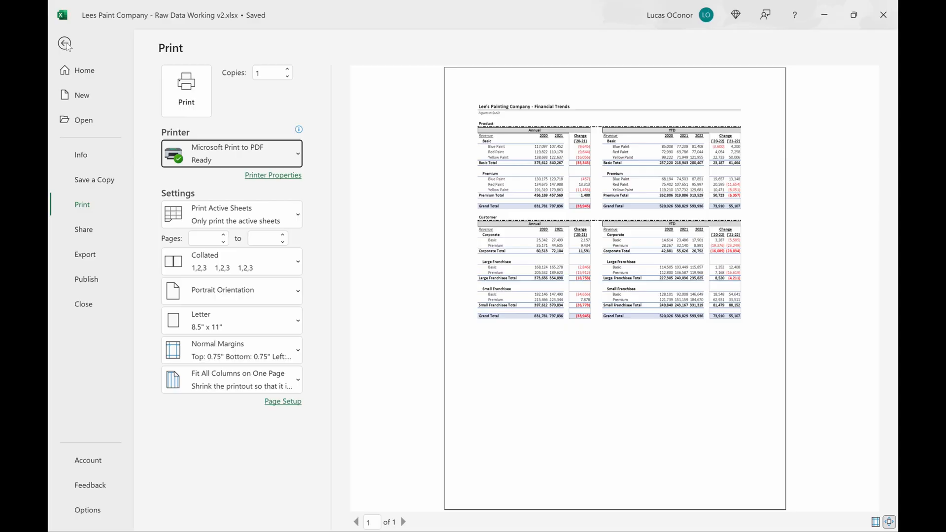
pyautogui.click(64, 44)
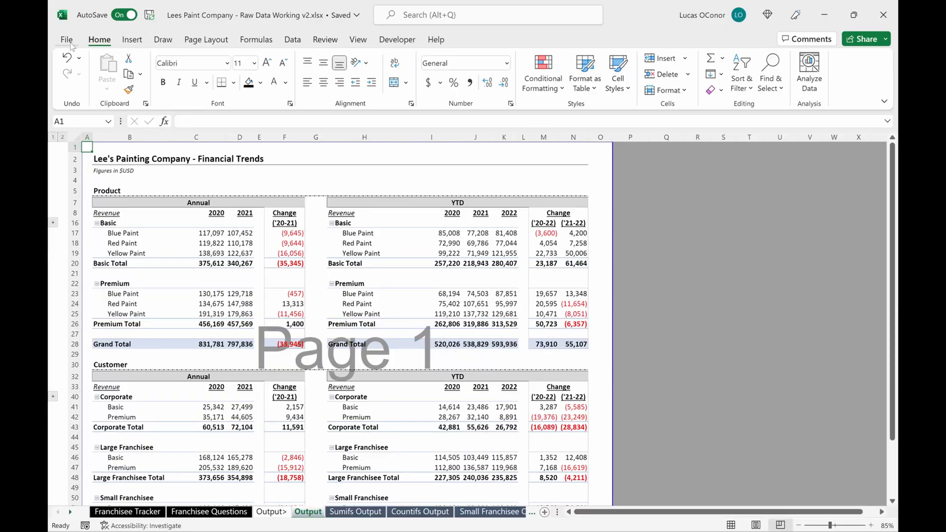
# Step: Add Print Preview and Print to the Quick Access Toolbar and show it above the ribbon
pyautogui.click(65, 39)
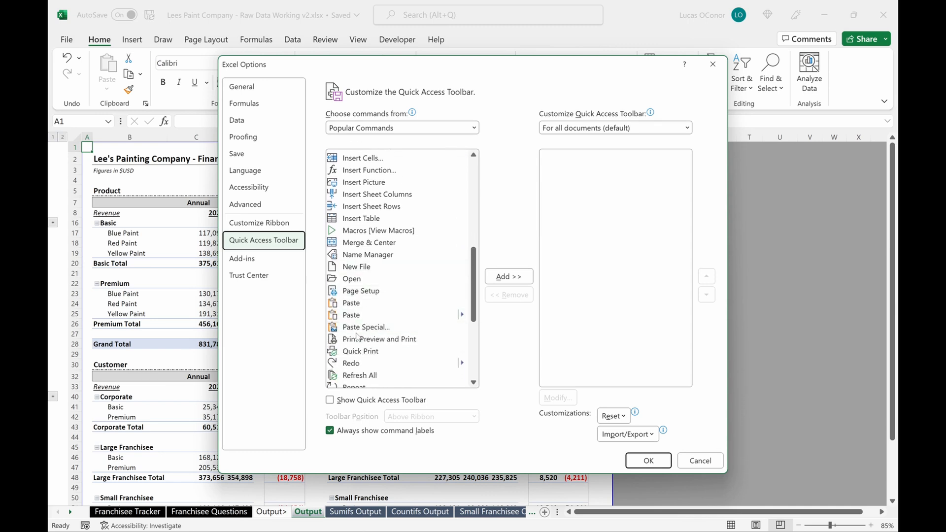
pyautogui.click(378, 338)
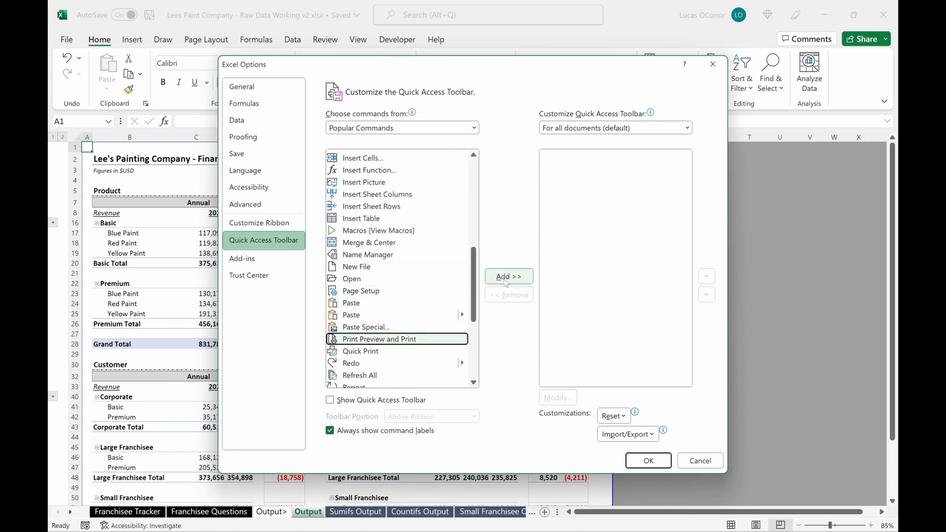
pyautogui.click(508, 276)
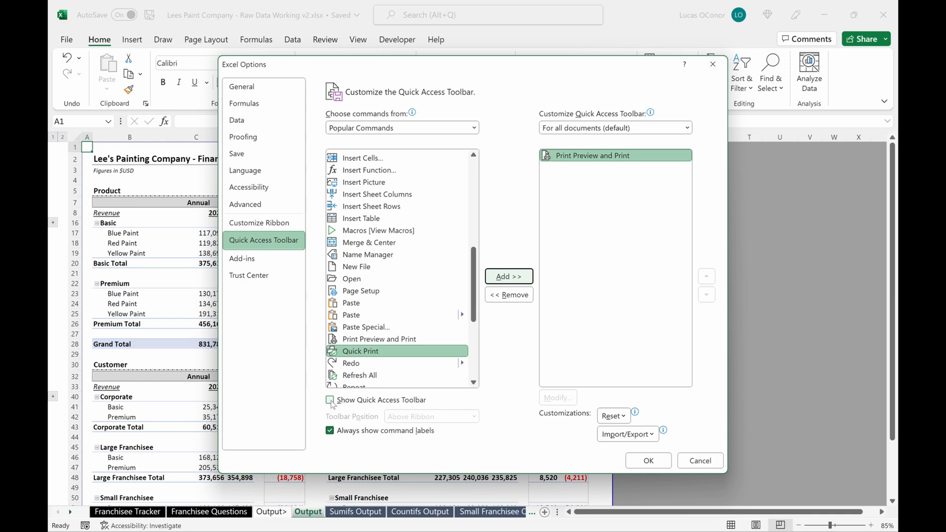
pyautogui.click(473, 417)
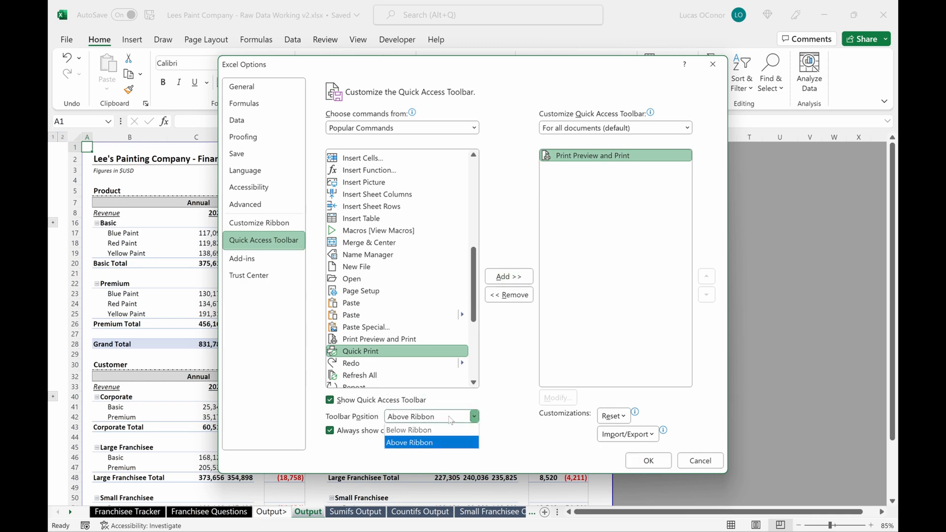
pyautogui.click(647, 460)
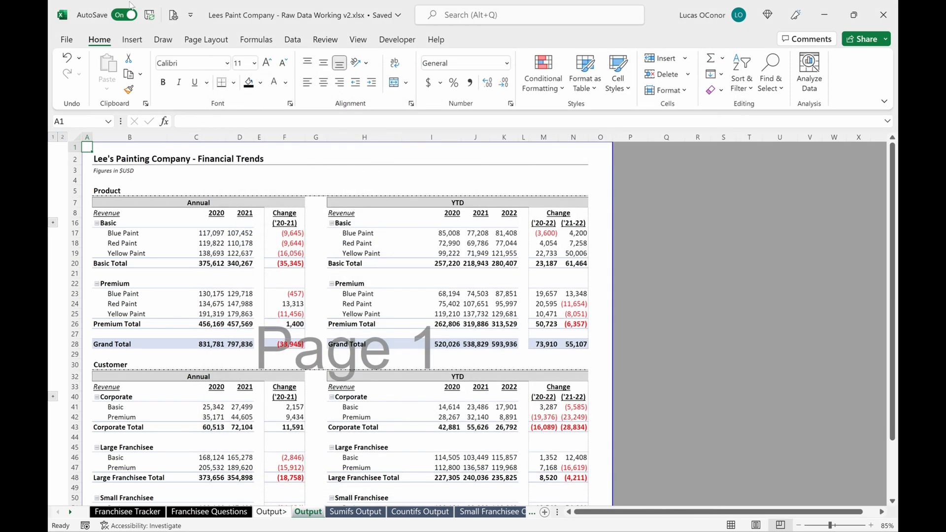
pyautogui.moveTo(173, 14)
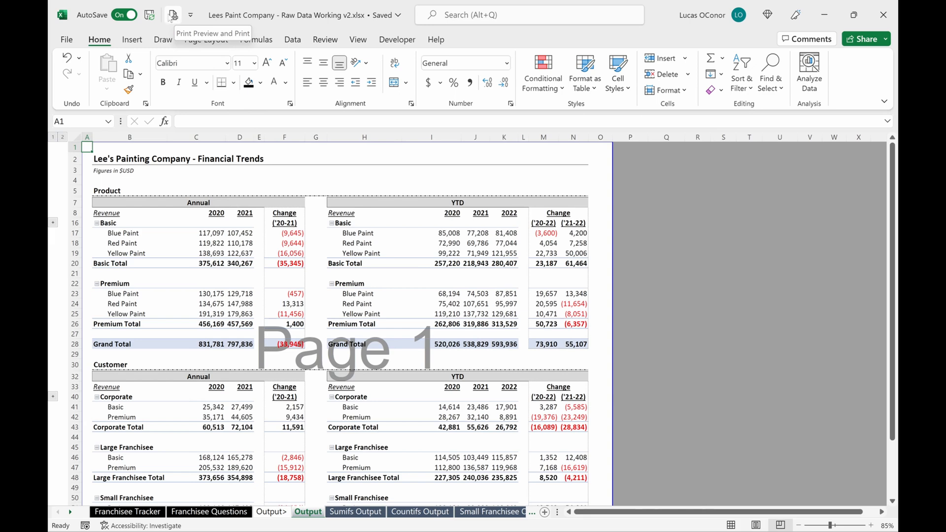
pyautogui.click(67, 40)
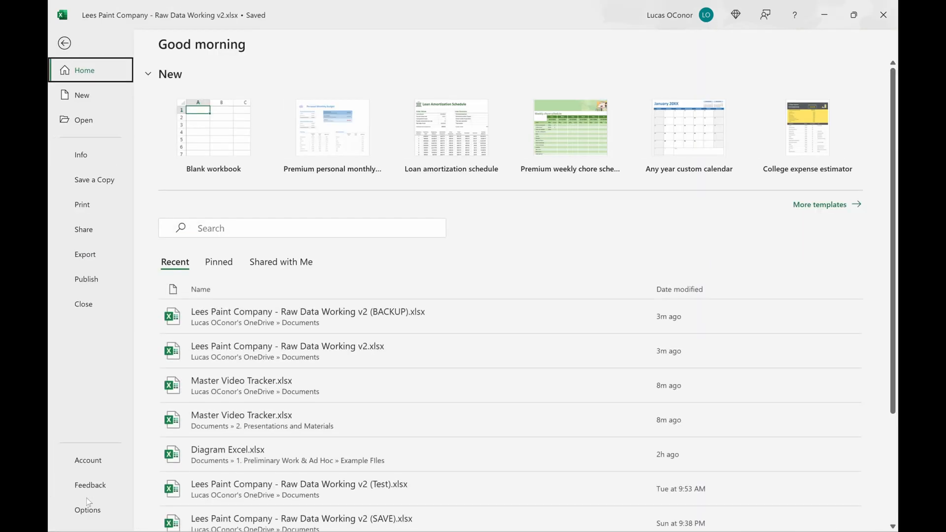
pyautogui.click(88, 510)
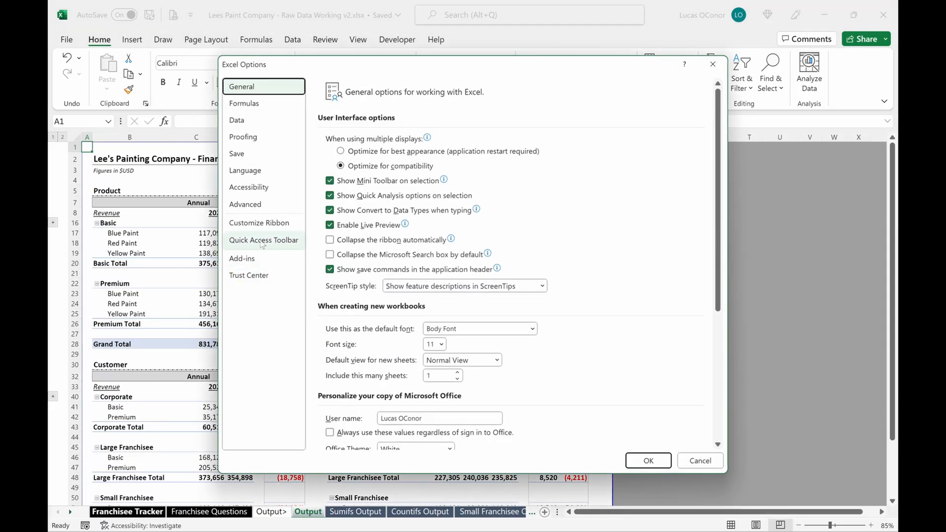
pyautogui.click(263, 240)
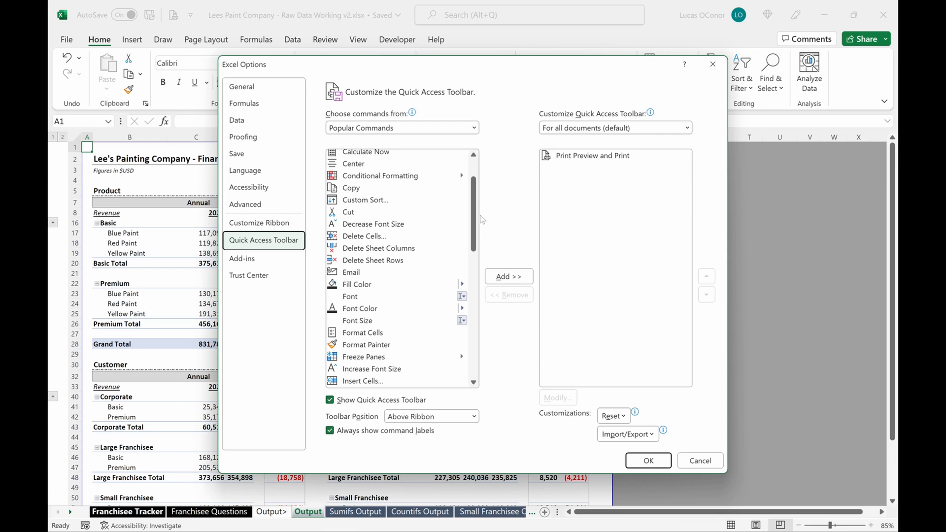
pyautogui.scroll(-3)
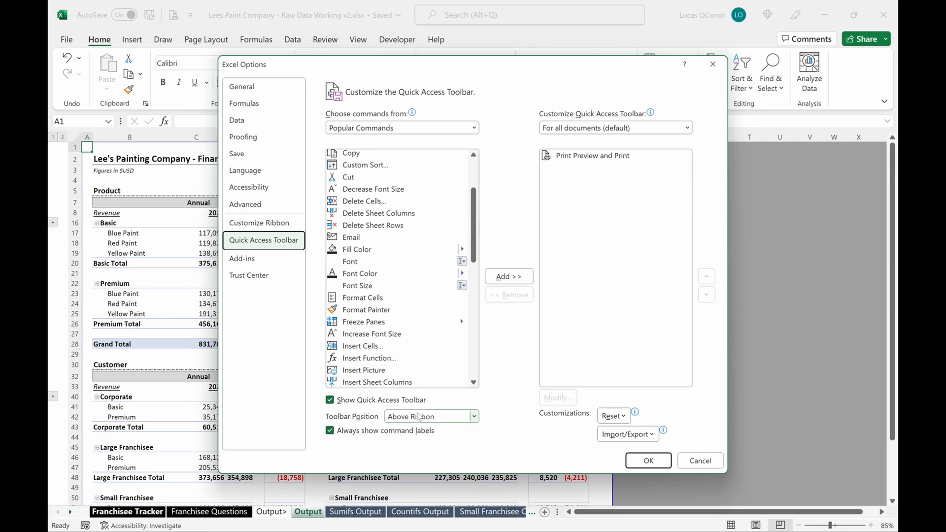
pyautogui.click(430, 416)
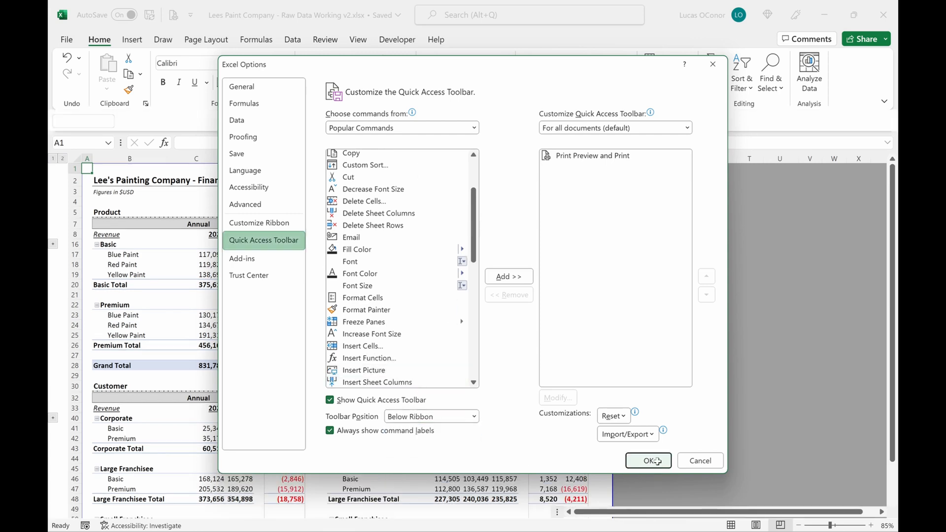
pyautogui.click(648, 460)
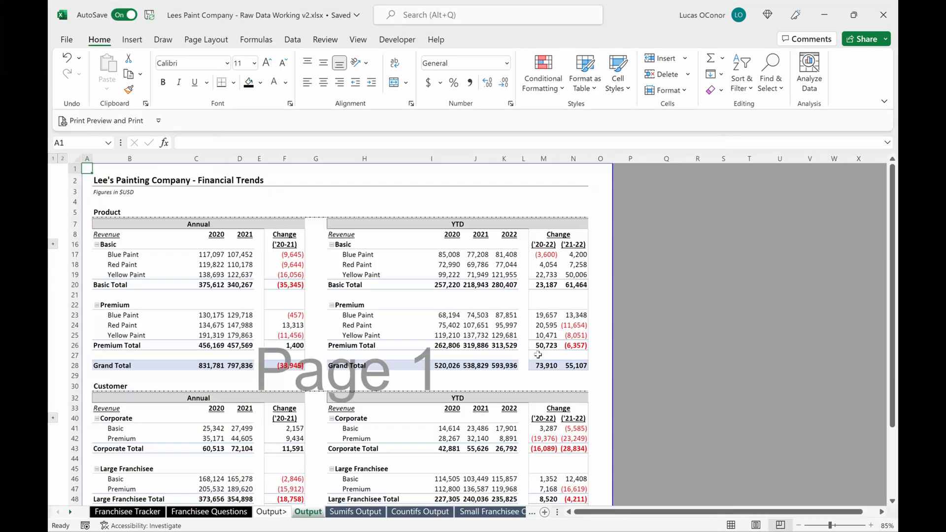
pyautogui.click(67, 39)
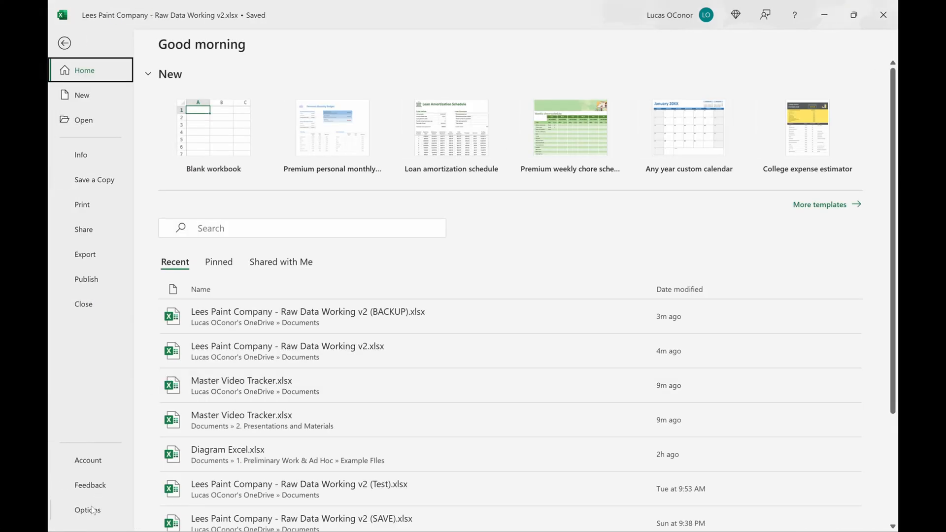
pyautogui.click(87, 509)
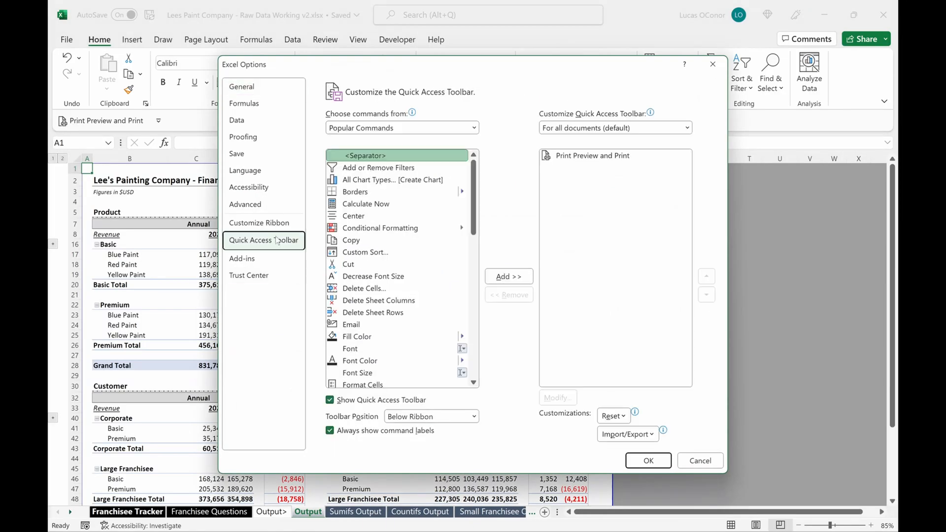
pyautogui.click(431, 416)
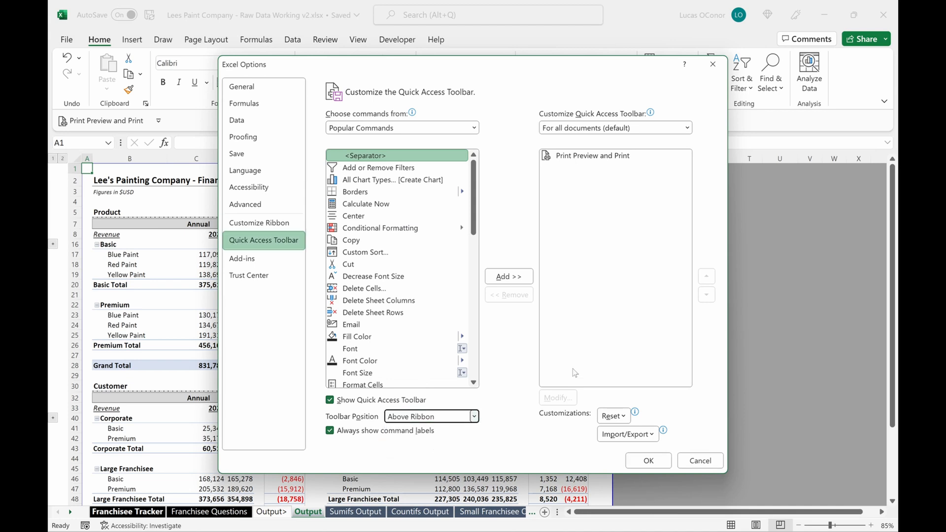
pyautogui.moveTo(491, 193)
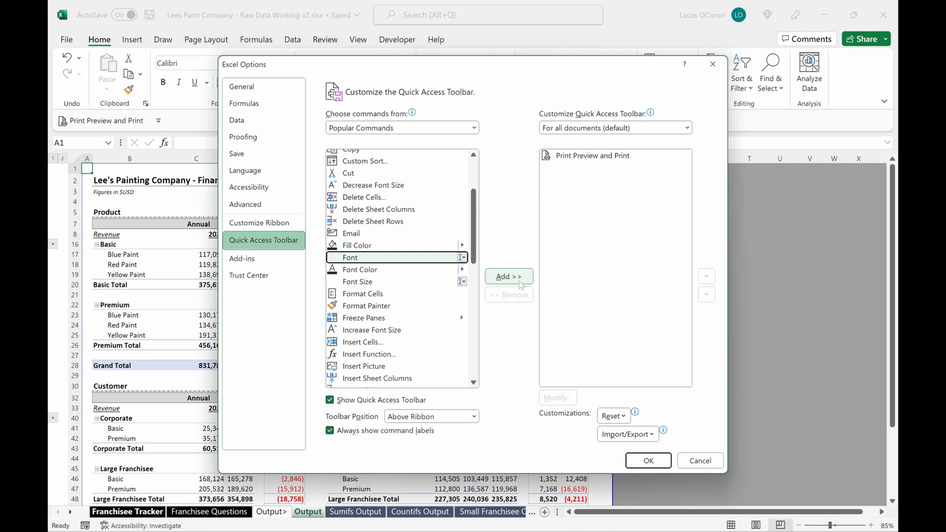
pyautogui.click(593, 155)
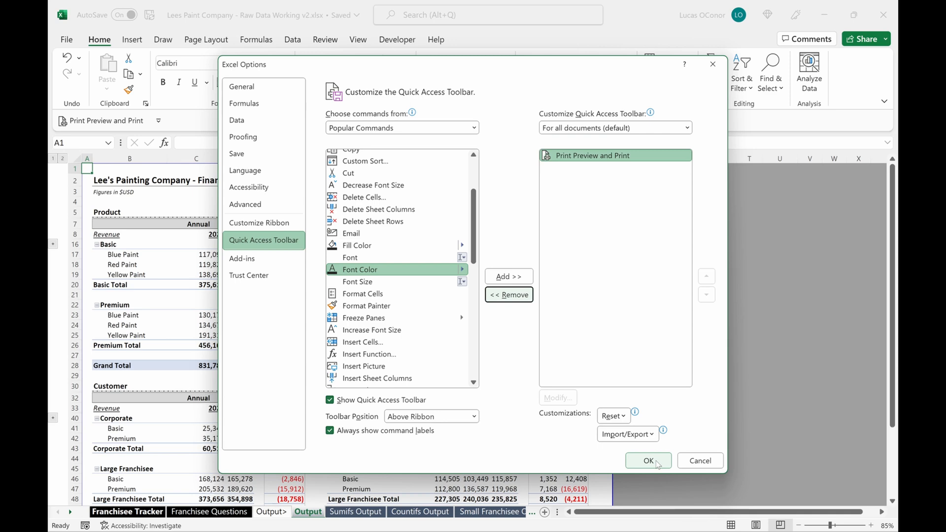
pyautogui.click(647, 460)
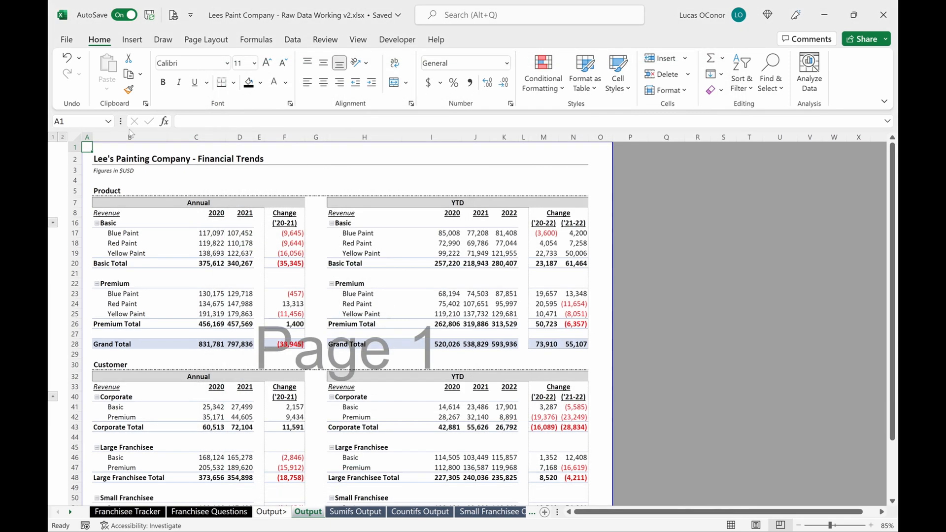
pyautogui.click(66, 40)
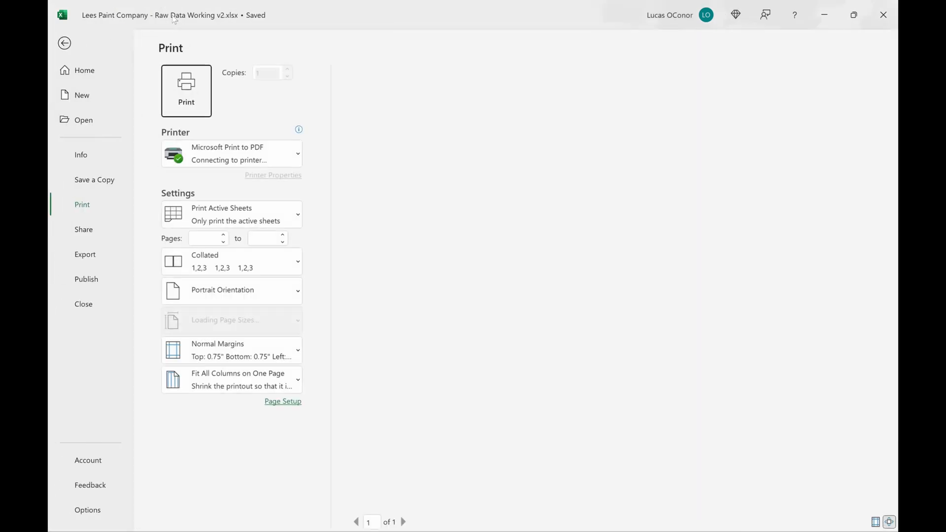
pyautogui.click(64, 43)
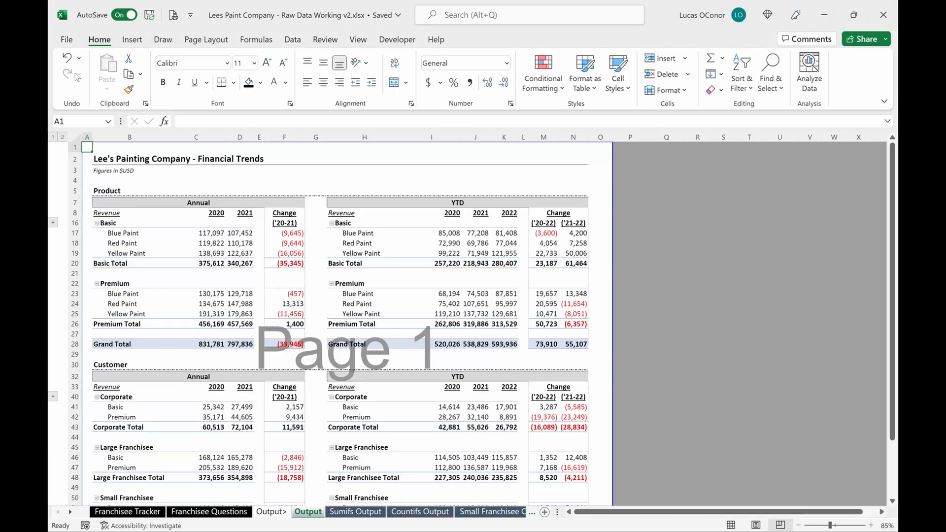
pyautogui.press('ctrl+p')
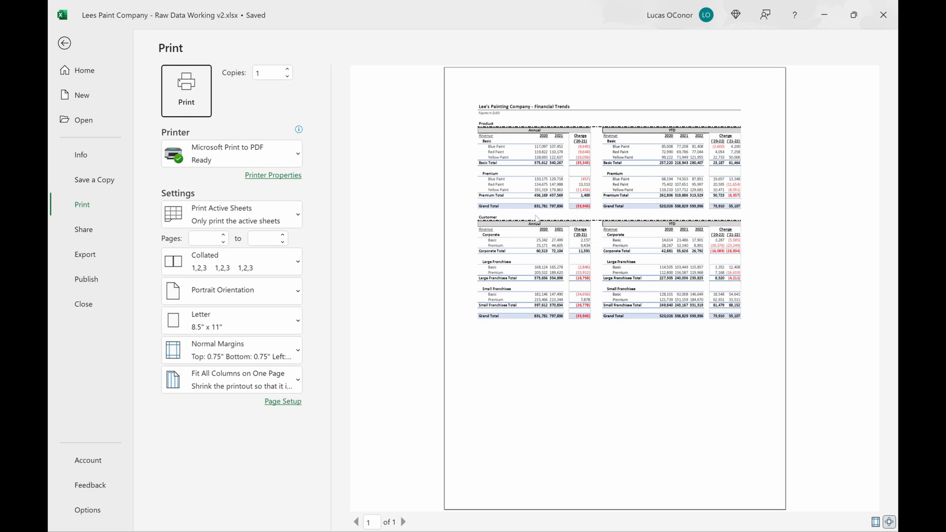
pyautogui.click(64, 43)
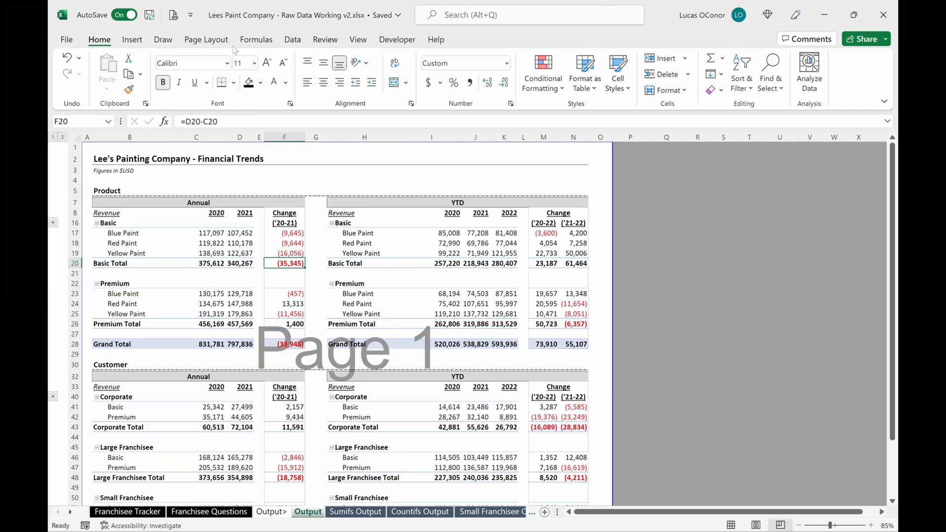
# Step: Review the Page Layout settings, glancing at Small Franchisee Output before returning to Output
pyautogui.click(206, 39)
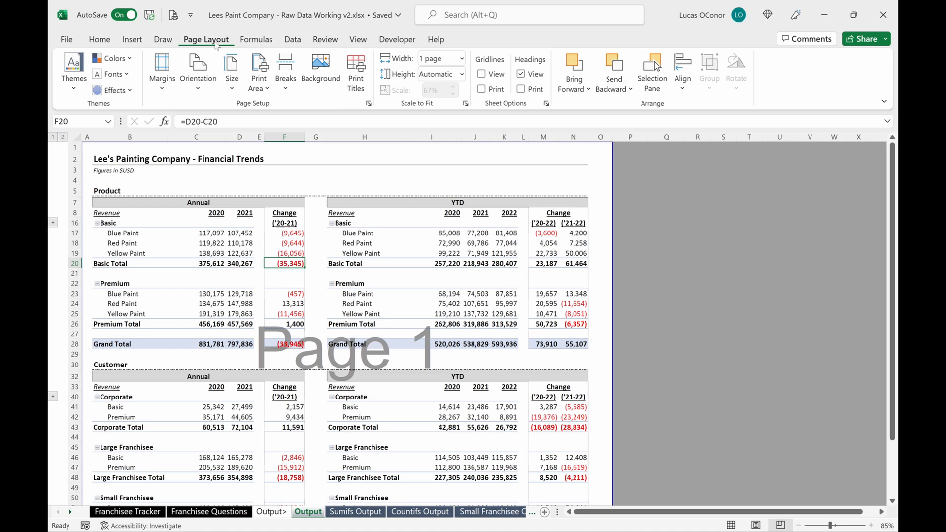
pyautogui.moveTo(428, 90)
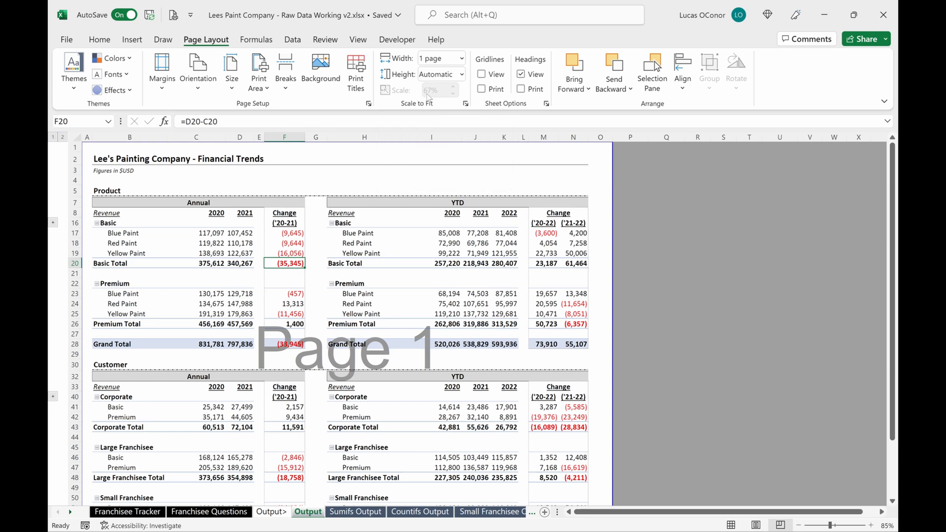
pyautogui.moveTo(428, 90)
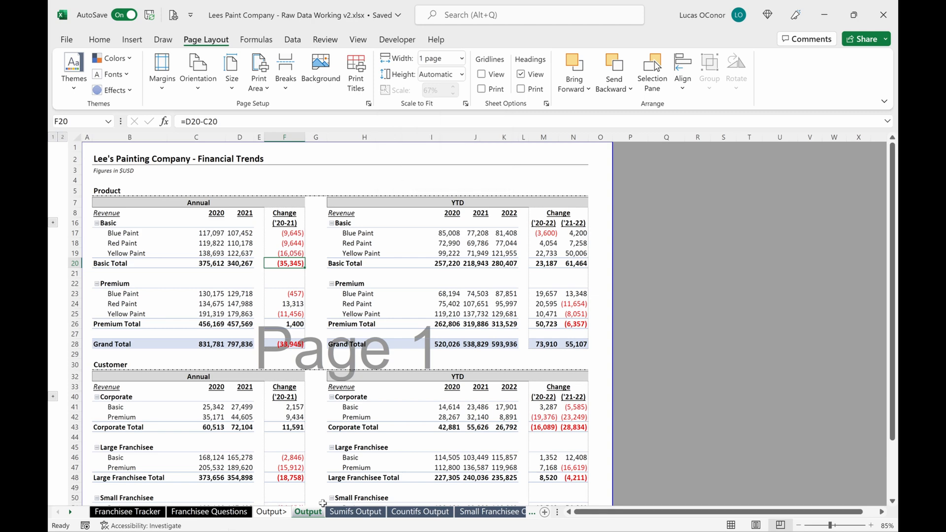
pyautogui.click(355, 511)
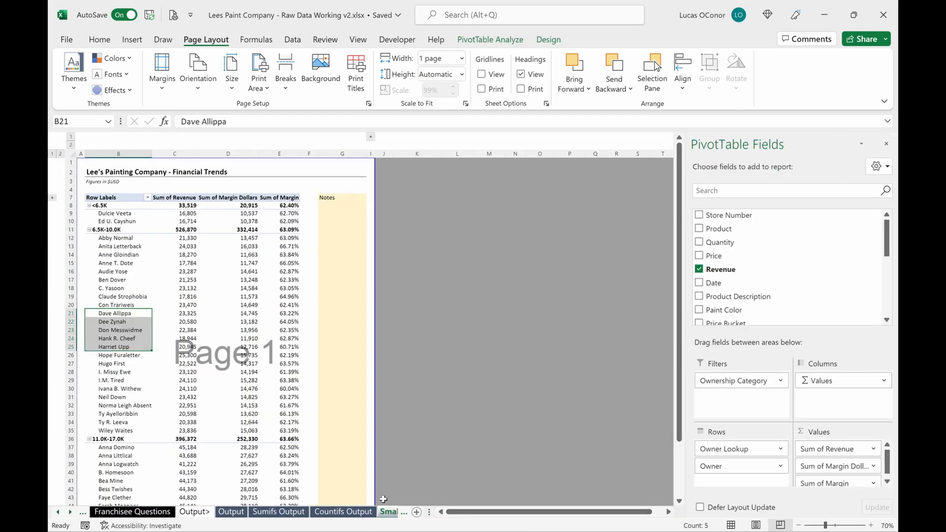
pyautogui.click(230, 511)
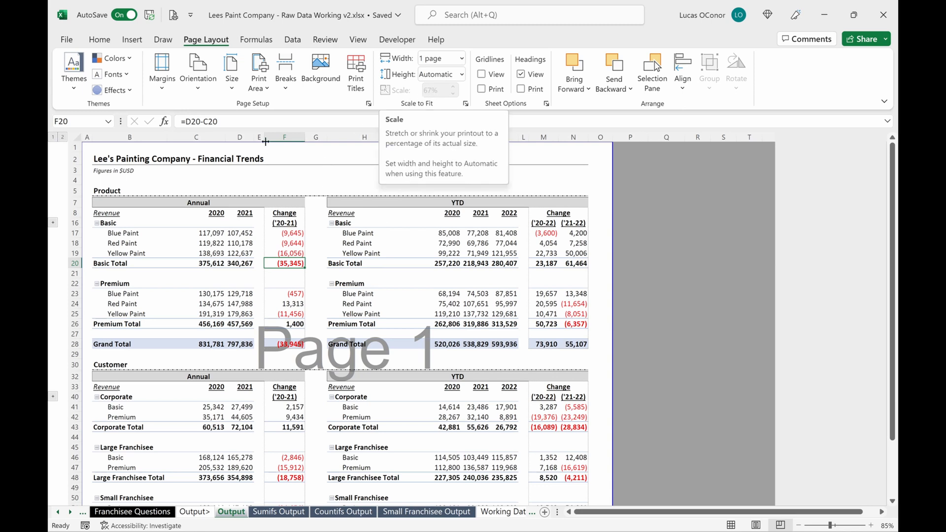
pyautogui.moveTo(198, 70)
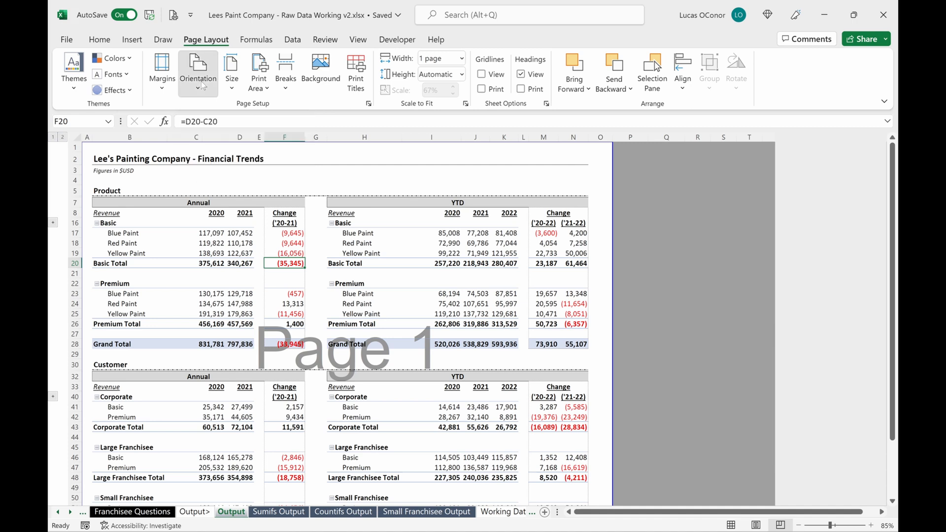
# Step: Check the orientation choices and preview the Output sheet, still portrait on one page
pyautogui.click(198, 71)
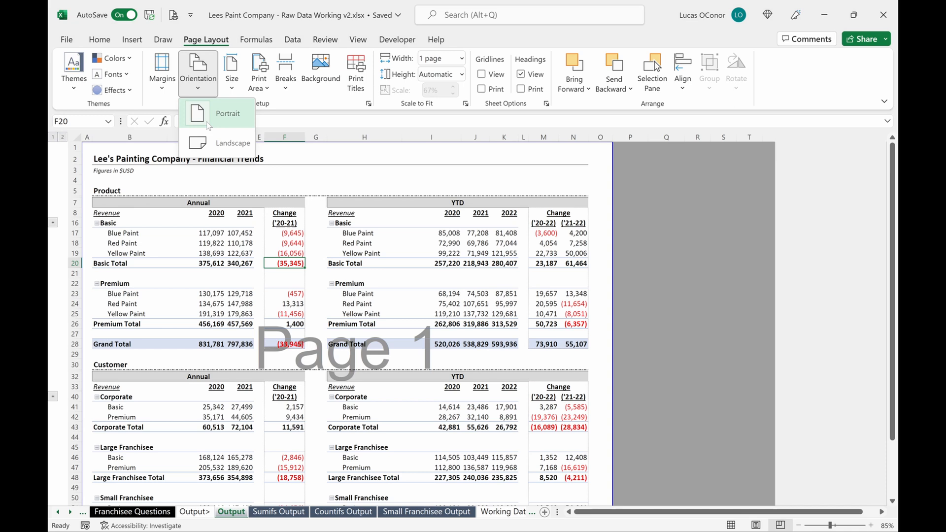
pyautogui.moveTo(232, 143)
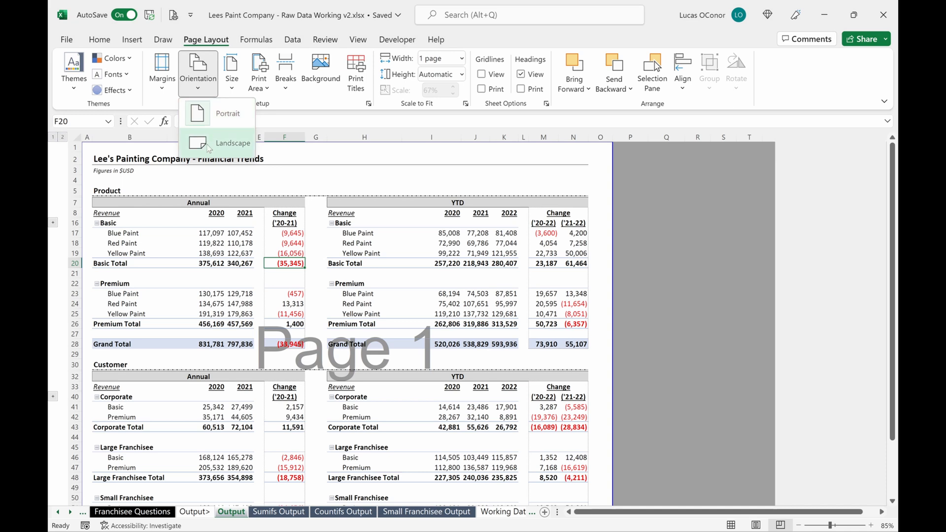
pyautogui.click(232, 143)
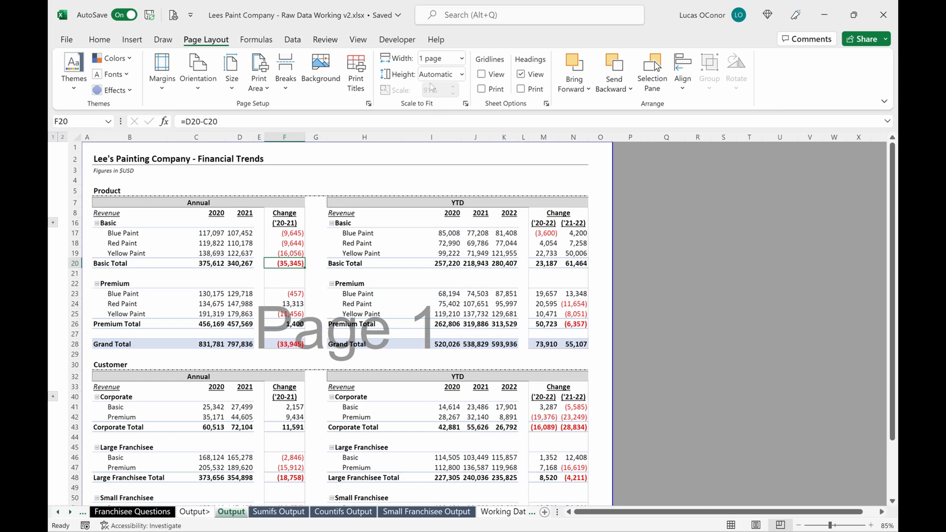
pyautogui.moveTo(432, 90)
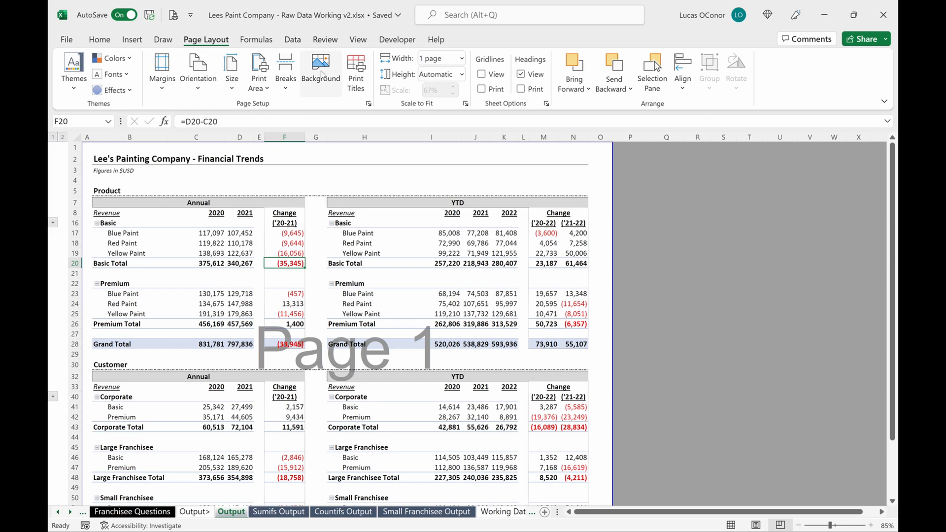
pyautogui.press('ctrl+p')
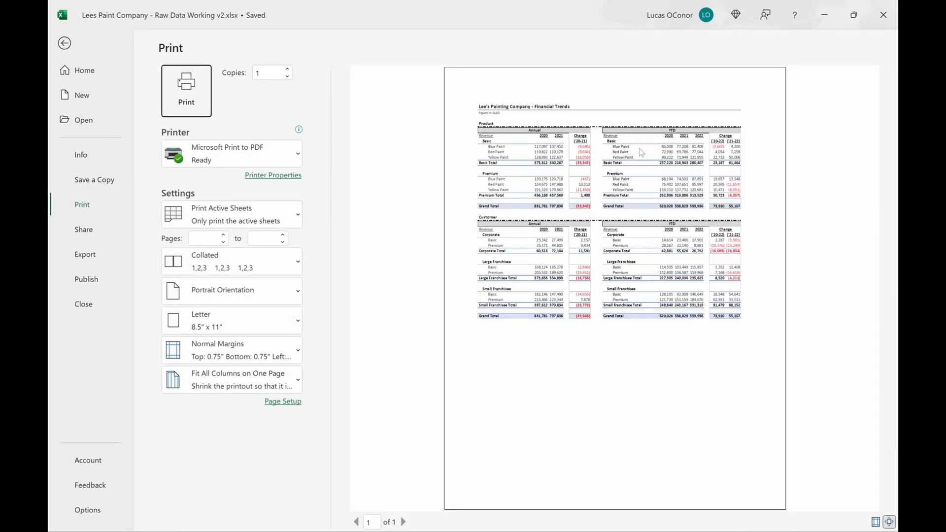
pyautogui.click(65, 43)
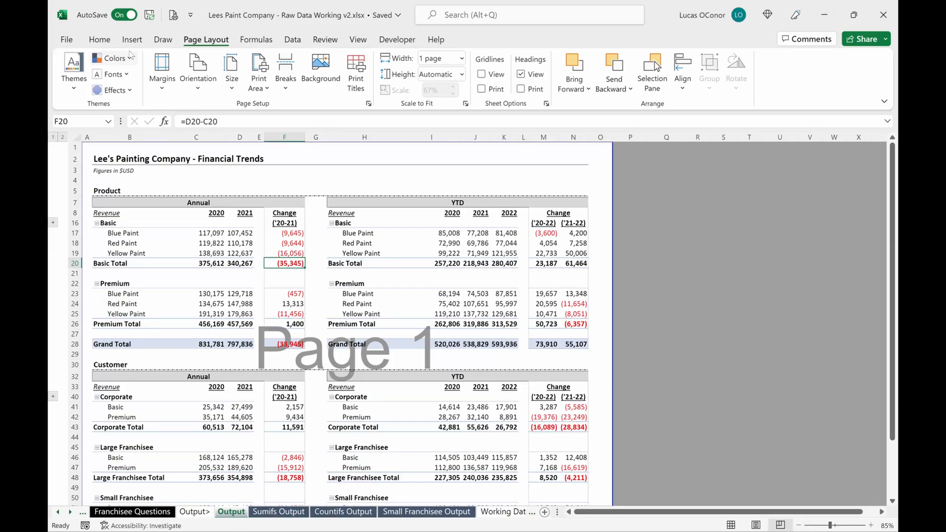
pyautogui.moveTo(198, 70)
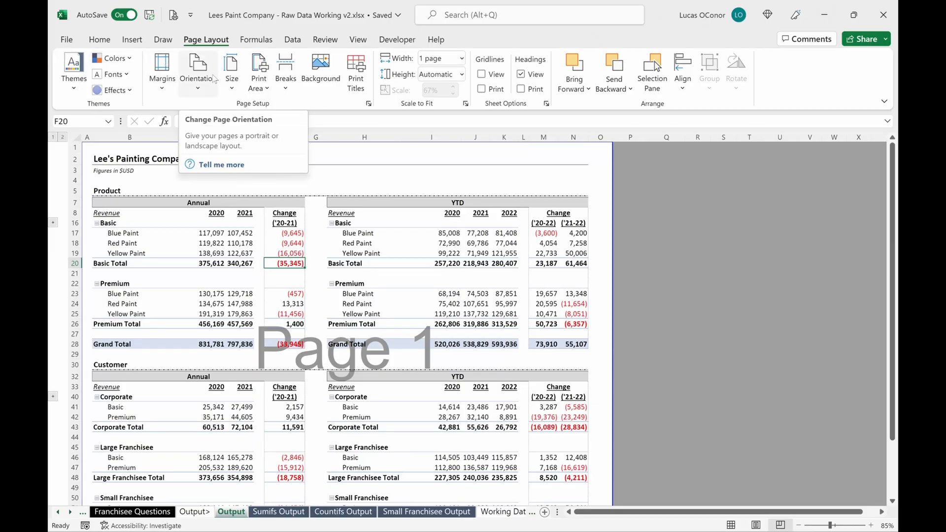
pyautogui.moveTo(214, 82)
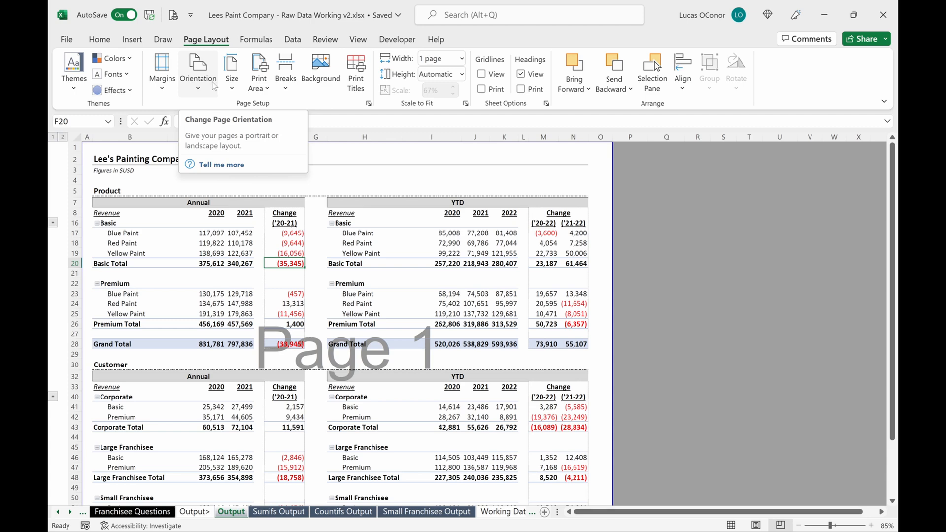
# Step: Set the Output sheet to landscape and page through its two-page print preview
pyautogui.click(197, 71)
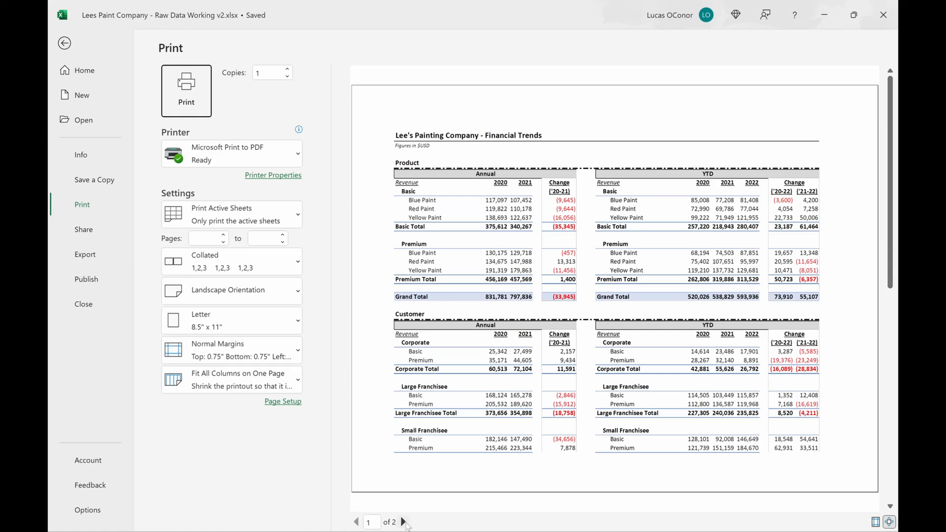
pyautogui.click(403, 522)
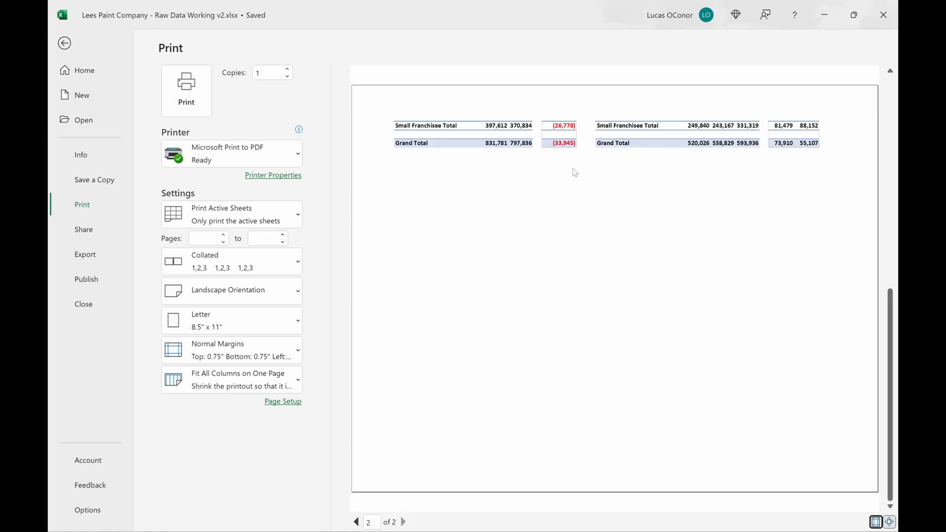
pyautogui.click(355, 522)
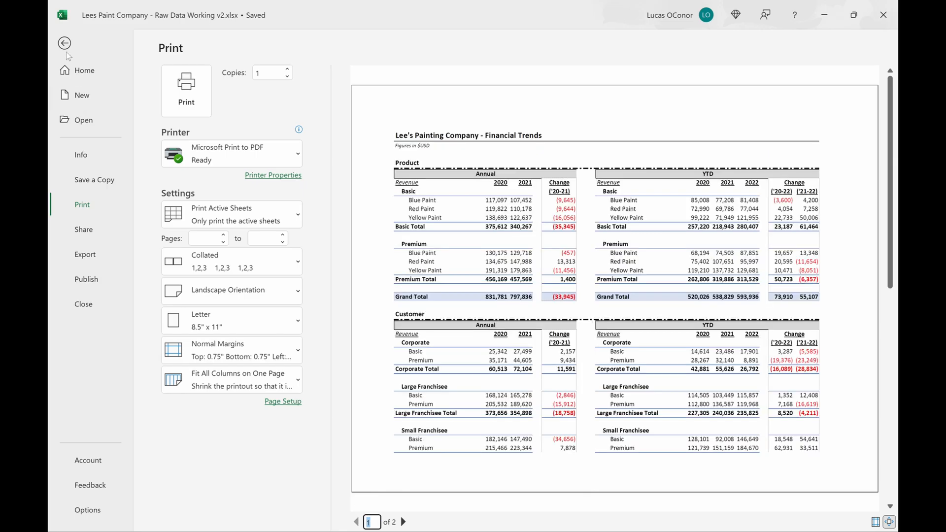
pyautogui.click(64, 43)
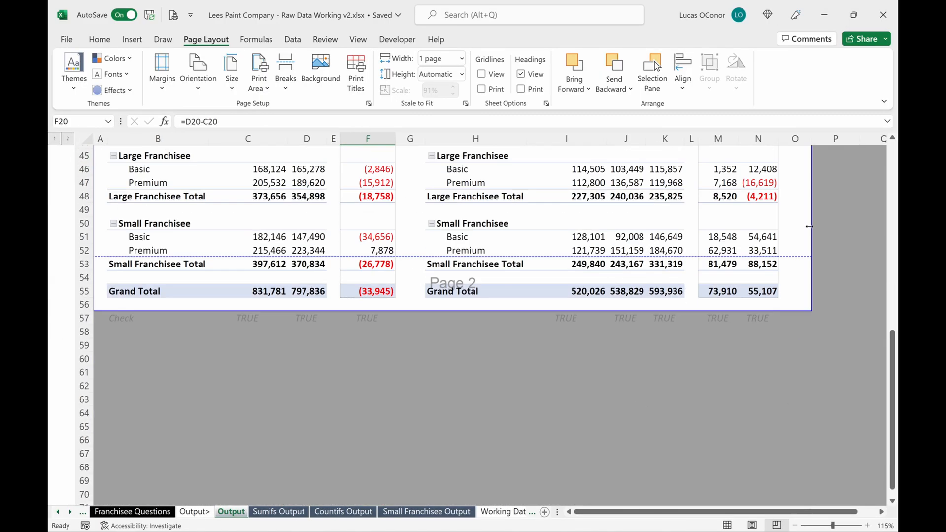
pyautogui.moveTo(260, 216)
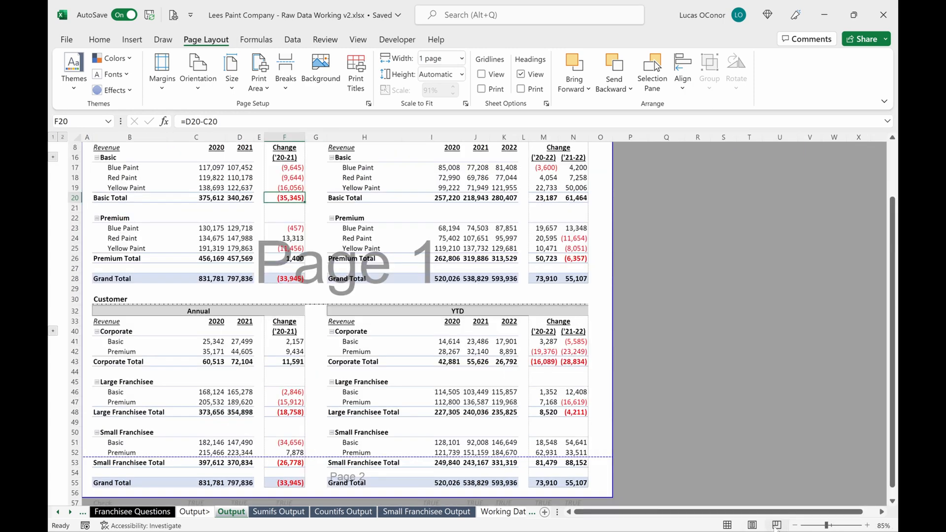
pyautogui.scroll(-3)
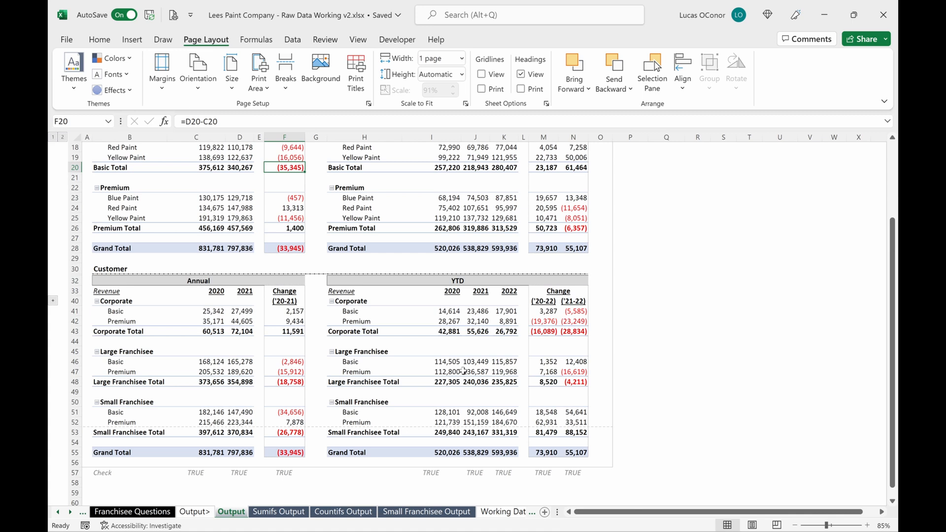
pyautogui.moveTo(609, 457)
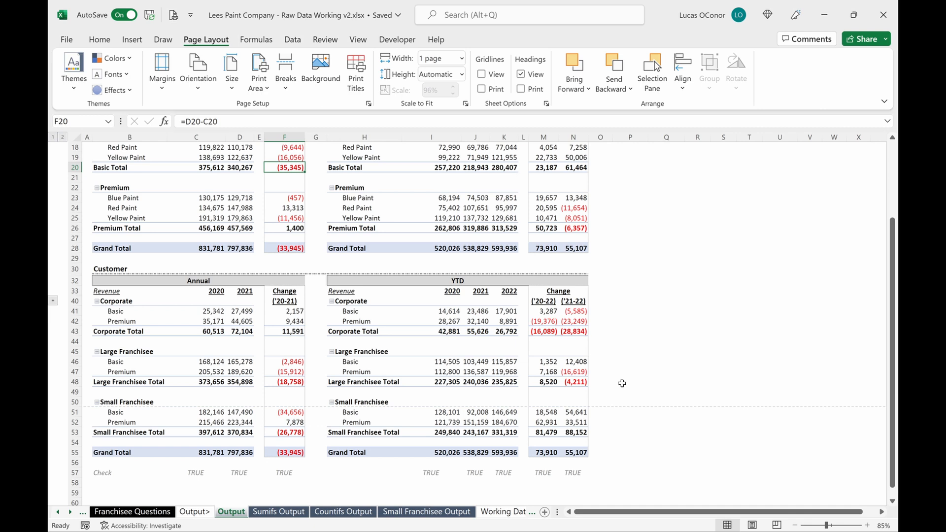
pyautogui.click(629, 412)
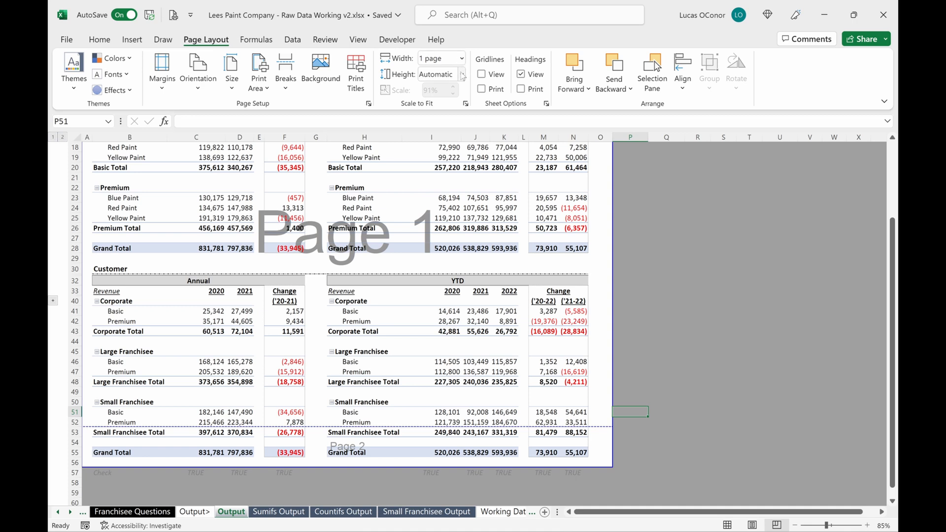
# Step: Scale the landscape Output sheet's width and height to fit one page, then confirm in preview
pyautogui.click(438, 74)
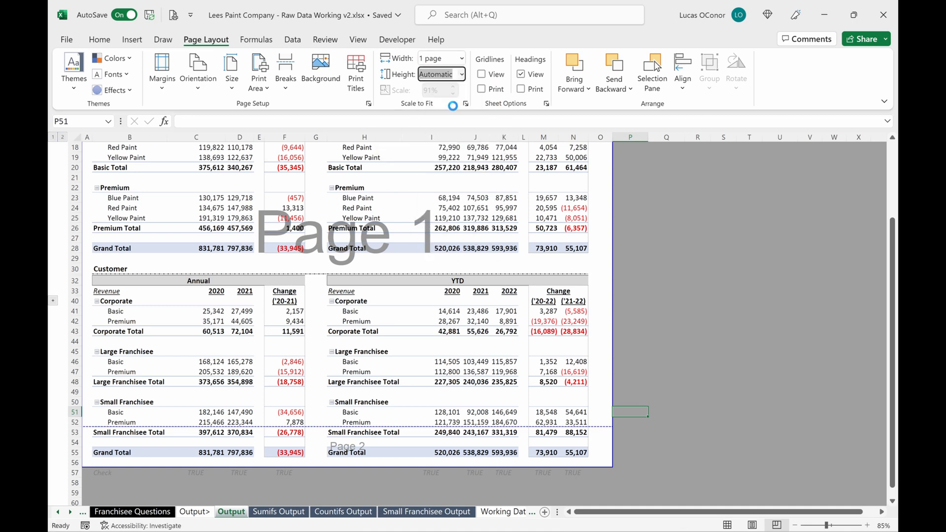
pyautogui.click(464, 74)
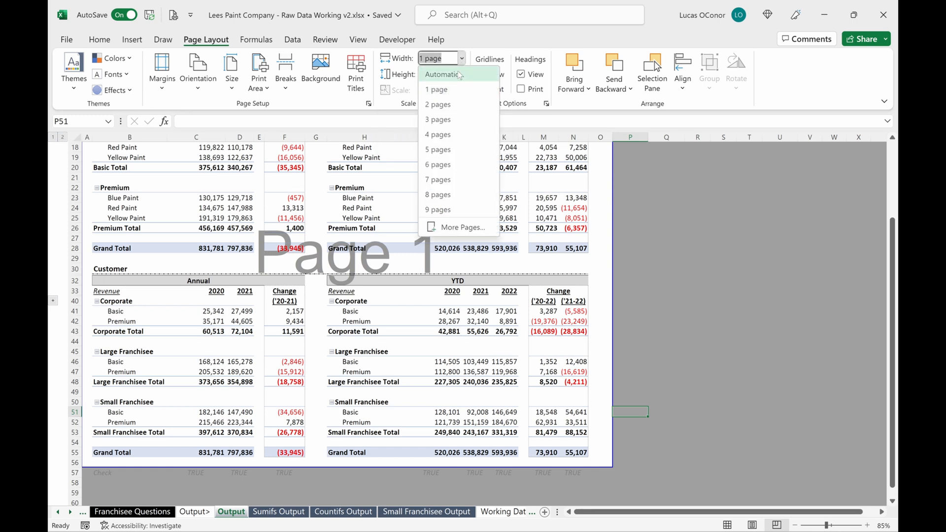
pyautogui.click(443, 74)
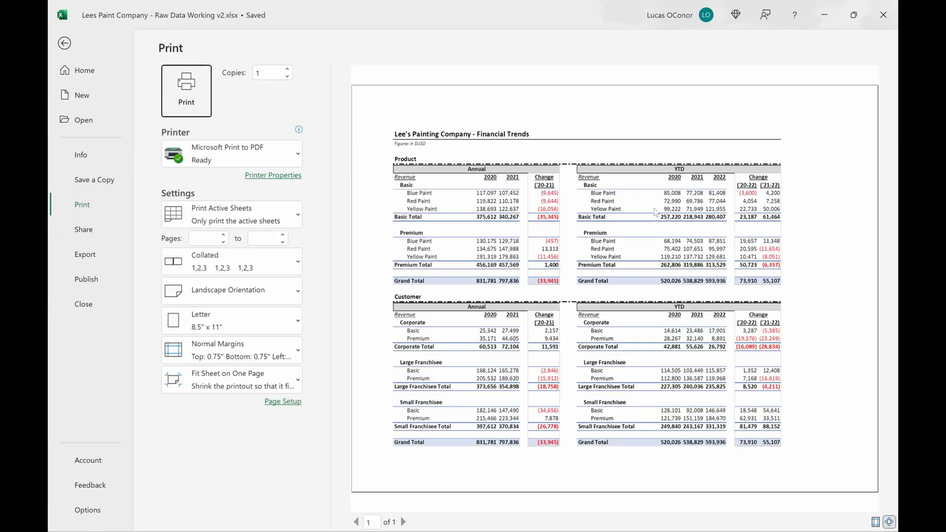
pyautogui.moveTo(730, 266)
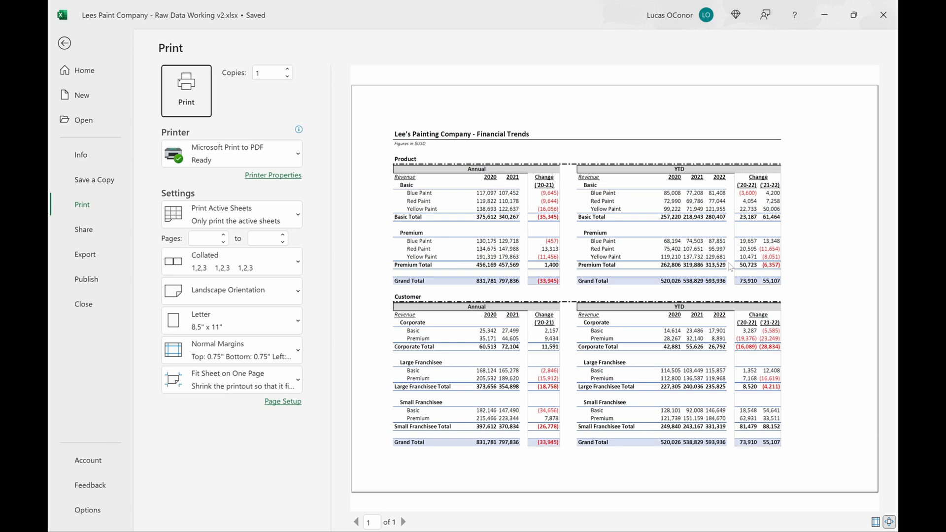
pyautogui.moveTo(108, 44)
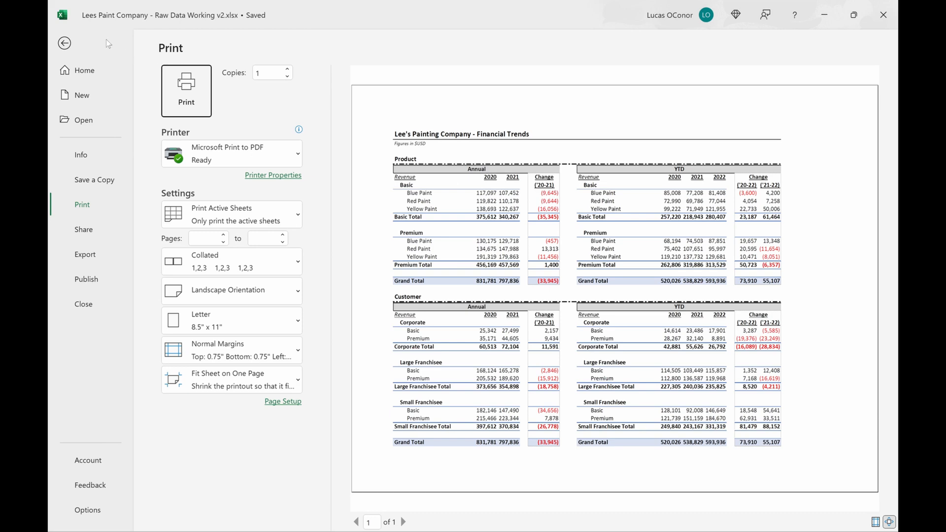
pyautogui.click(64, 43)
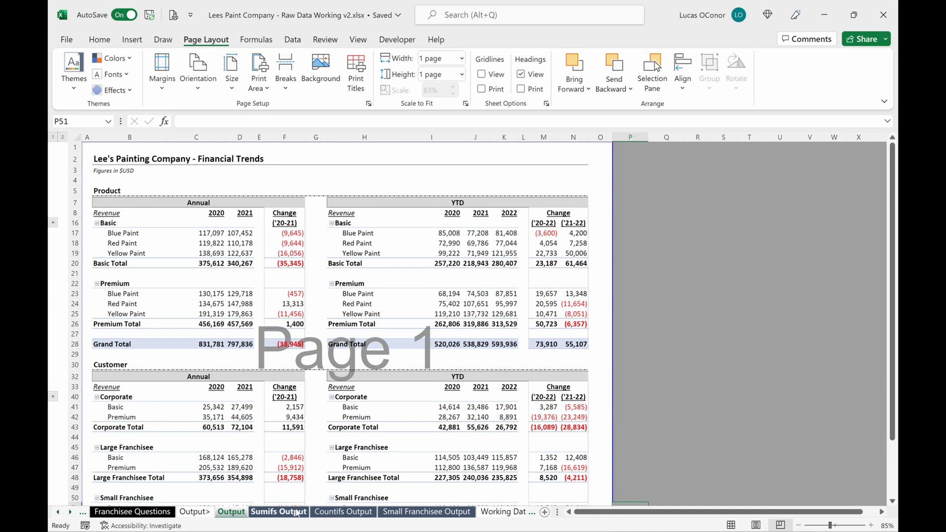
# Step: Preview the Sumifs Output sheet, then switch its orientation to landscape
pyautogui.click(278, 511)
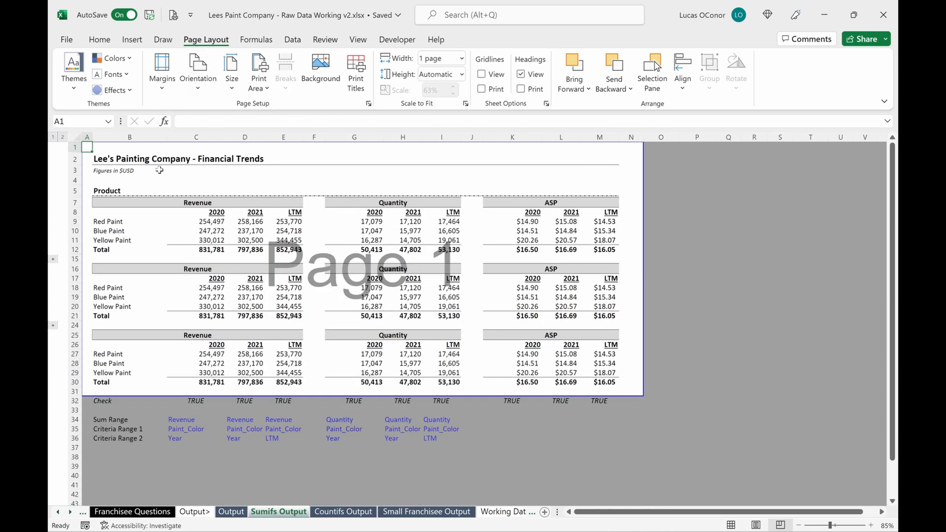
pyautogui.click(67, 40)
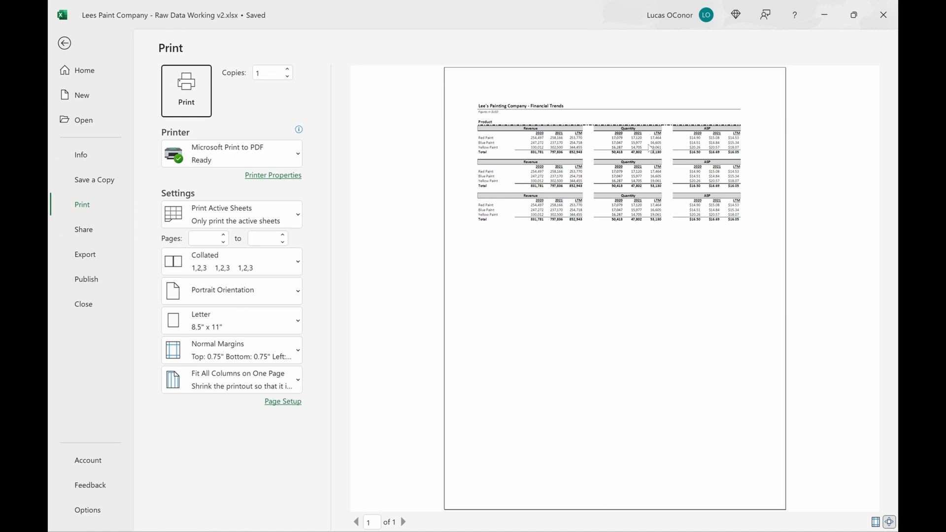
pyautogui.moveTo(118, 59)
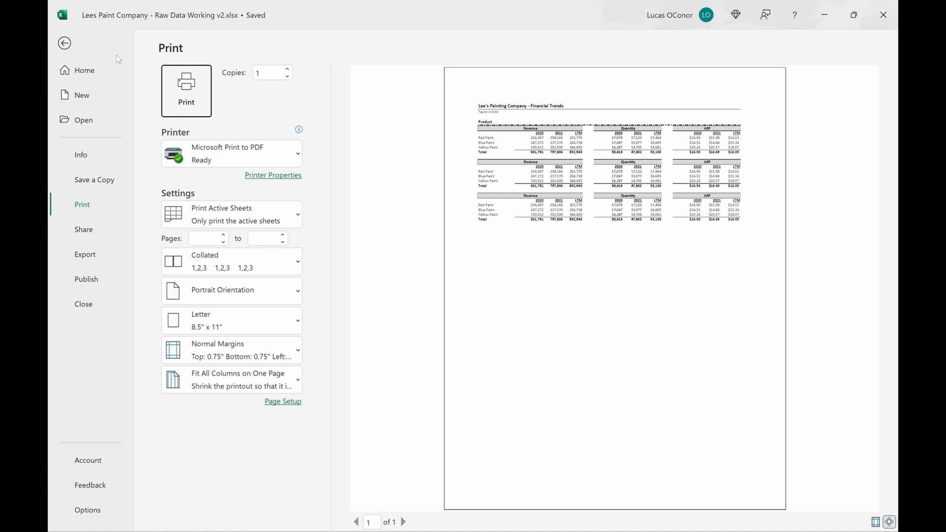
pyautogui.click(64, 42)
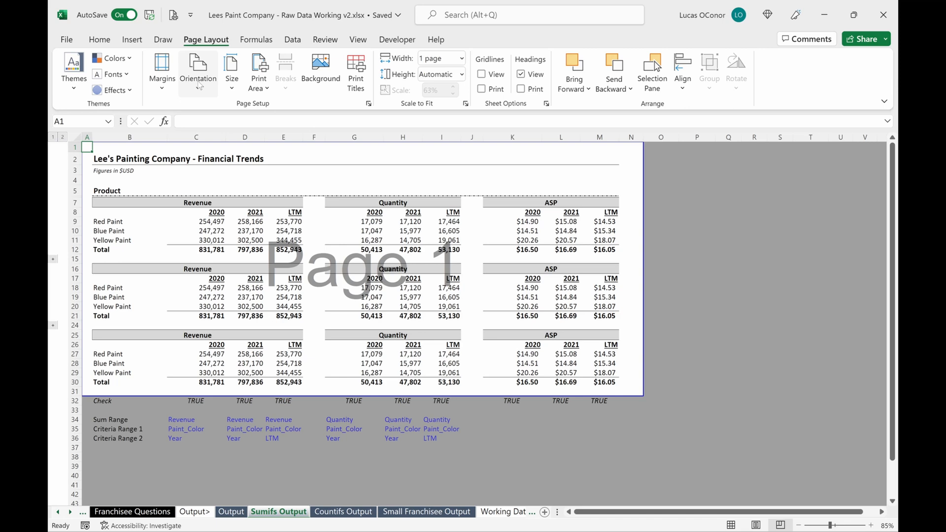
pyautogui.click(198, 69)
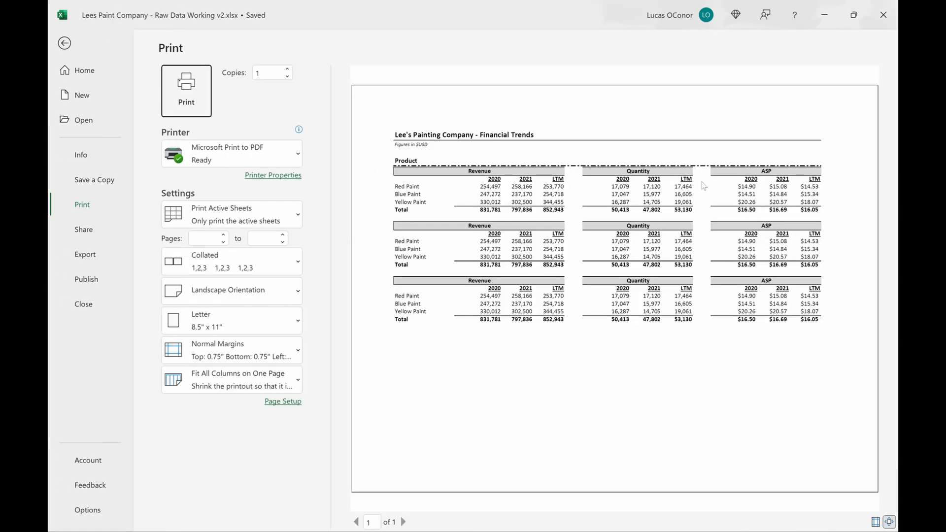
pyautogui.moveTo(704, 181)
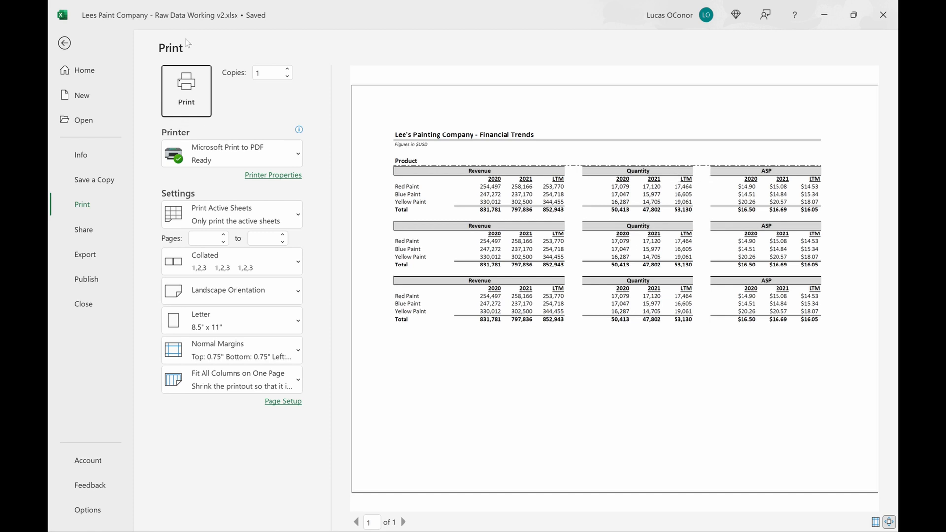
pyautogui.moveTo(449, 188)
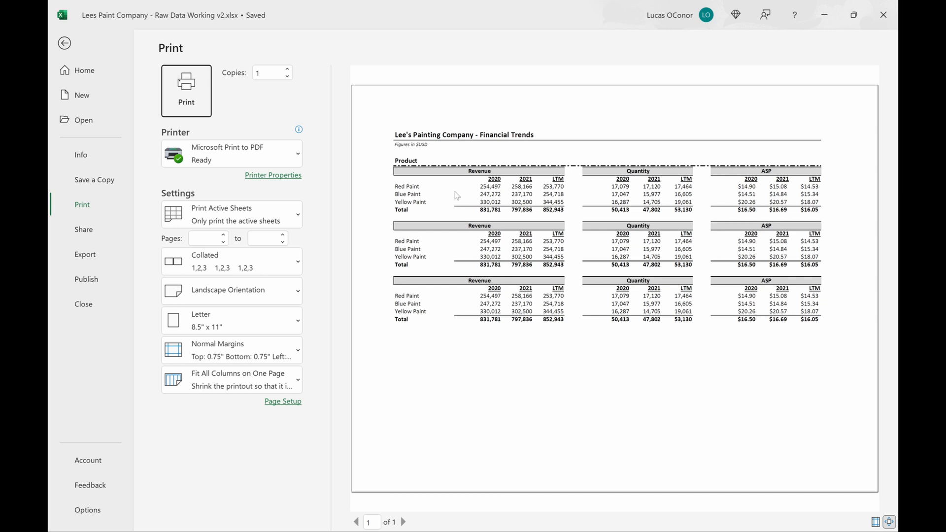
pyautogui.moveTo(838, 163)
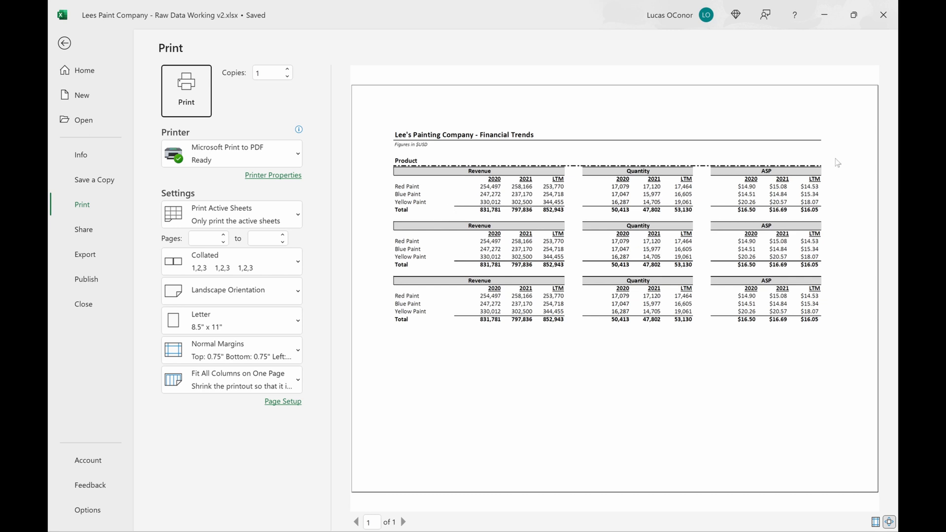
pyautogui.moveTo(827, 145)
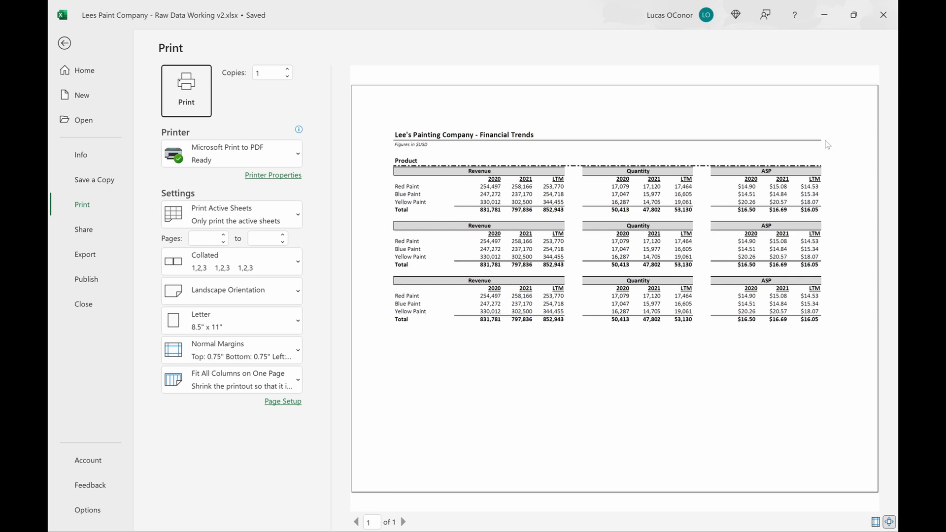
pyautogui.moveTo(66, 25)
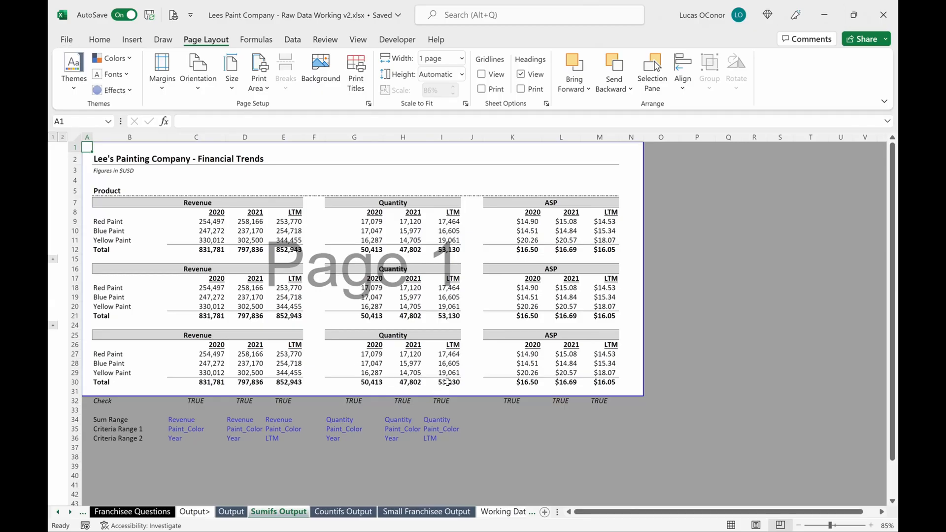
# Step: Set the Revenue 2020, 2021 and LTM columns C:E on Sumifs Output to width 10
pyautogui.click(128, 297)
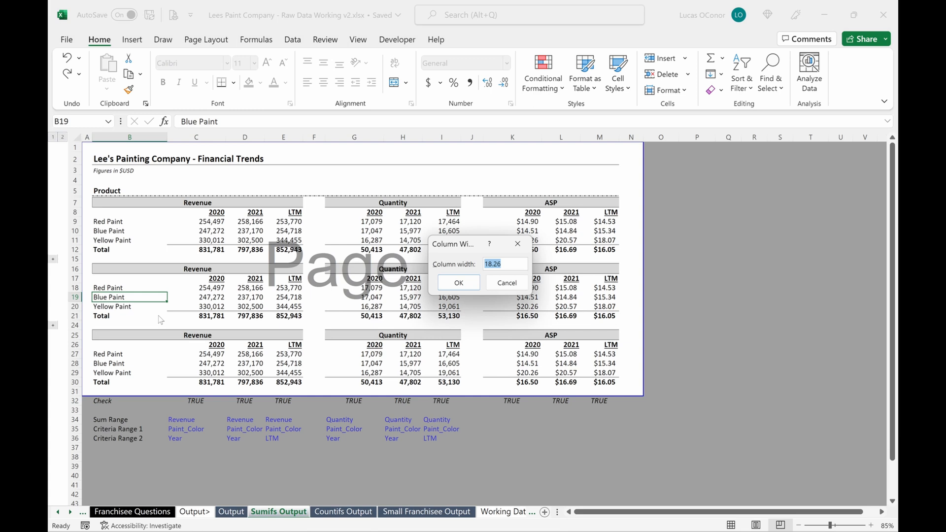
pyautogui.click(458, 282)
pyautogui.write('10')
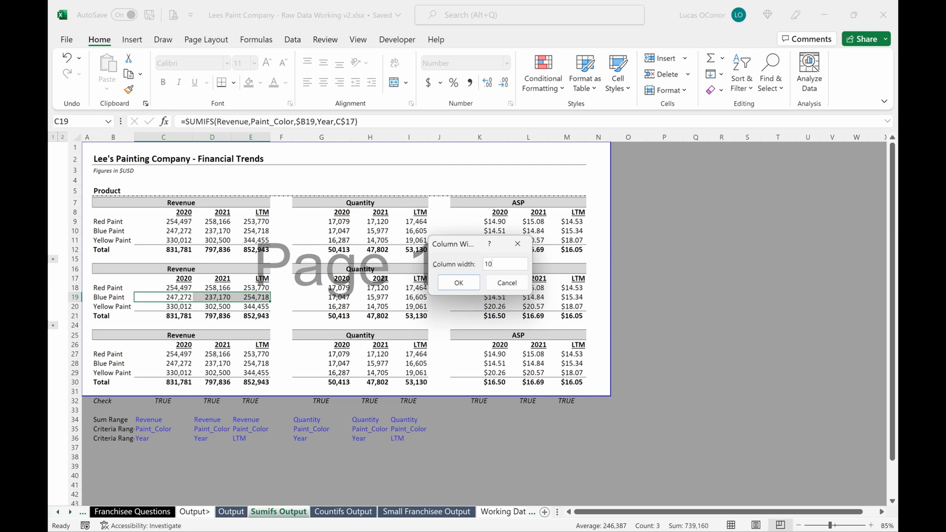
pyautogui.click(457, 283)
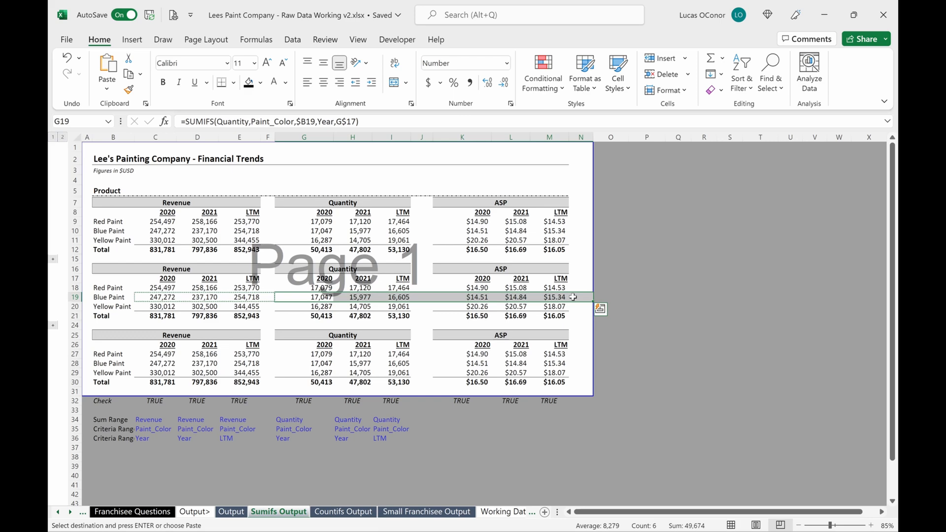
# Step: Paste the Revenue column widths onto Quantity and ASP, then preview the one-page landscape printout
pyautogui.press('ctrl+alt+v')
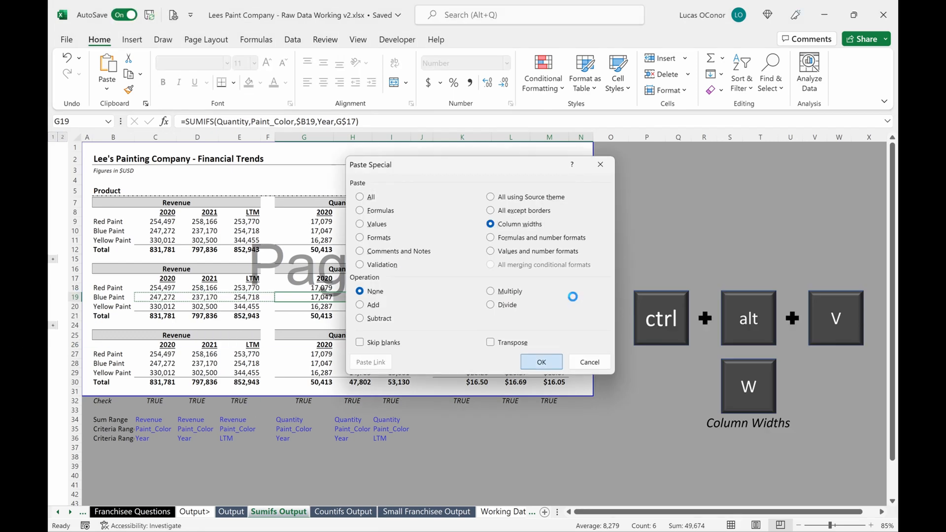
pyautogui.click(540, 362)
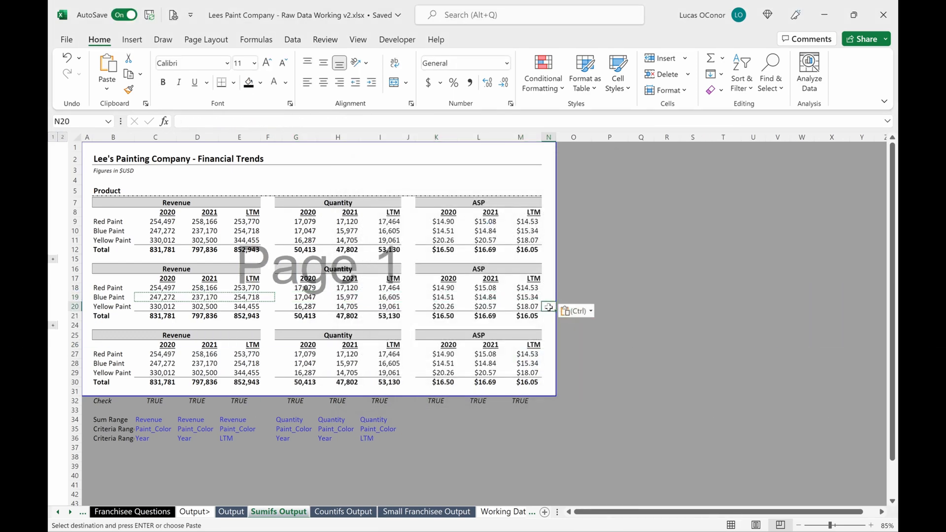
pyautogui.click(205, 40)
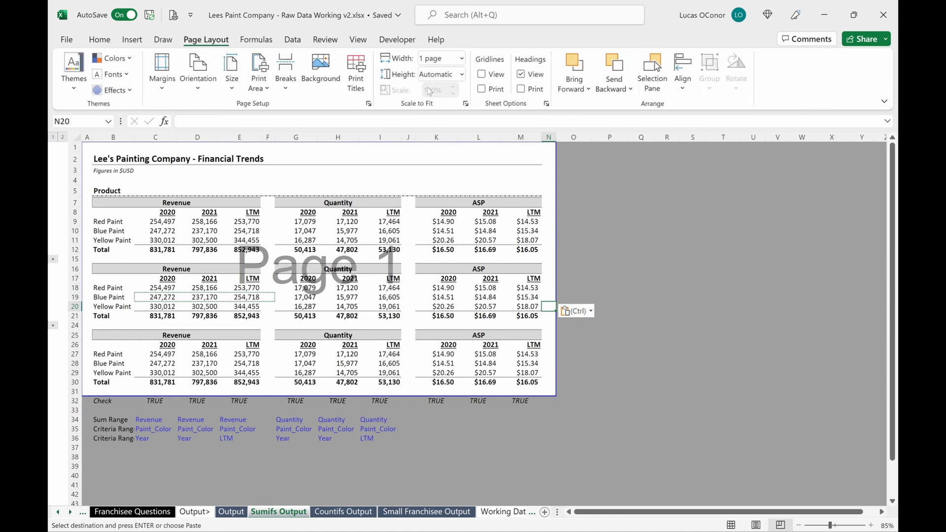
pyautogui.moveTo(433, 90)
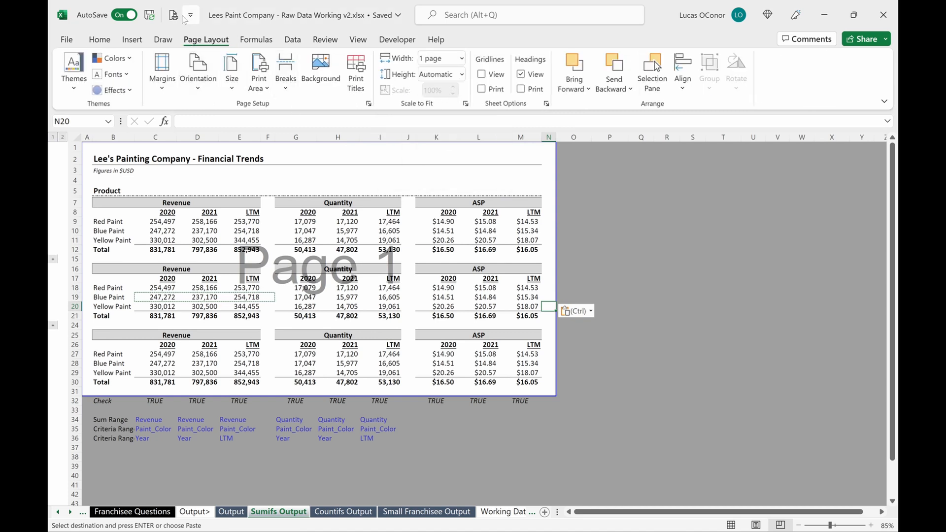
pyautogui.press('ctrl+p')
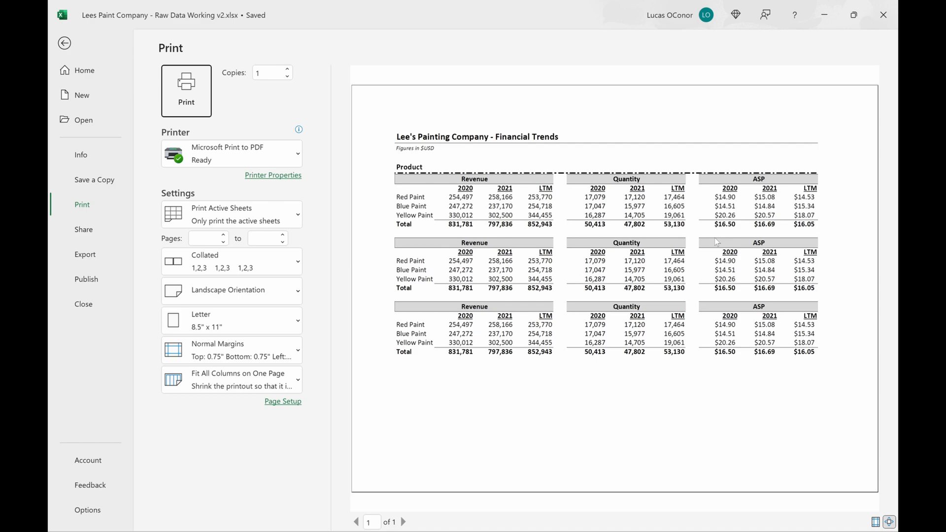
pyautogui.moveTo(717, 247)
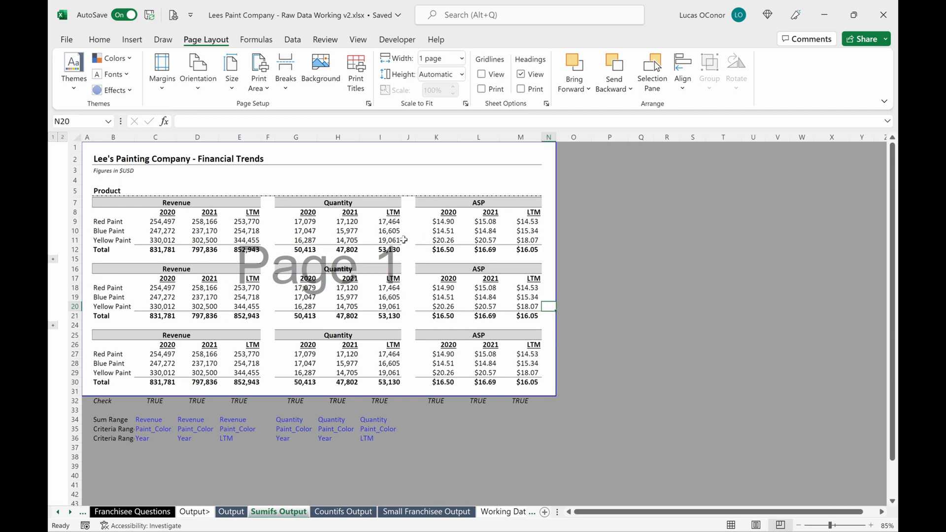
# Step: Paste the Revenue column widths onto the data columns of every Countifs Output table
pyautogui.click(343, 510)
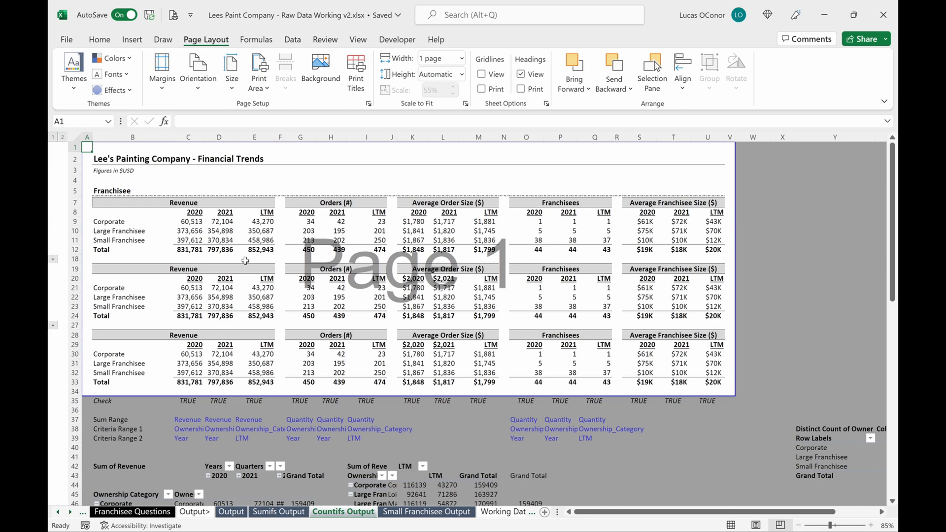
pyautogui.click(254, 239)
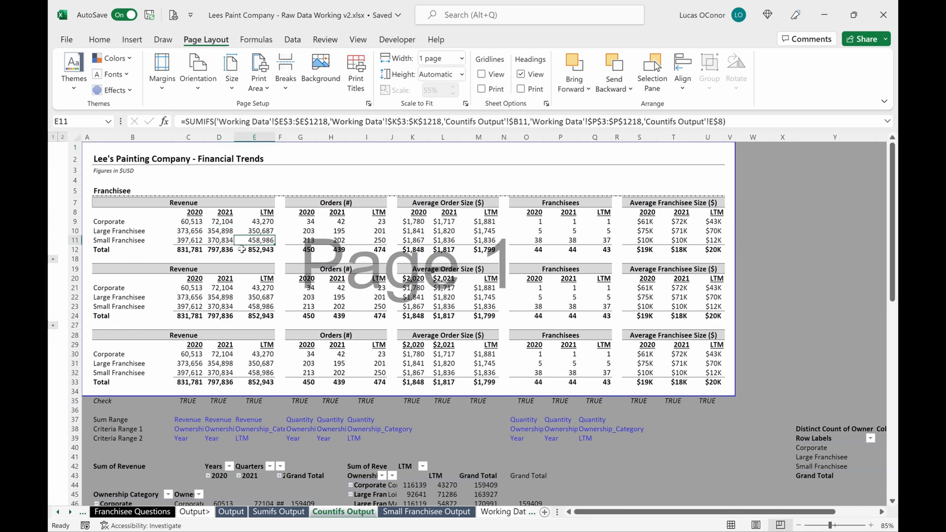
pyautogui.click(277, 511)
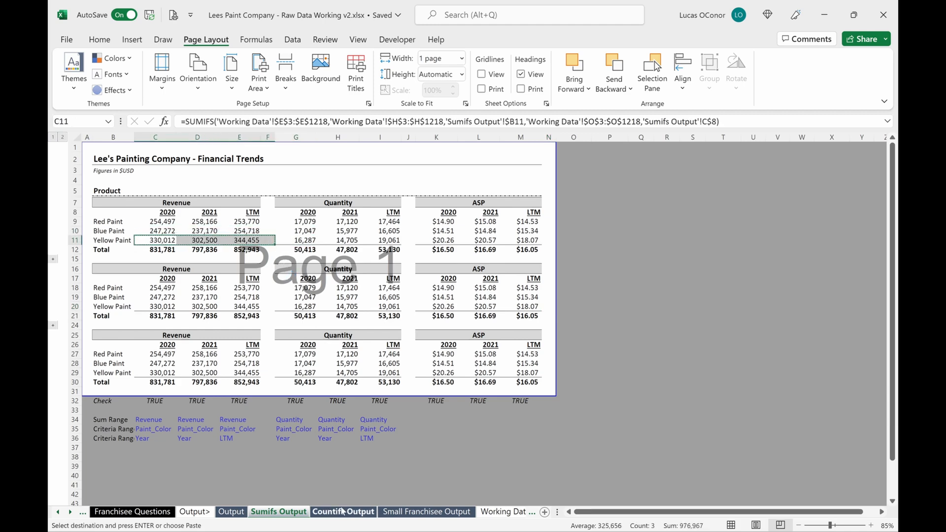
pyautogui.click(343, 512)
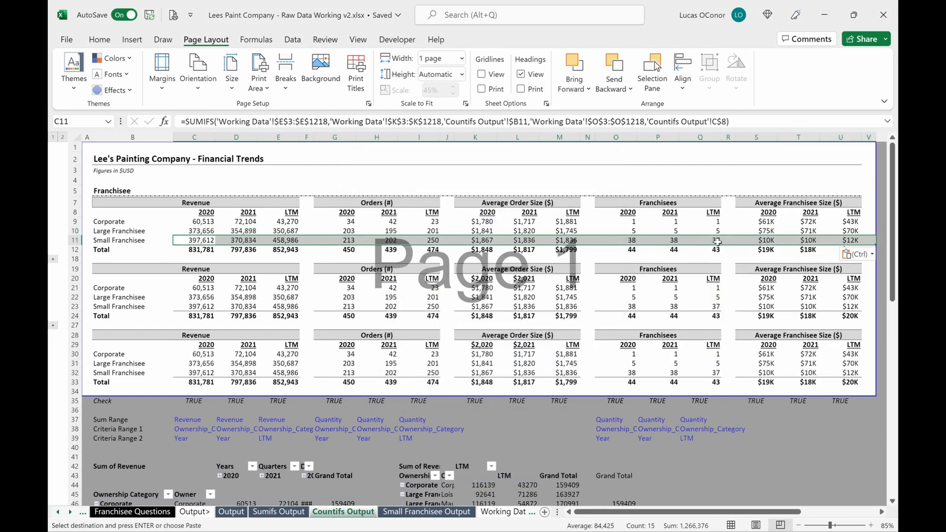
pyautogui.click(376, 249)
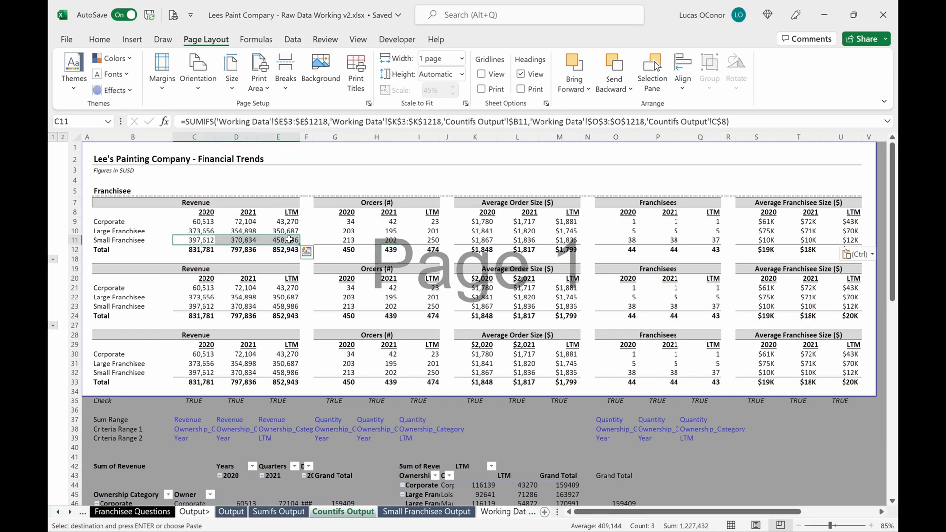
pyautogui.click(99, 39)
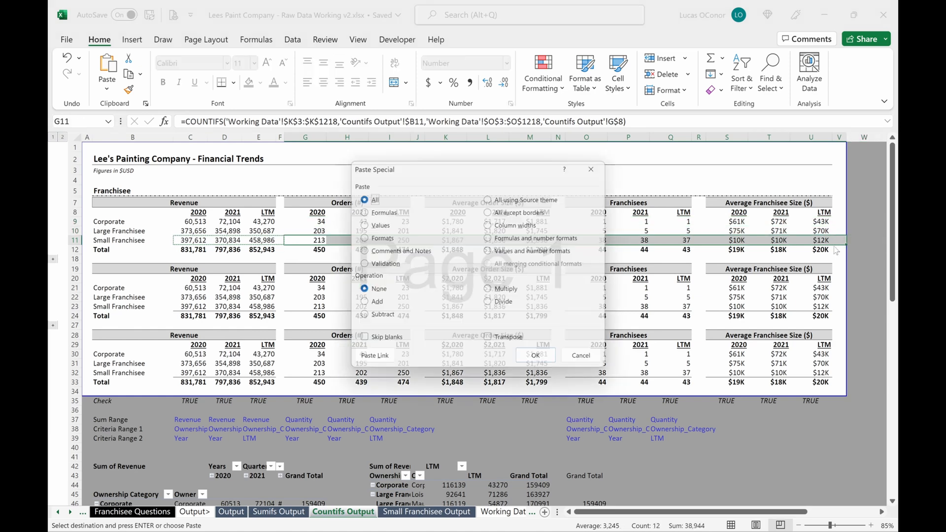
pyautogui.click(533, 355)
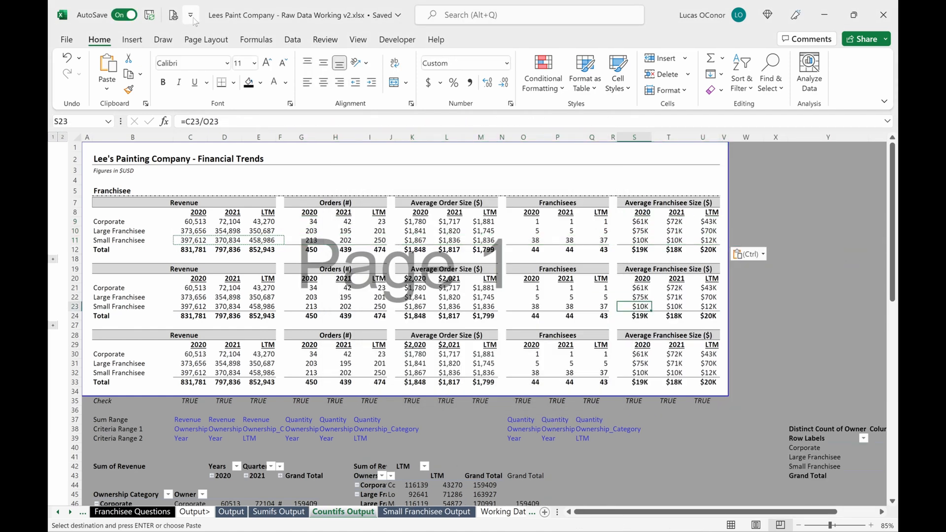
# Step: Fit Countifs Output to one page wide, raising scaling to 82%, and preview it
pyautogui.click(206, 39)
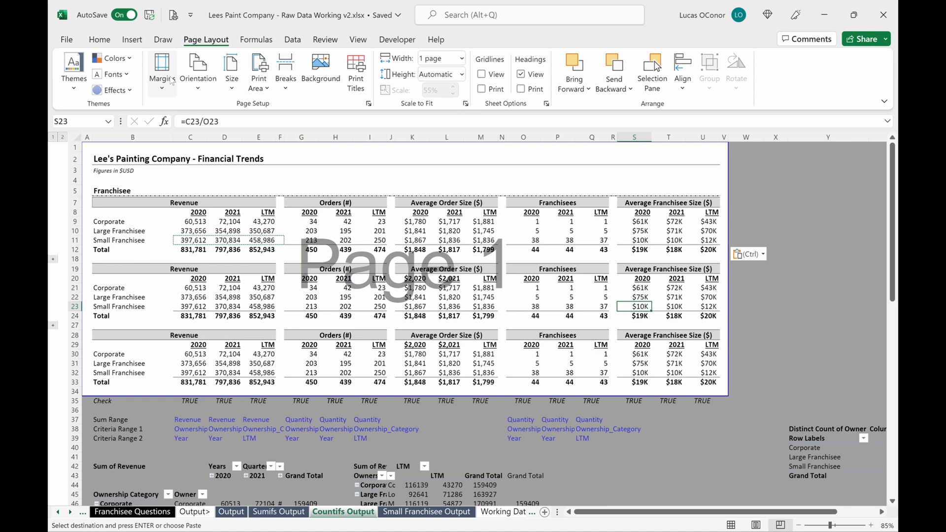
pyautogui.click(198, 68)
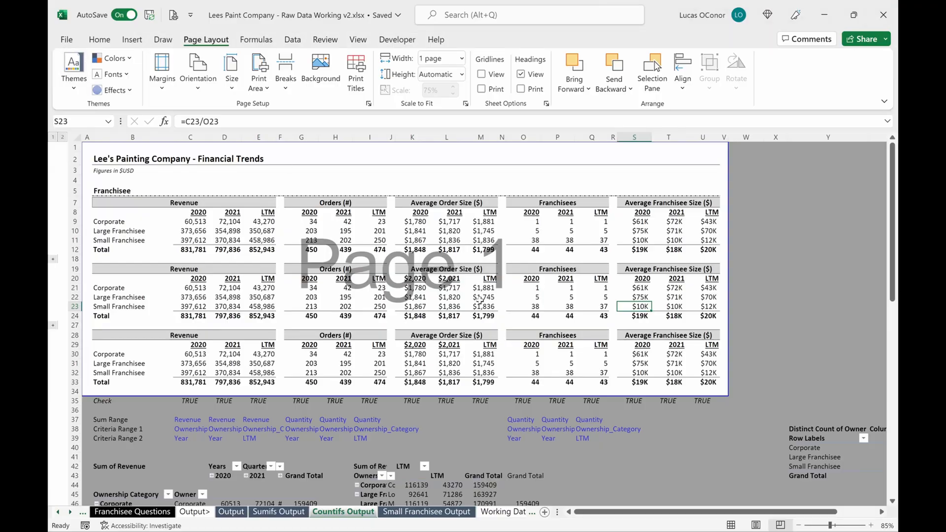
pyautogui.moveTo(483, 301)
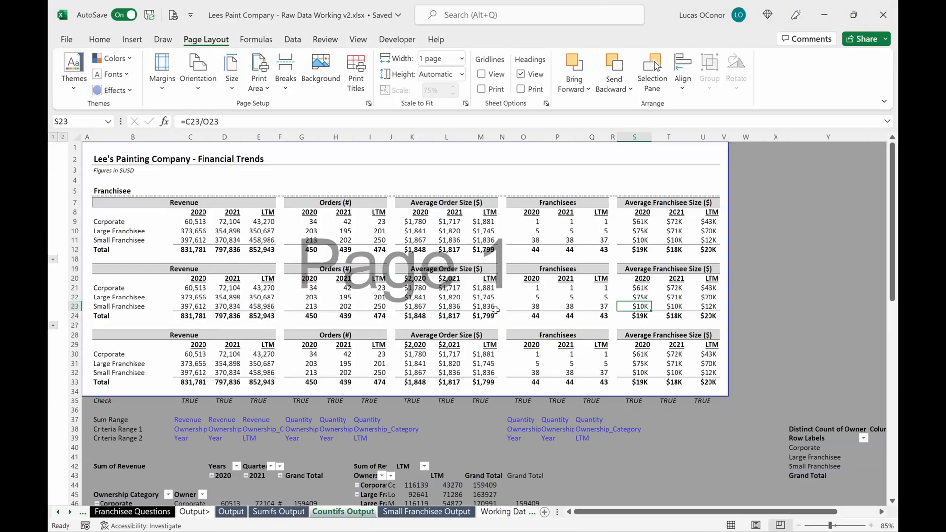
pyautogui.moveTo(457, 362)
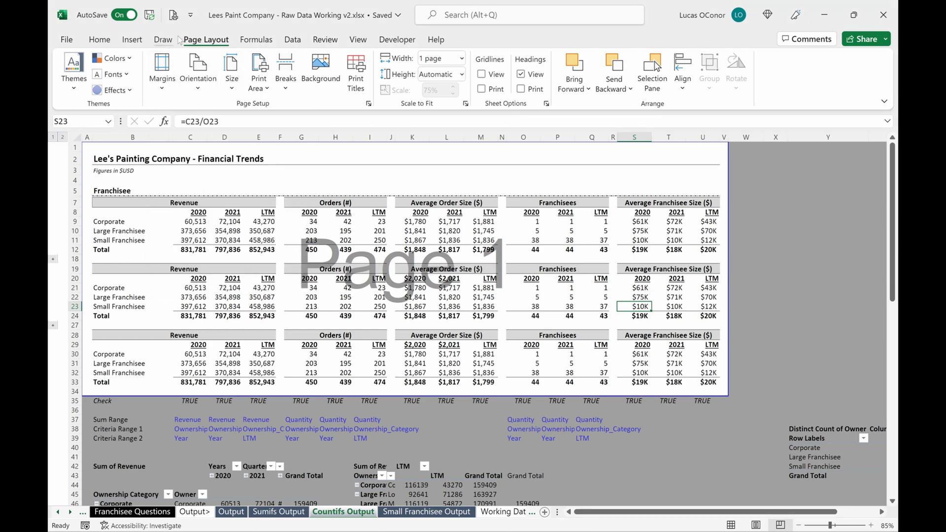
pyautogui.click(67, 39)
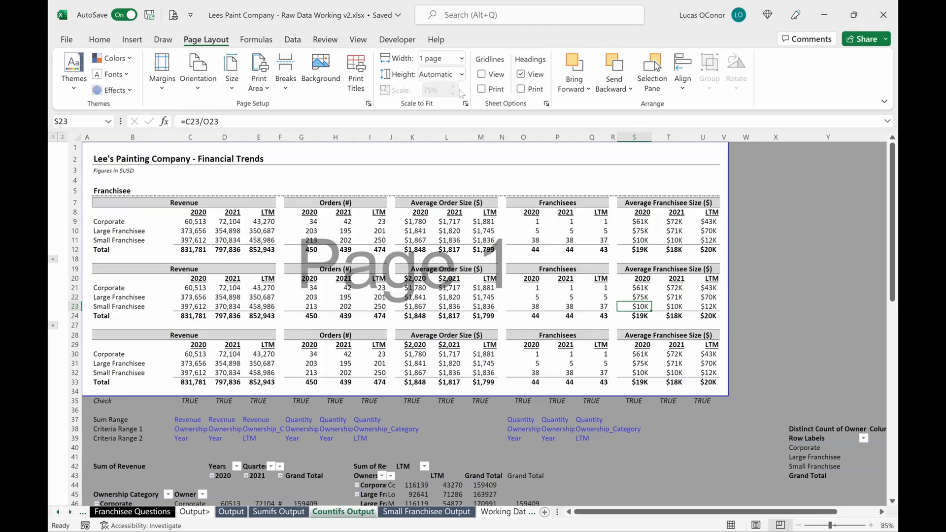
pyautogui.click(161, 70)
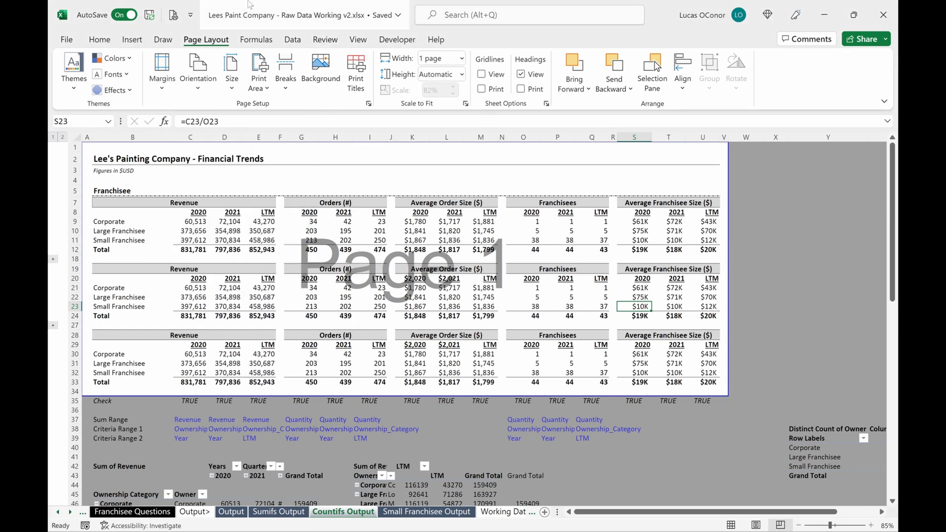
pyautogui.press('ctrl+p')
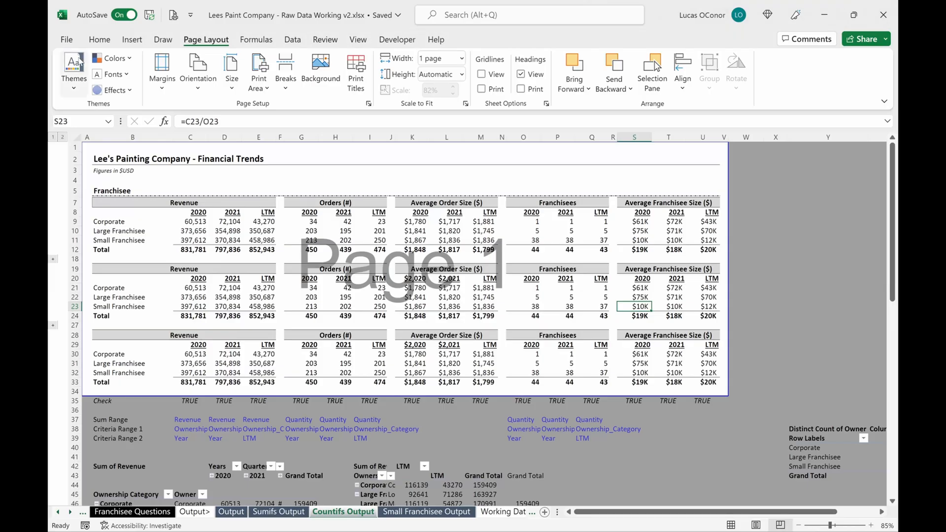
# Step: Apply custom margins of 0.25 top/bottom and 0 left/right, then confirm the one-page preview
pyautogui.click(161, 69)
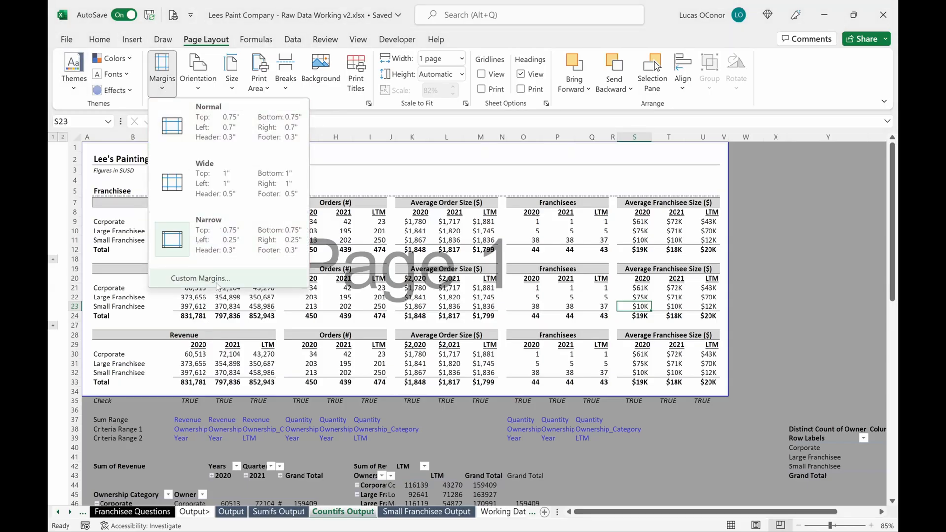
pyautogui.click(199, 277)
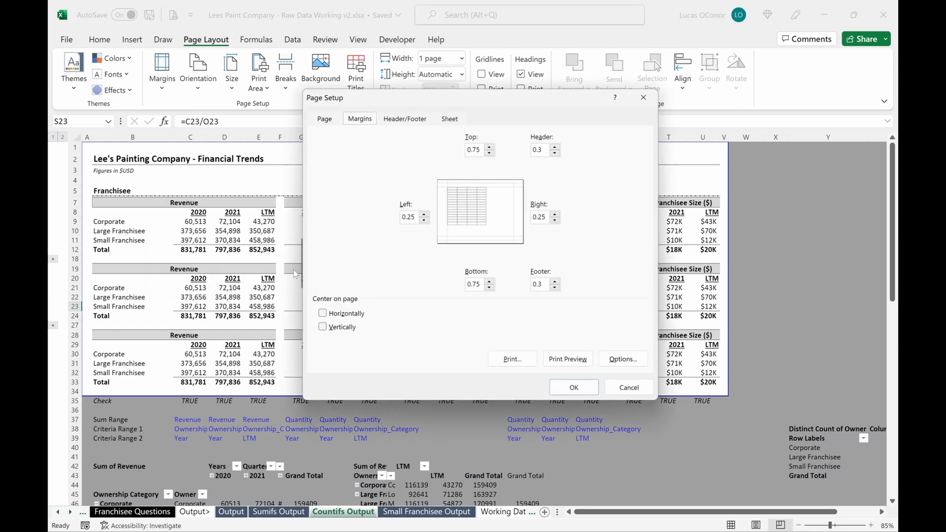
pyautogui.click(424, 220)
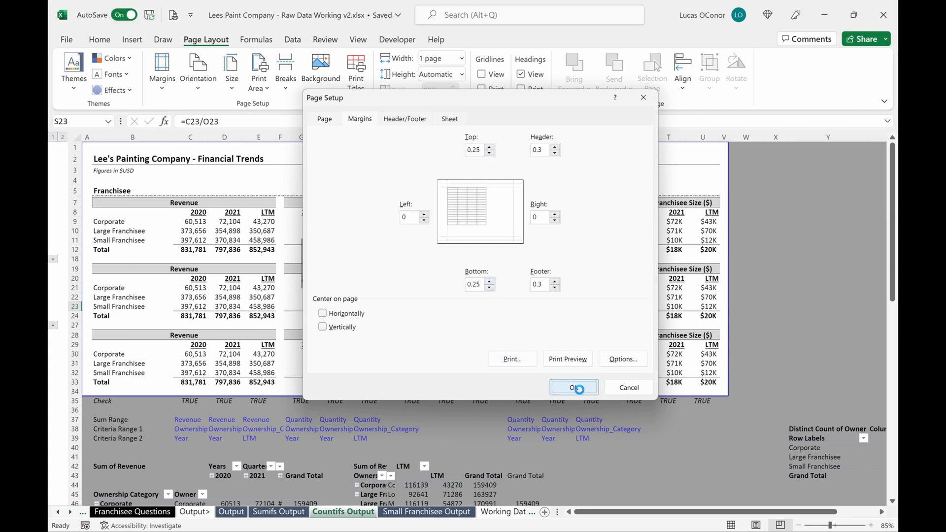
pyautogui.click(572, 387)
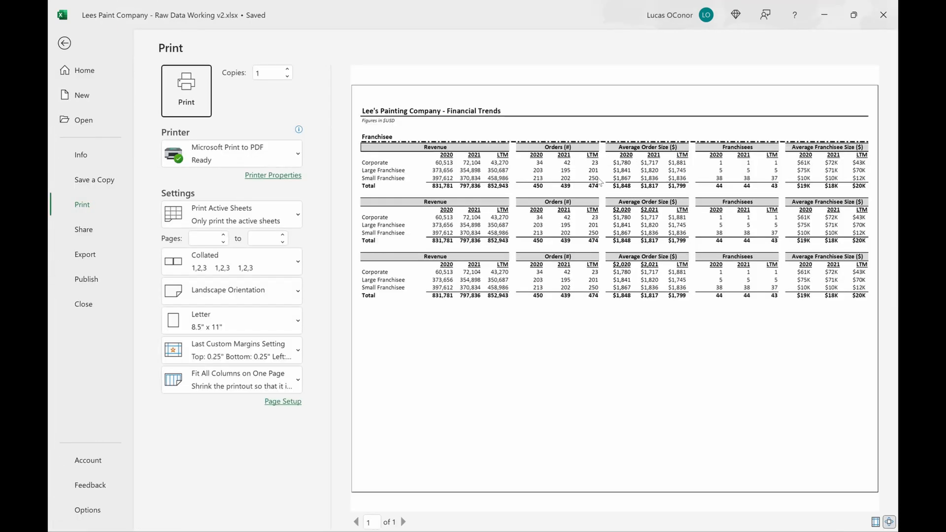
pyautogui.click(64, 43)
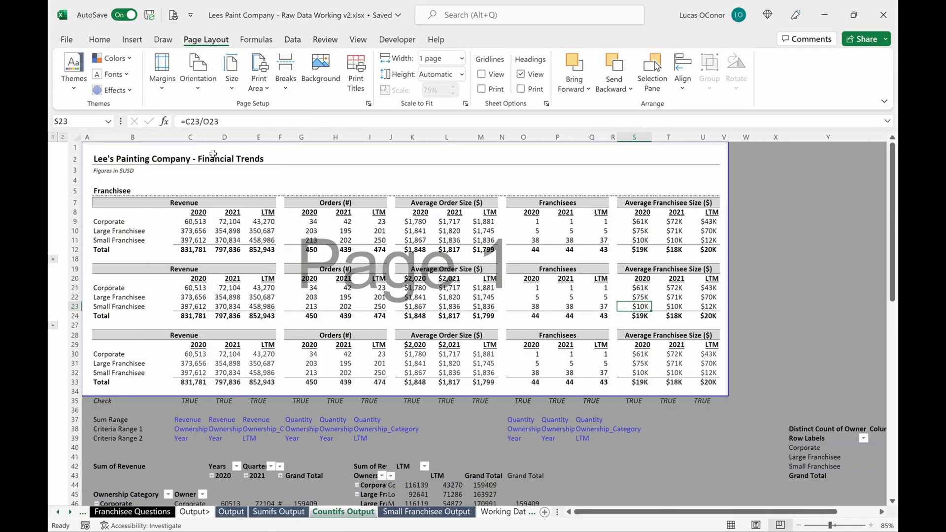
# Step: Paste copies of the Franchisee table block at A35 and below, extending onto Page 2
pyautogui.click(99, 40)
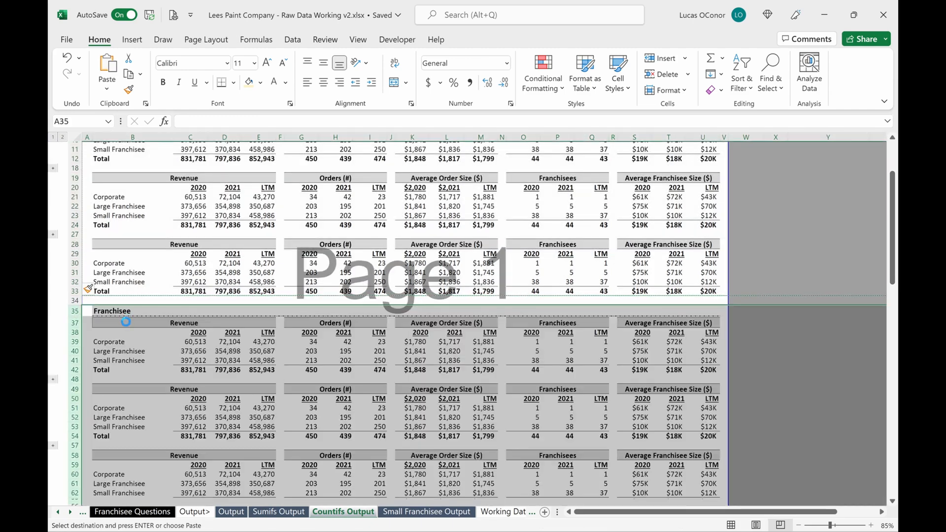
pyautogui.scroll(-3)
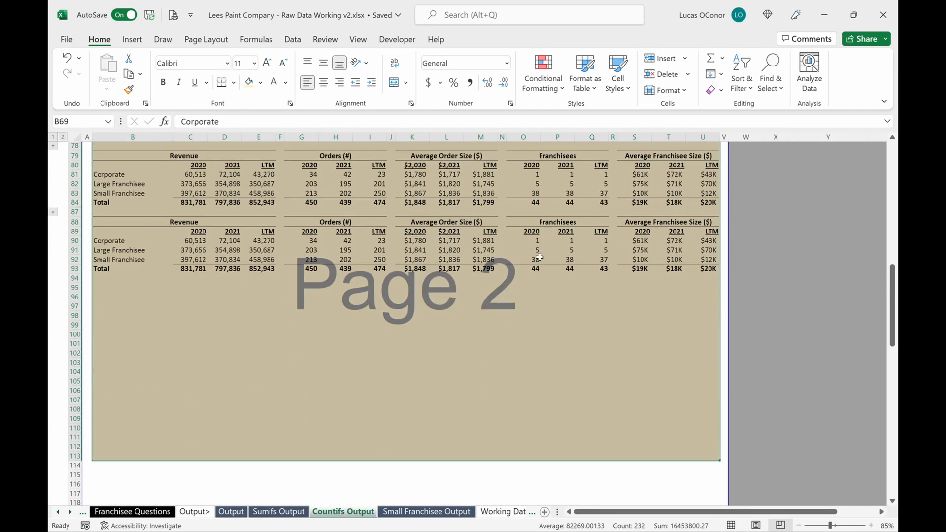
# Step: Set the print area from A1 down through row 93, covering both table sets
pyautogui.scroll(-3)
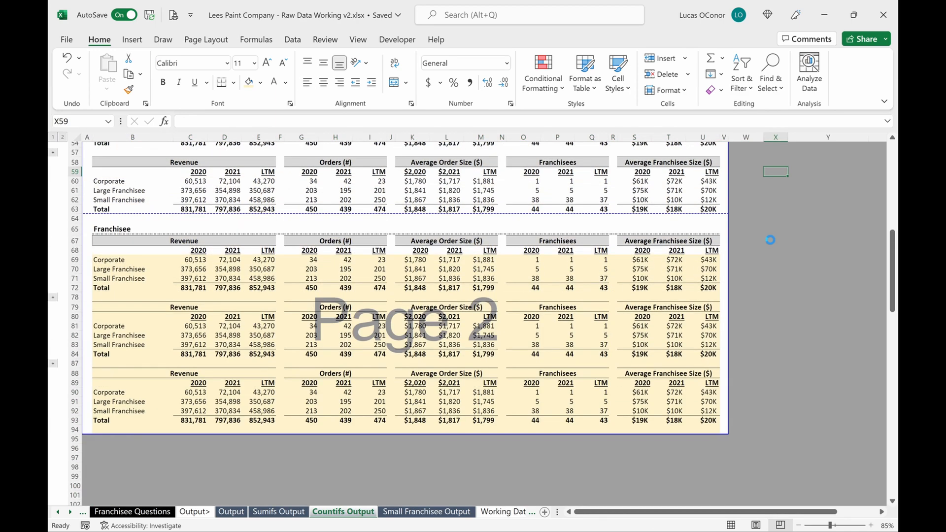
pyautogui.scroll(-3)
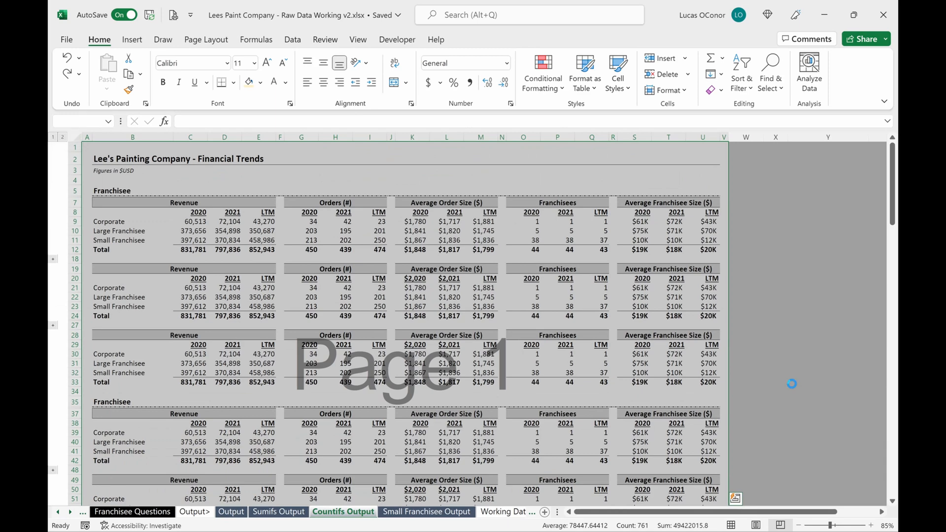
pyautogui.press('alt')
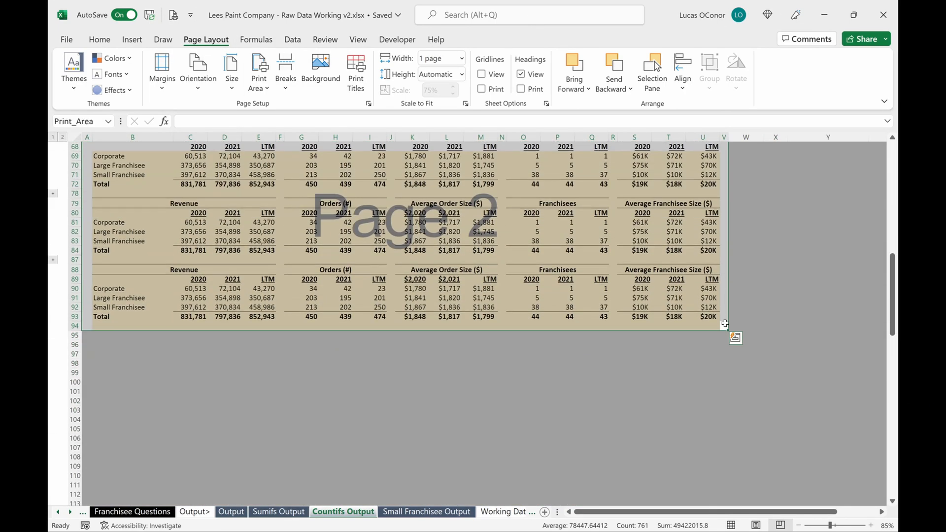
pyautogui.click(775, 316)
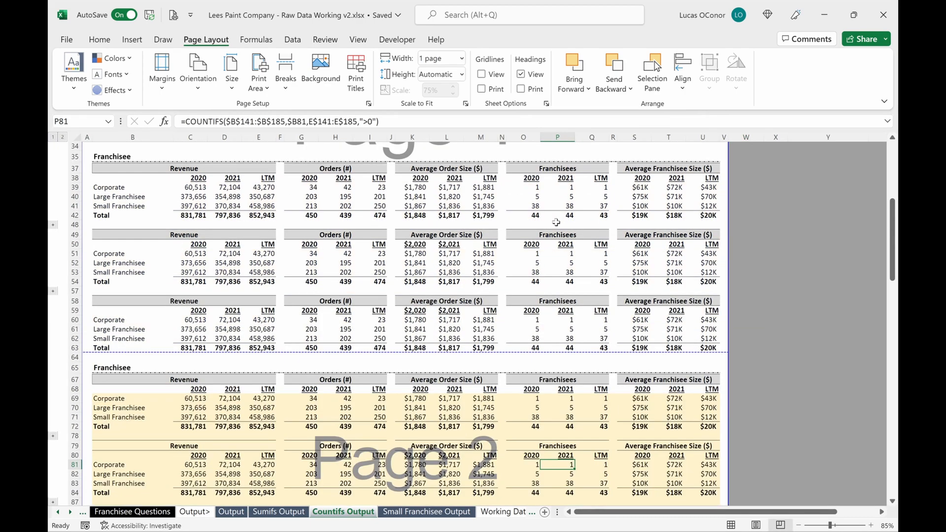
# Step: Leave the print previews and return to the Countifs Output sheet
pyautogui.scroll(-3)
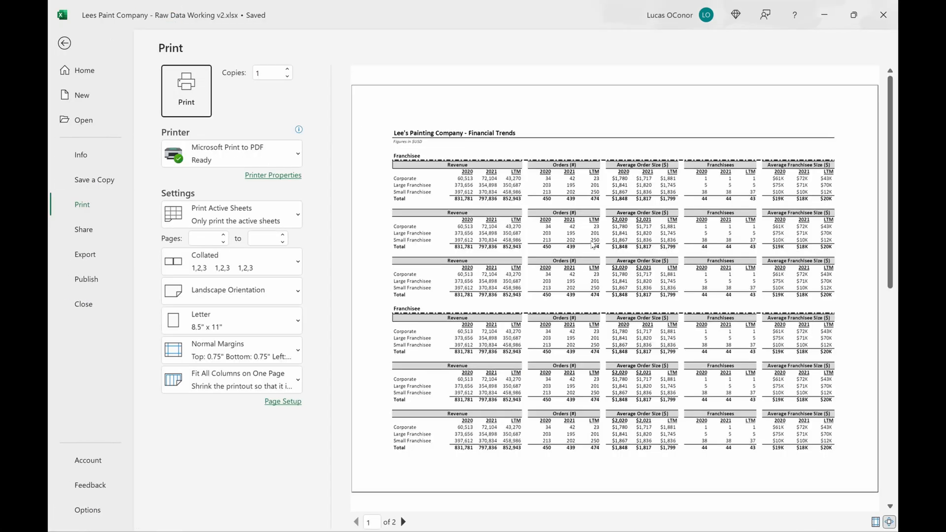
pyautogui.moveTo(444, 513)
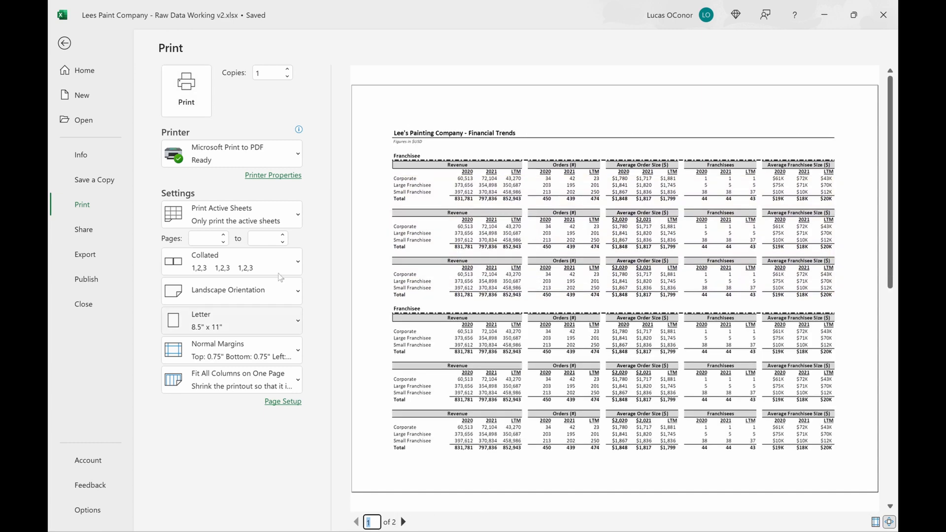
pyautogui.click(64, 43)
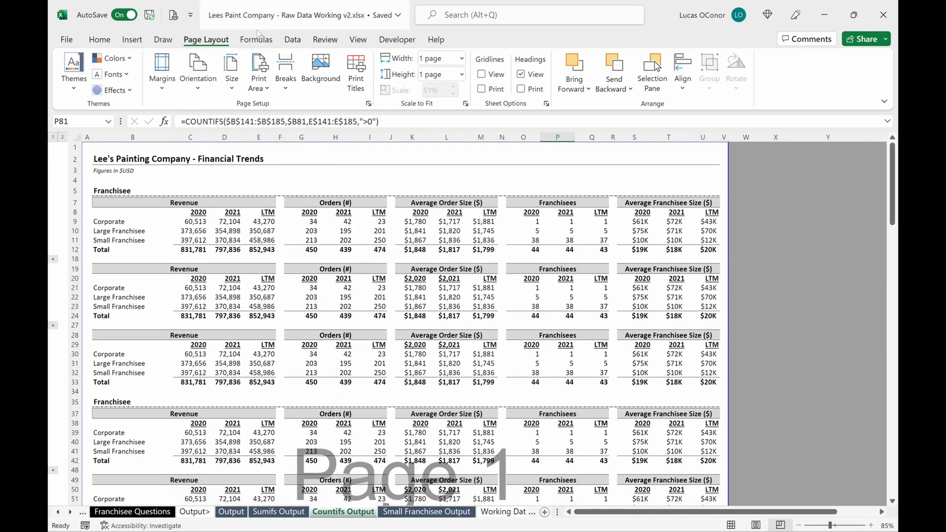
pyautogui.moveTo(433, 89)
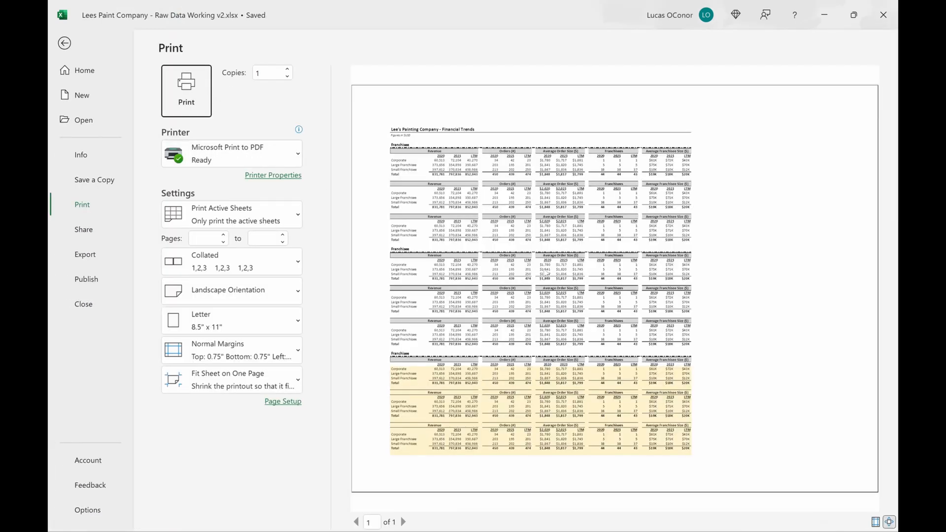
pyautogui.moveTo(675, 223)
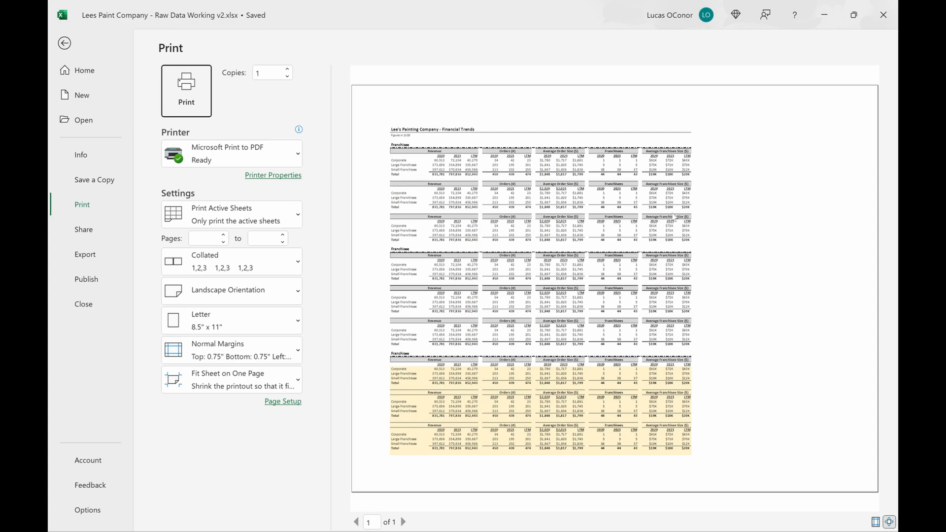
pyautogui.click(65, 42)
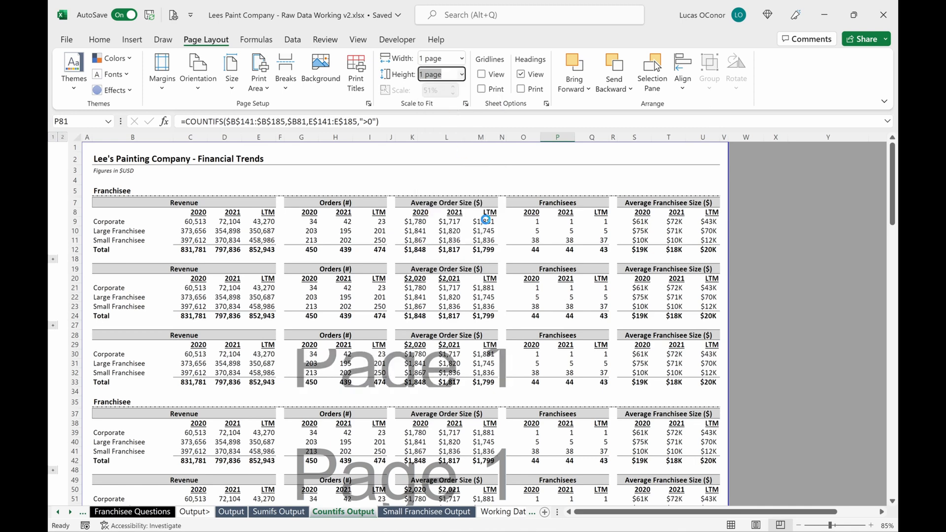
# Step: Set Scale to Fit height to 2 pages and confirm both pages in print preview
pyautogui.click(467, 74)
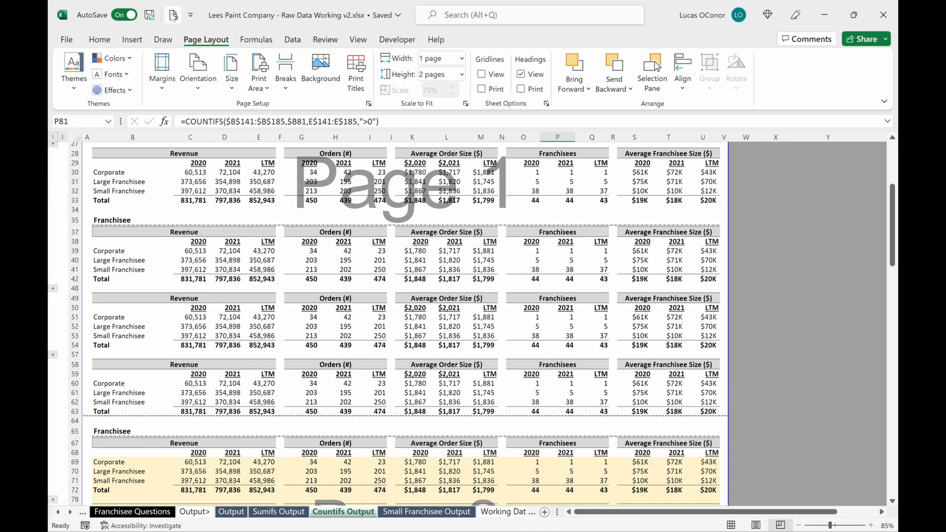
pyautogui.press('ctrl+p')
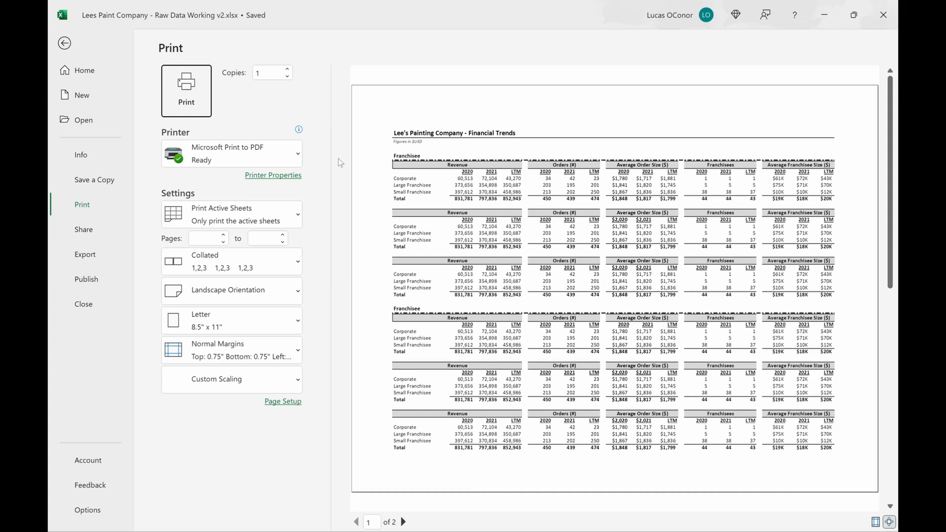
pyautogui.click(403, 522)
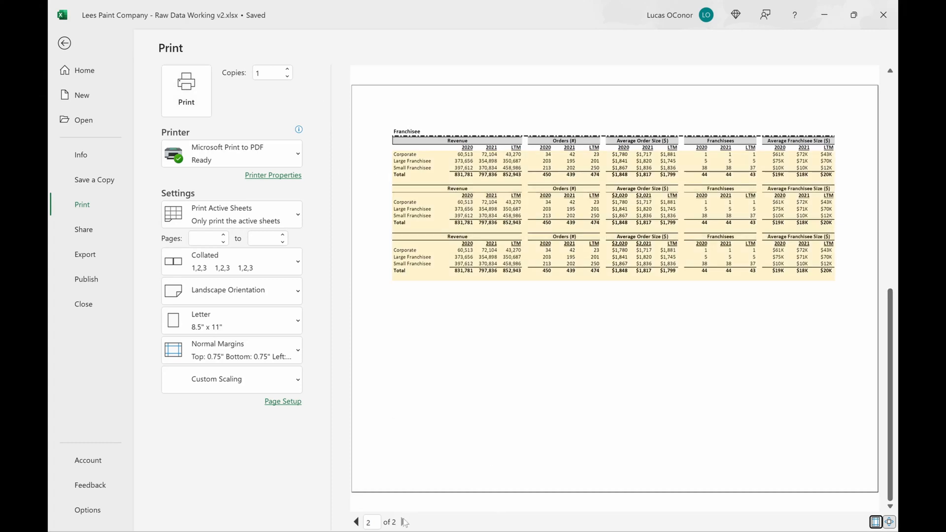
pyautogui.moveTo(518, 455)
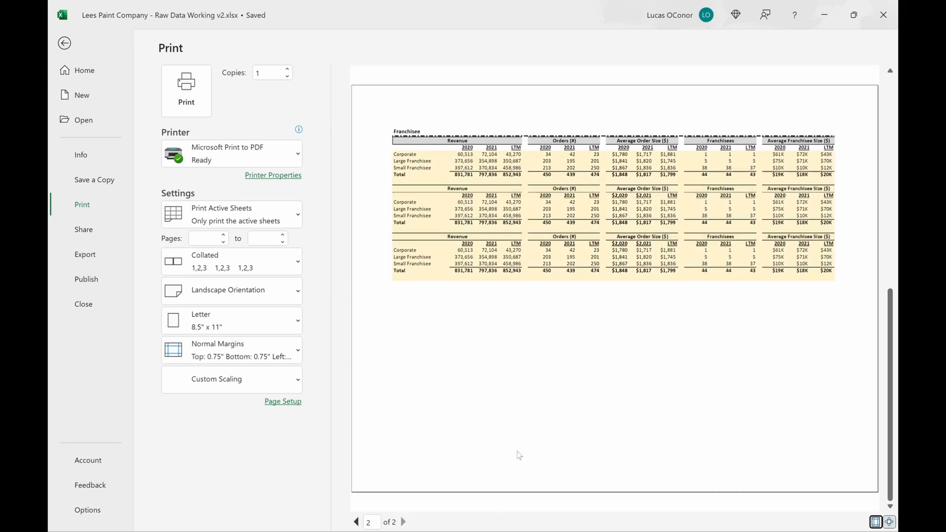
pyautogui.click(356, 522)
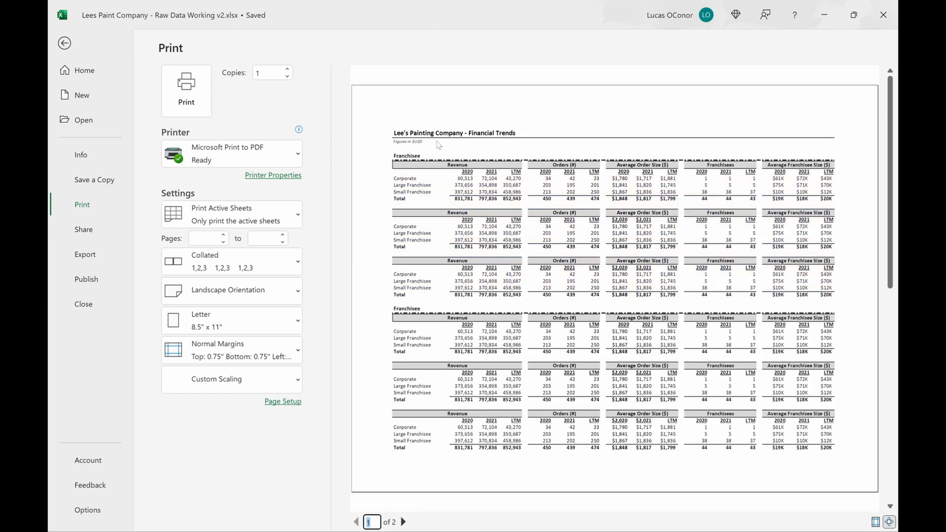
pyautogui.click(64, 43)
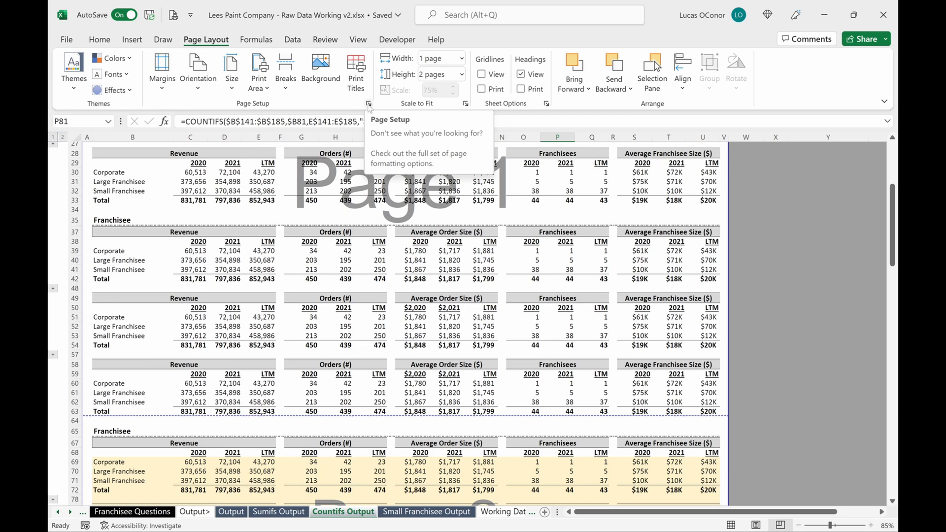
# Step: In Page Setup's Sheet tab, choose the company title rows as rows to repeat at top
pyautogui.click(368, 103)
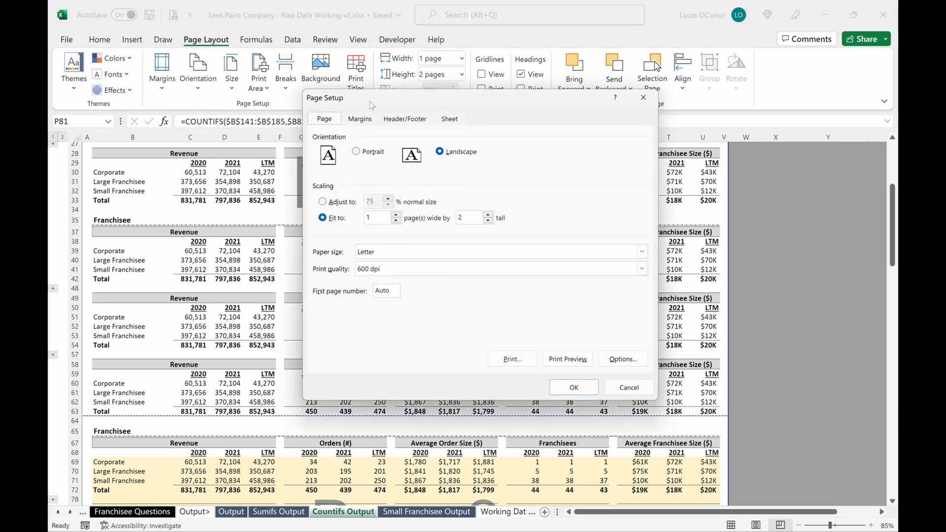
pyautogui.click(449, 118)
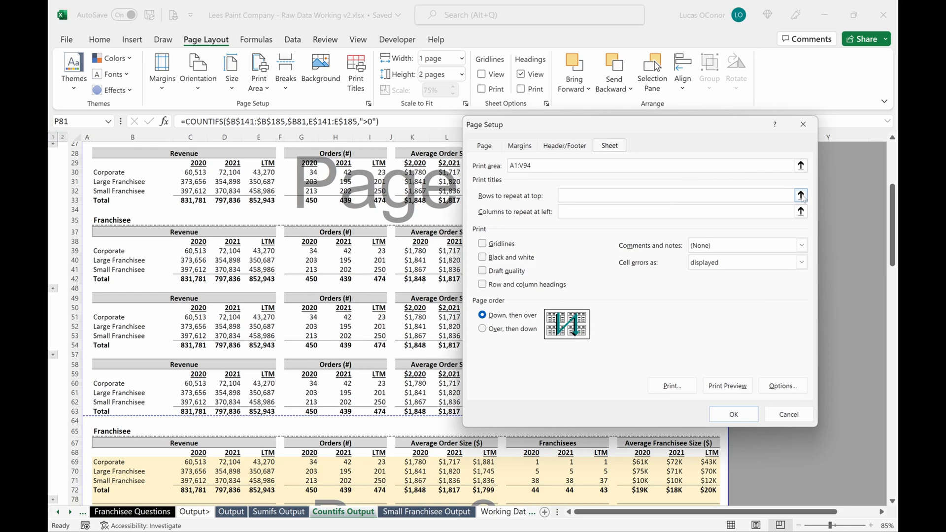
pyautogui.click(801, 195)
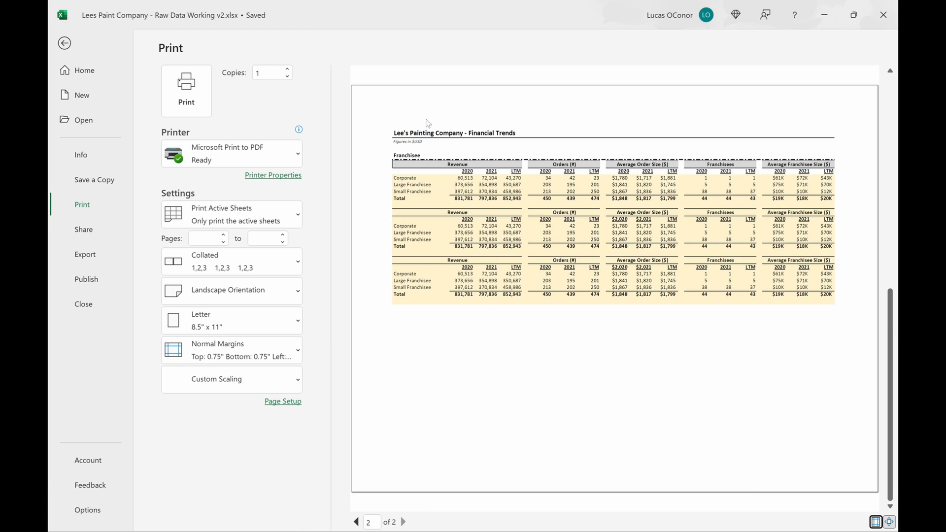
pyautogui.moveTo(156, 55)
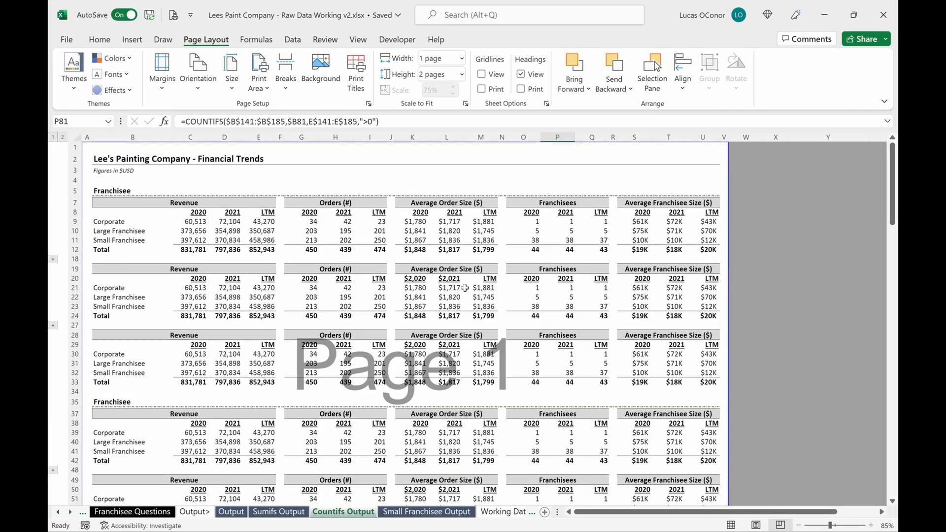
pyautogui.scroll(-3)
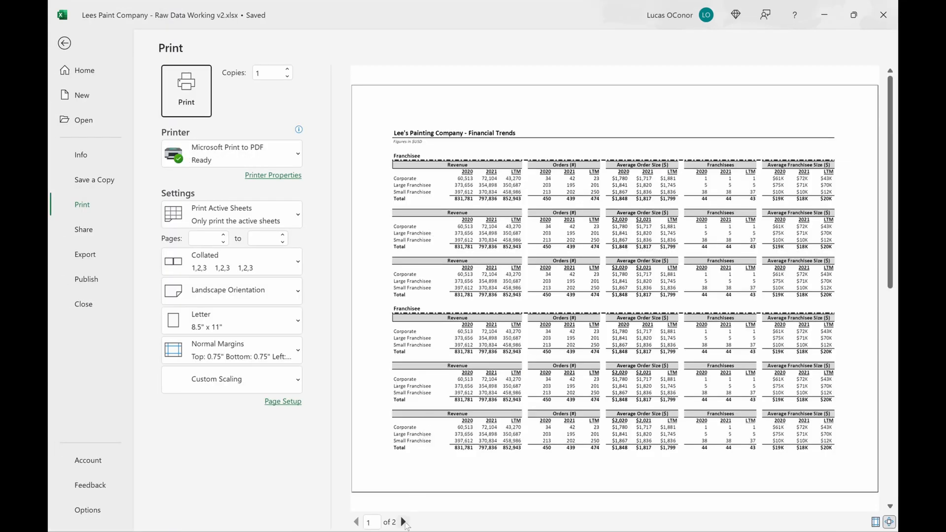
pyautogui.click(403, 522)
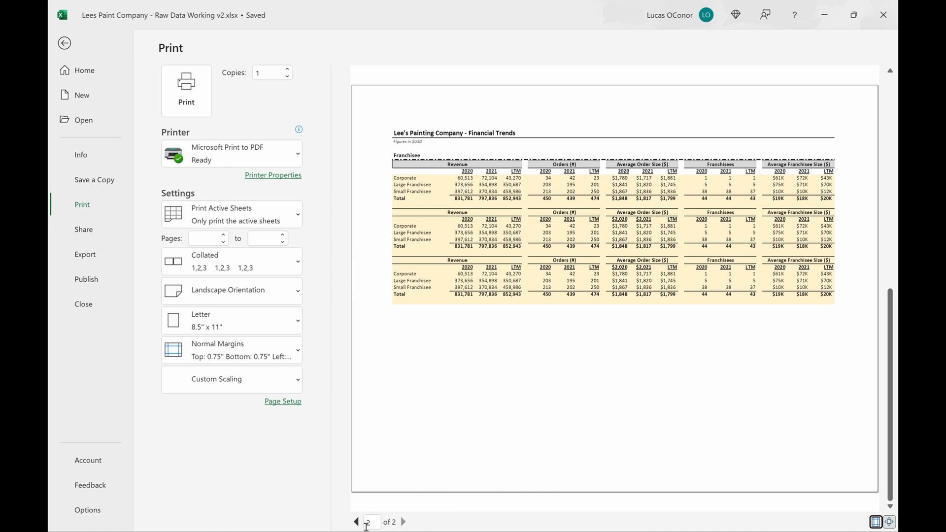
pyautogui.click(356, 521)
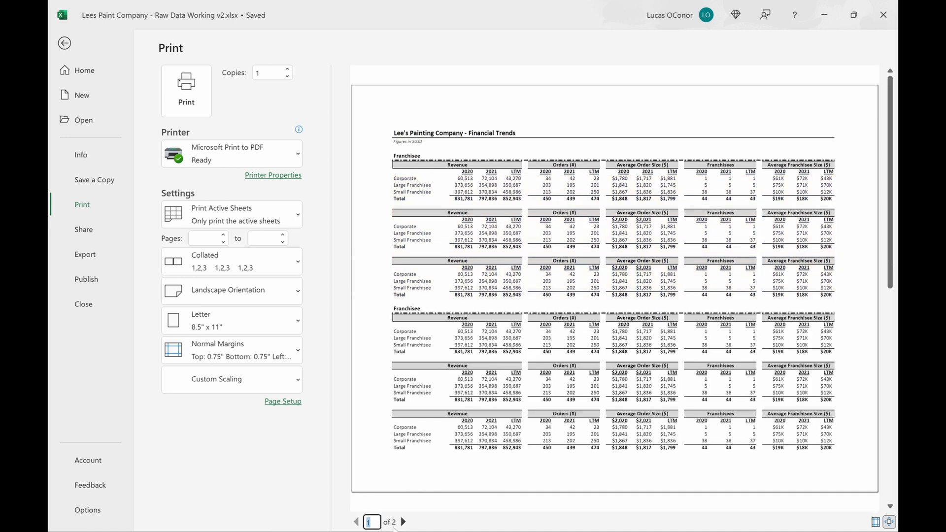
pyautogui.click(403, 522)
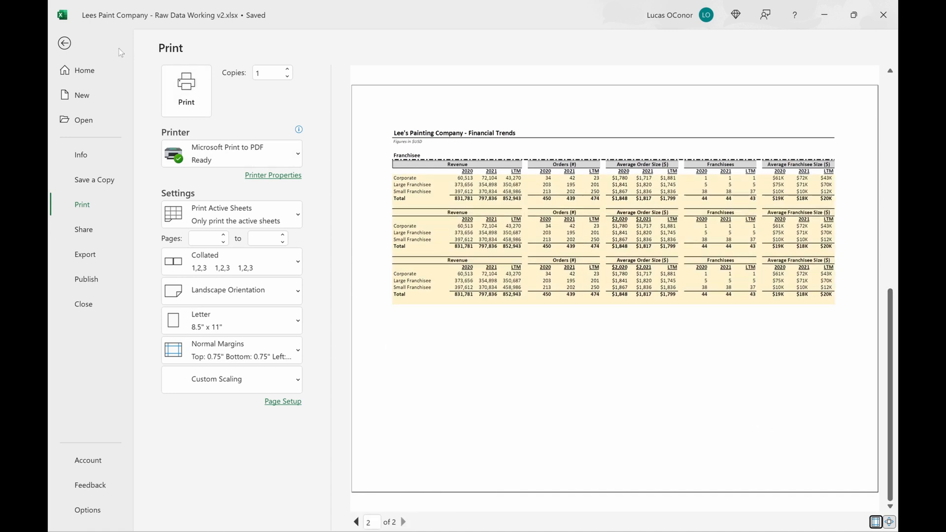
pyautogui.click(64, 42)
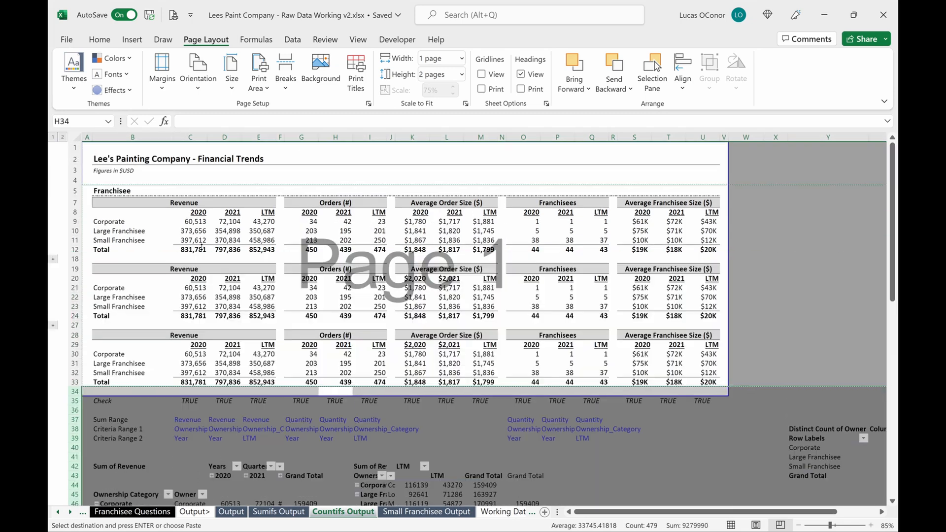
pyautogui.click(522, 231)
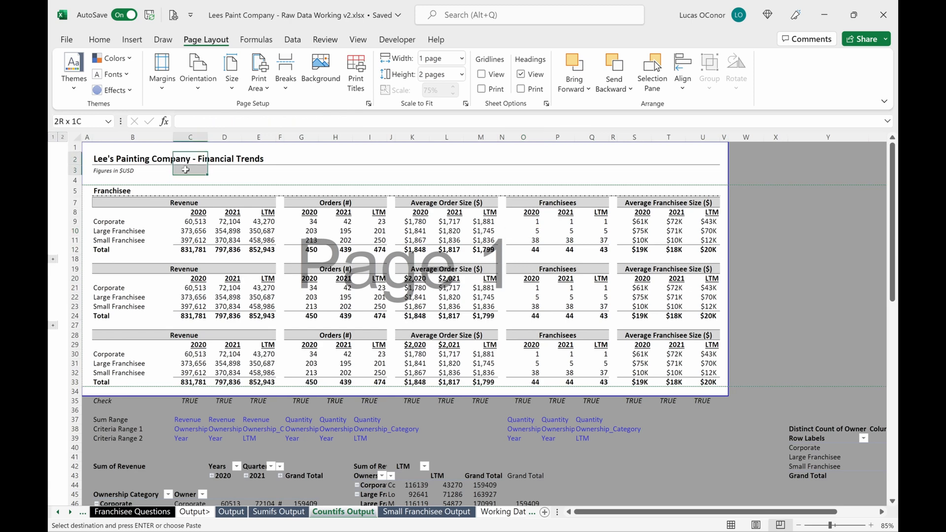
pyautogui.press('Escape')
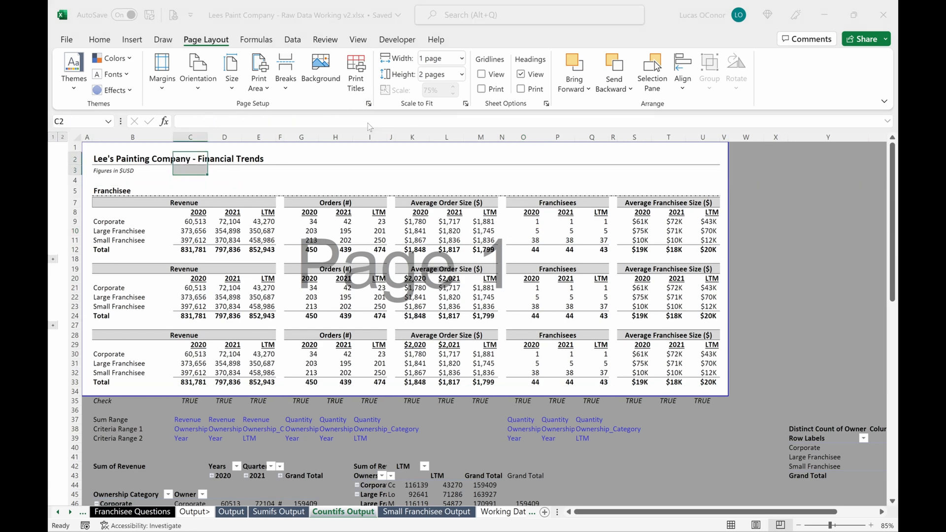
pyautogui.click(368, 103)
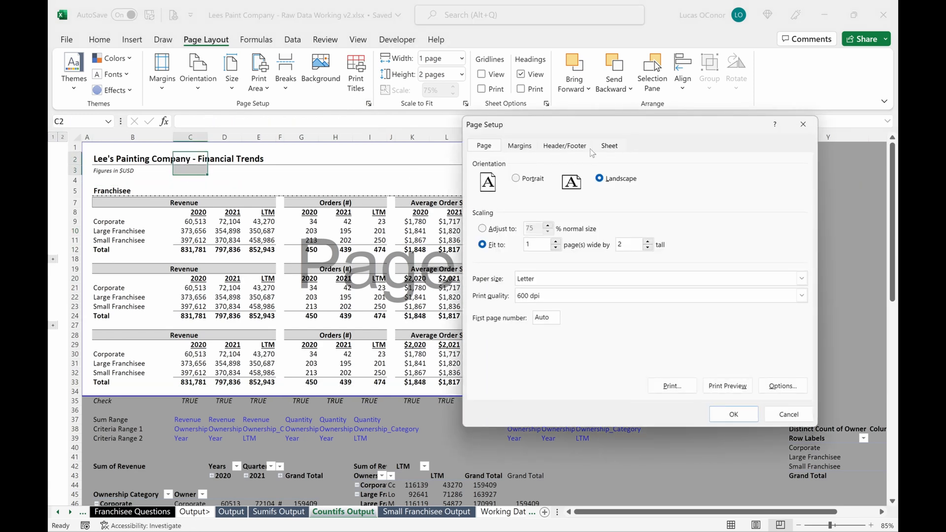
pyautogui.click(609, 145)
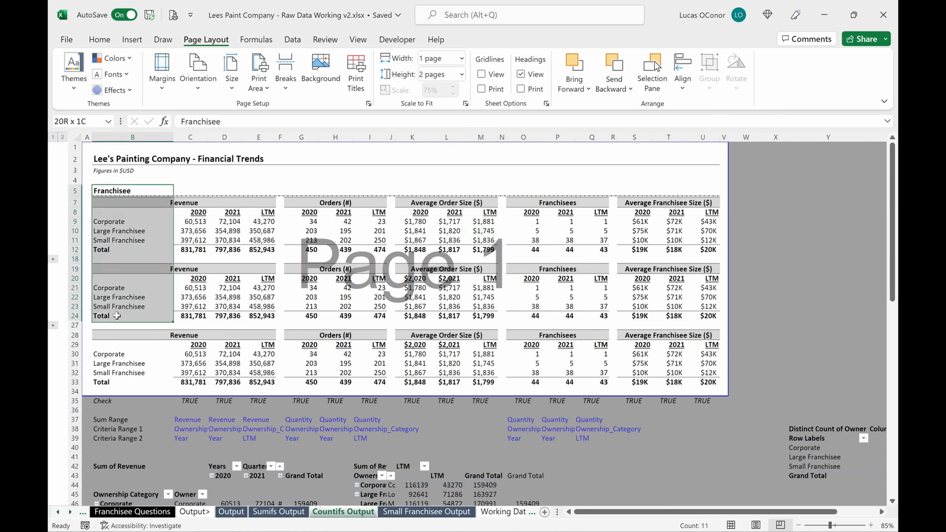
pyautogui.click(119, 296)
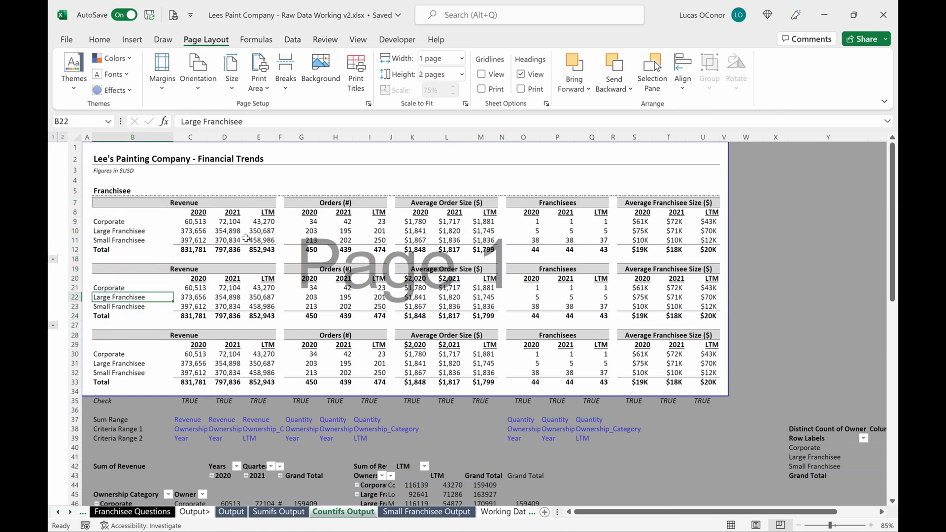
pyautogui.moveTo(382, 116)
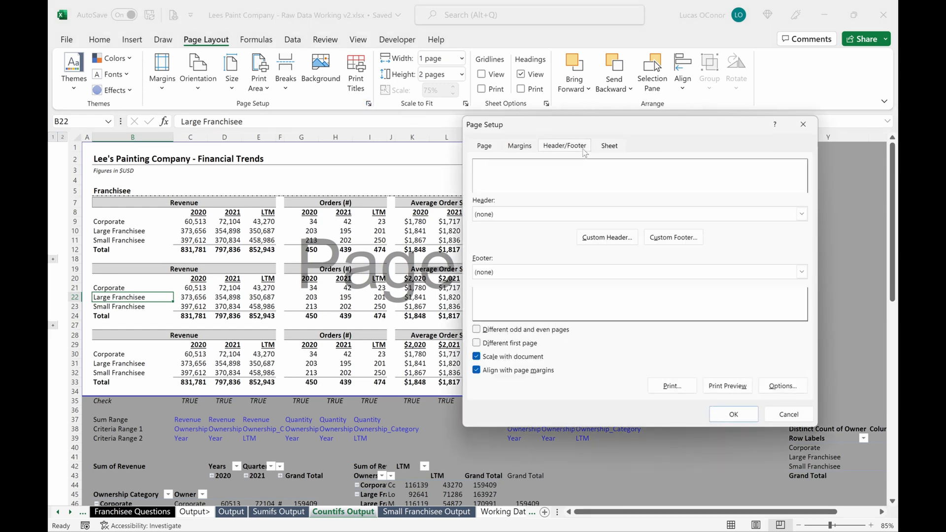
pyautogui.click(802, 271)
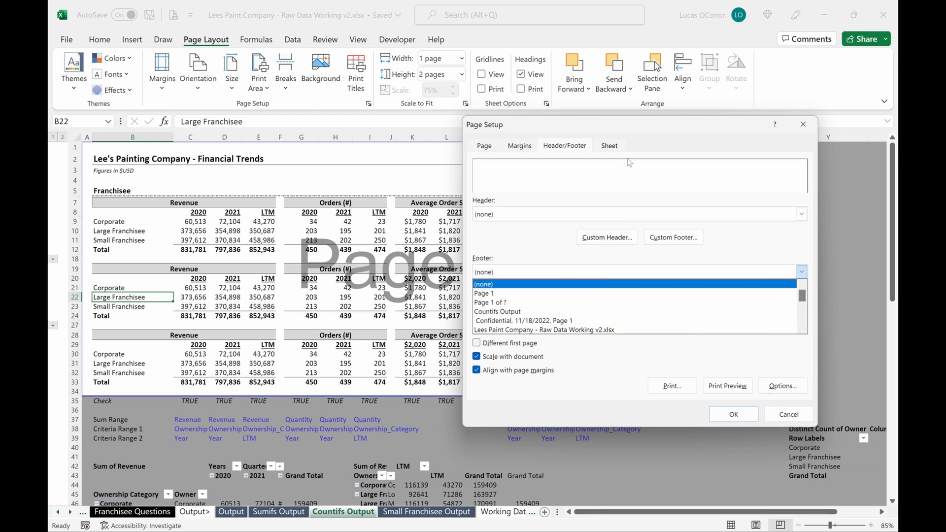
pyautogui.click(483, 145)
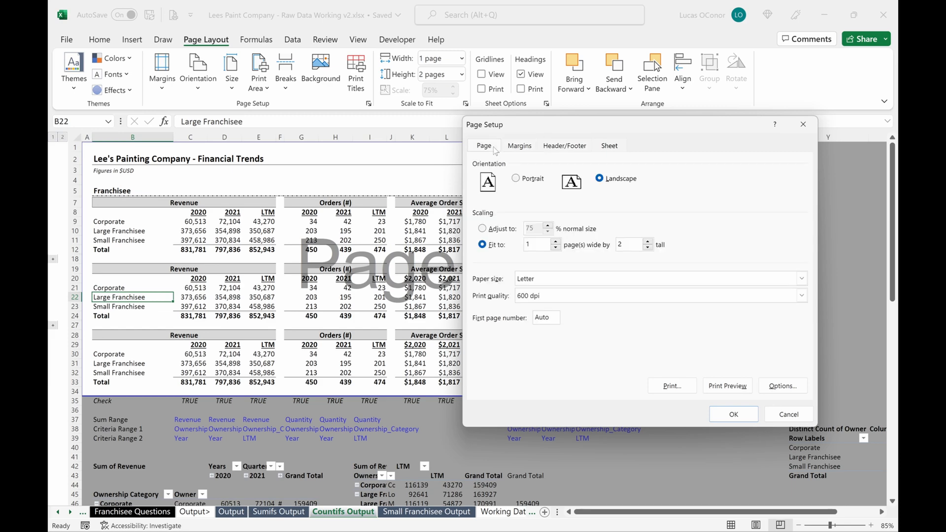
pyautogui.click(726, 386)
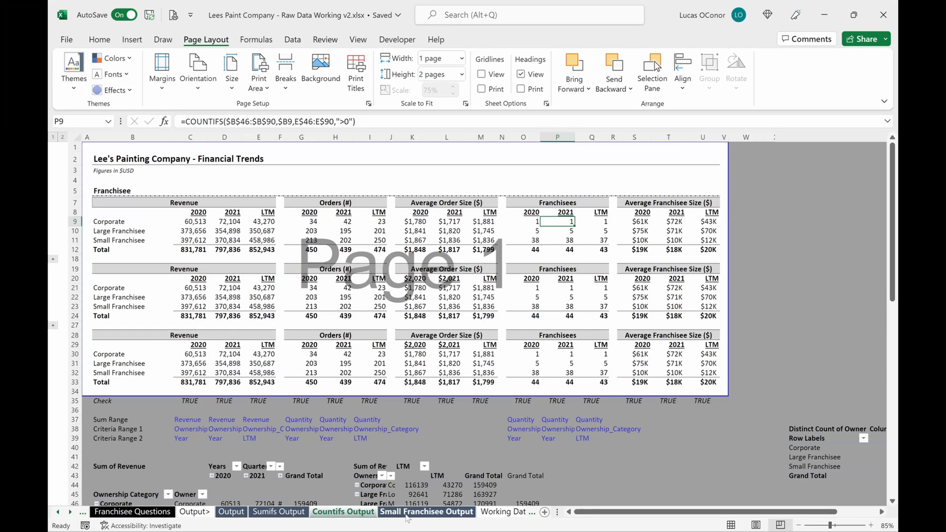
# Step: Preview Small Franchisee Output and change scaling to Fit Sheet on One Page
pyautogui.click(426, 511)
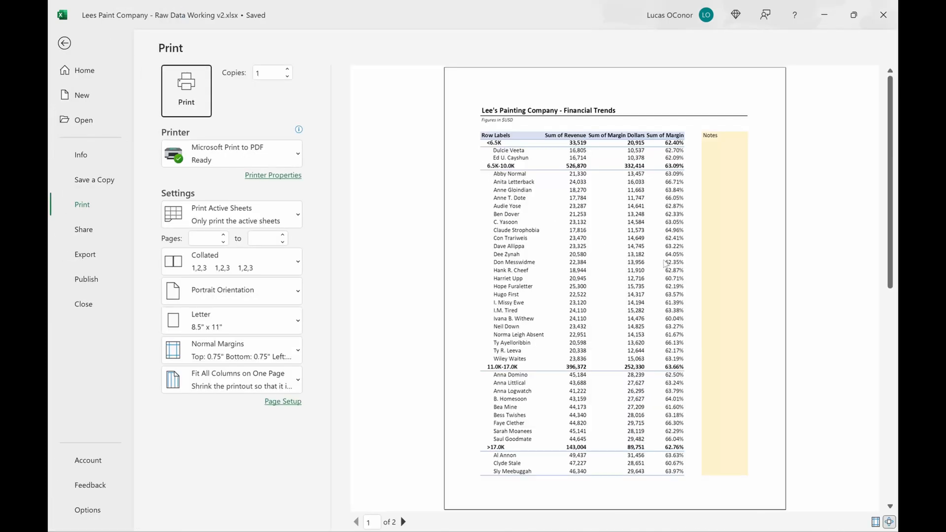
pyautogui.click(402, 521)
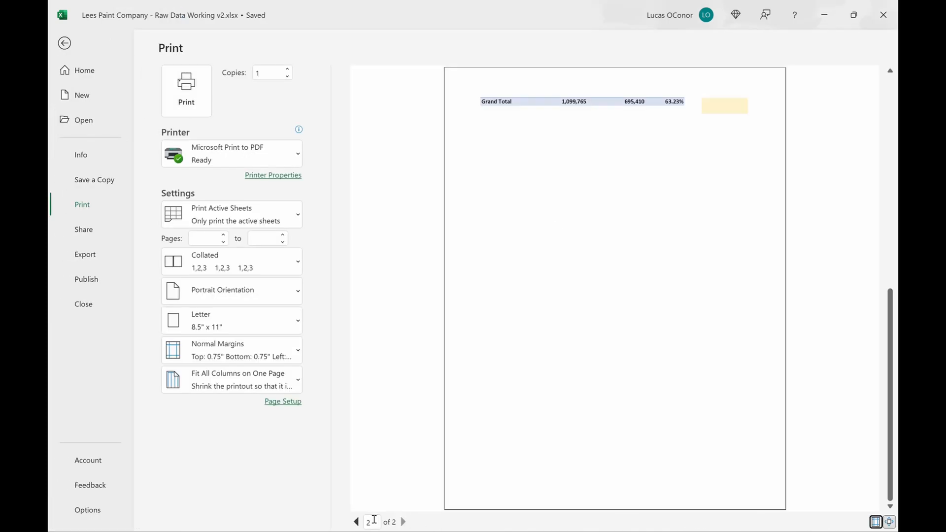
pyautogui.click(64, 42)
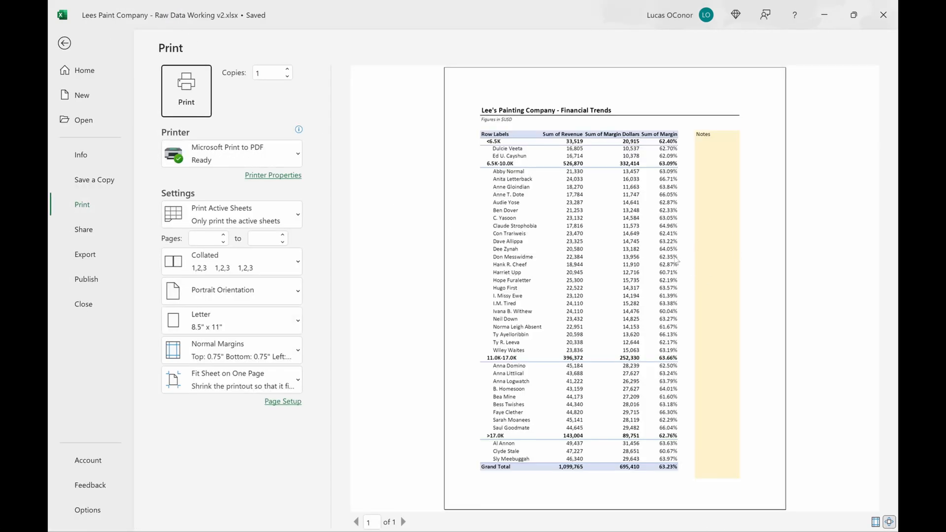
pyautogui.moveTo(693, 226)
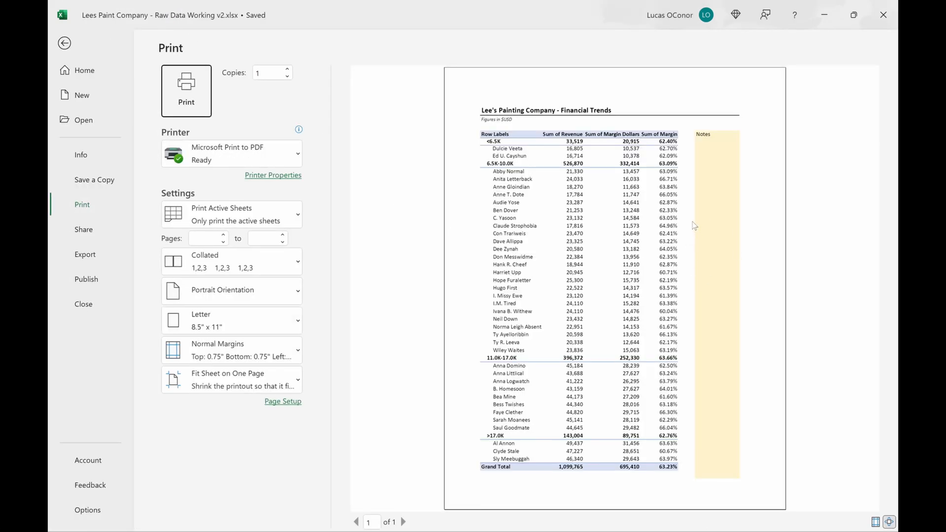
pyautogui.click(65, 43)
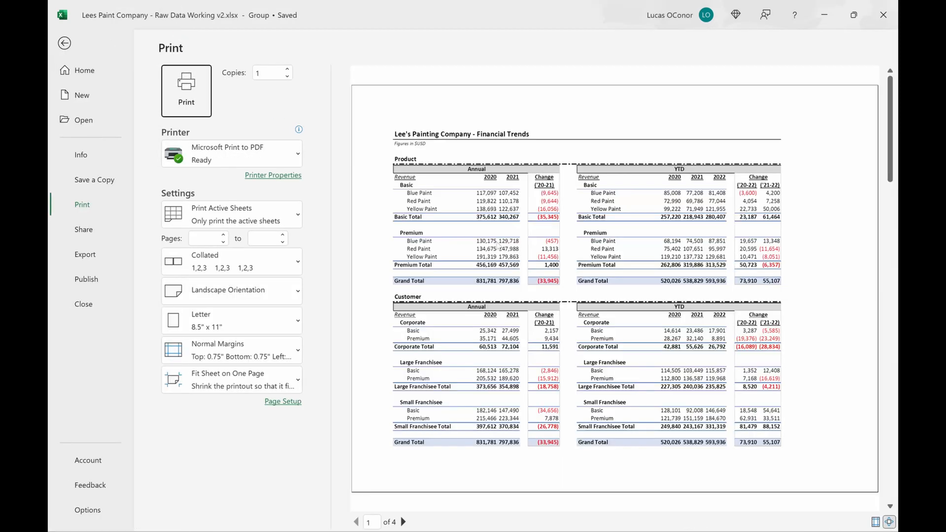
# Step: Page through the grouped output sheets' preview from page 1 to page 4
pyautogui.click(403, 522)
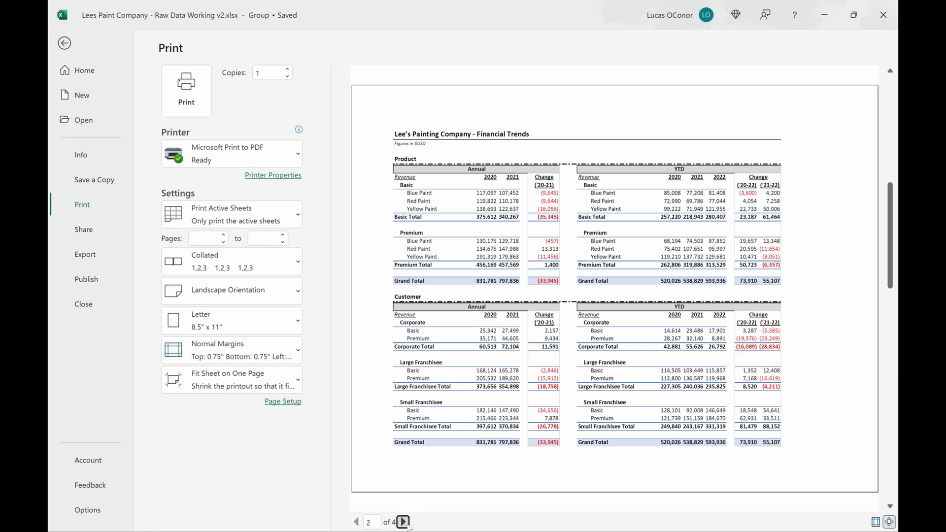
pyautogui.click(404, 522)
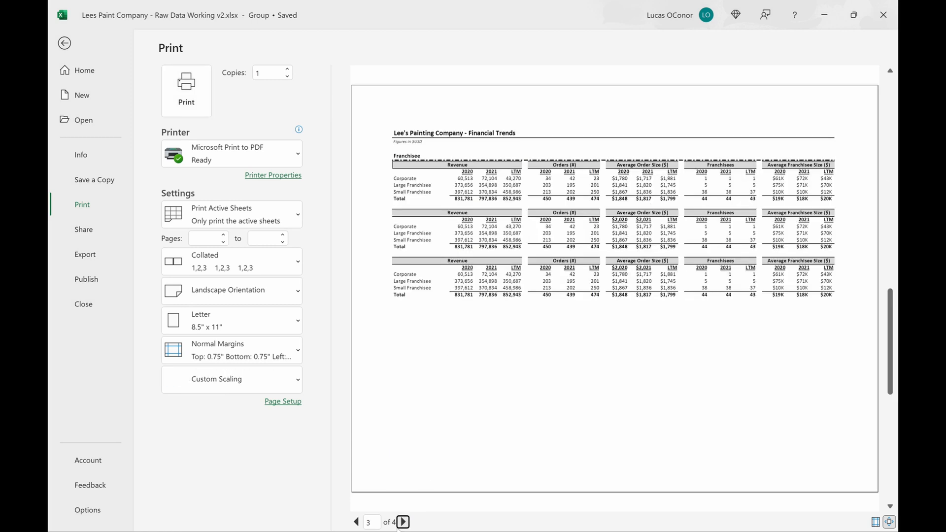
pyautogui.click(402, 521)
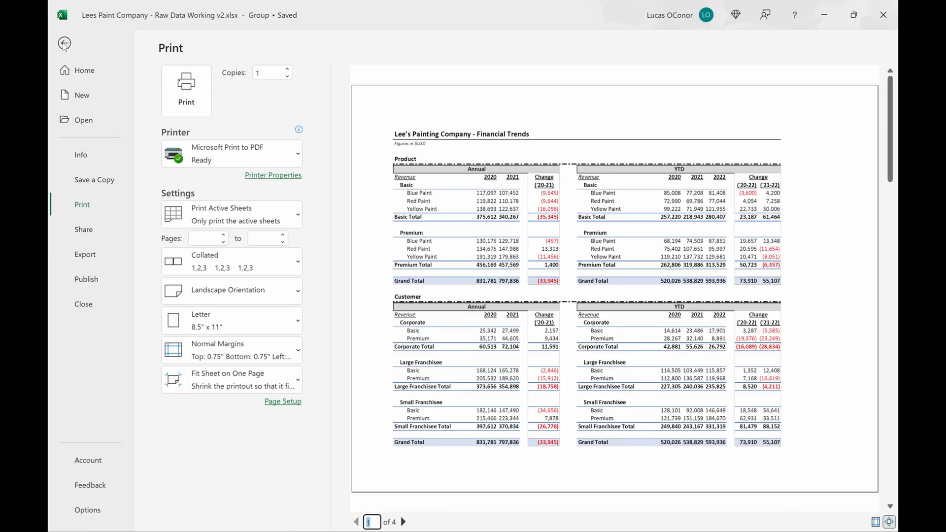
pyautogui.click(402, 522)
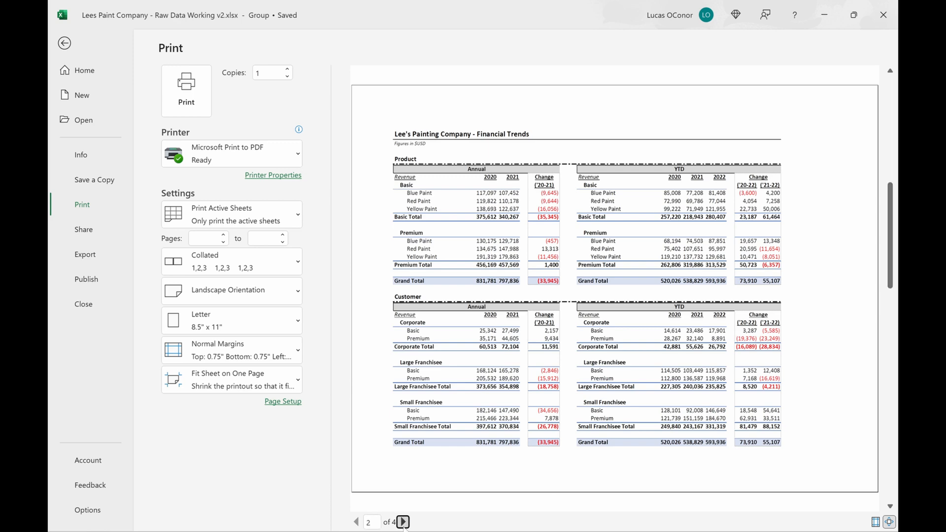
pyautogui.click(402, 522)
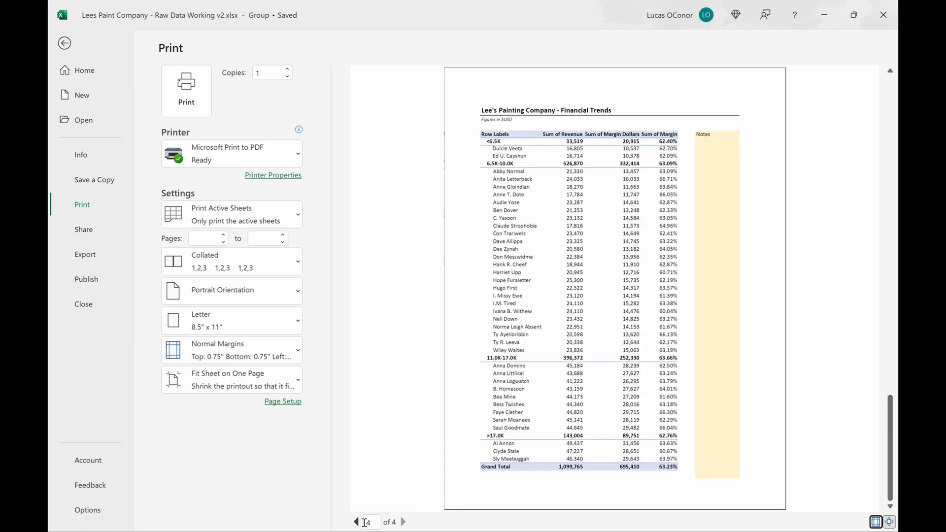